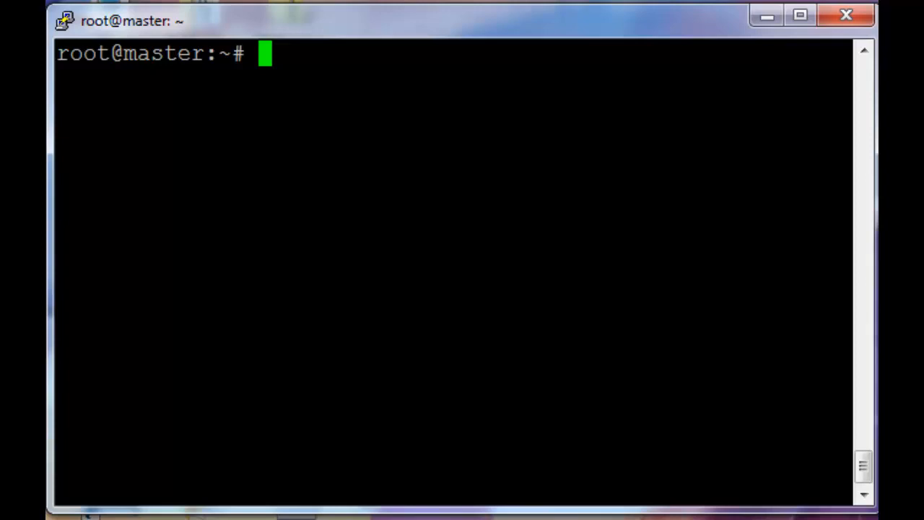
mouse_move(571, 308)
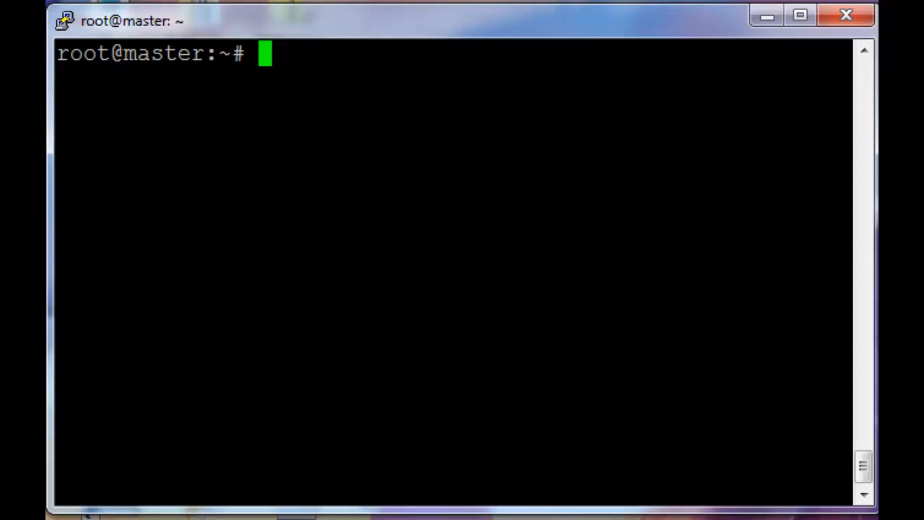
Check the current value of /proc/sys/net/ipv4/ip_forward with cat (reads 0).
text(cat /)
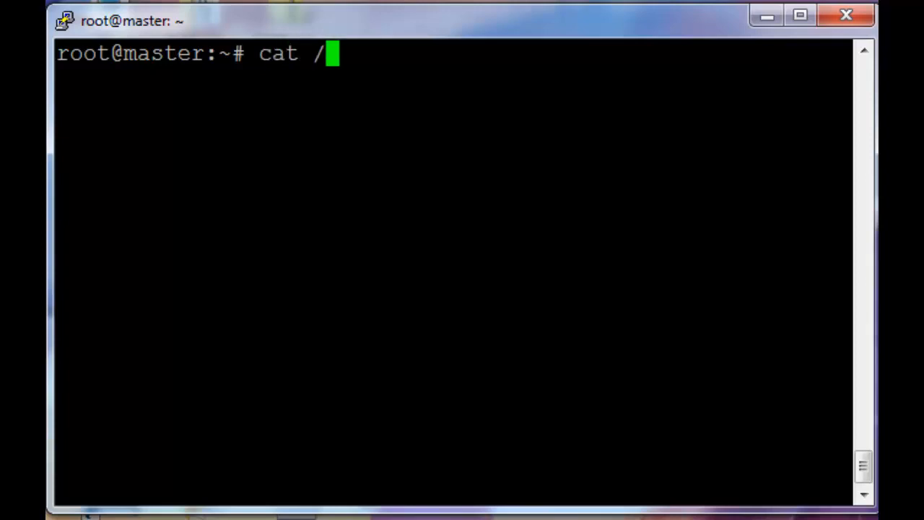
text(pr)
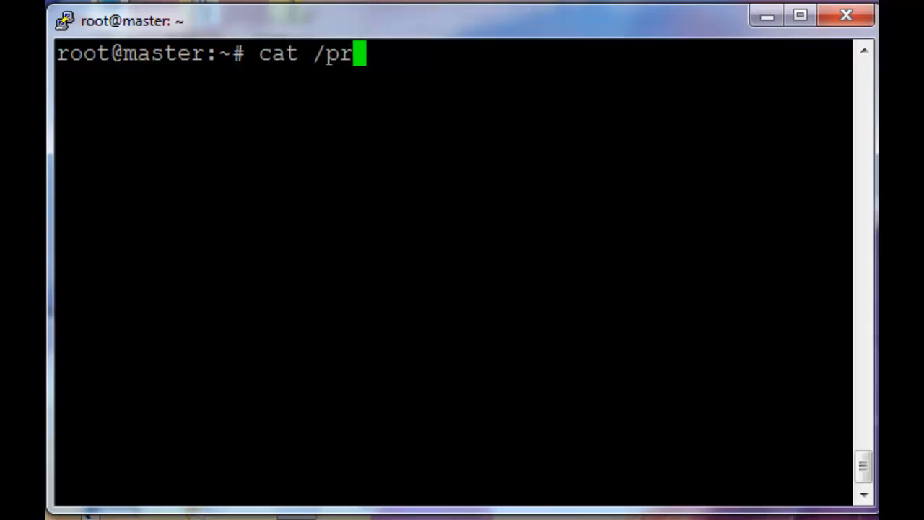
text(oc/s)
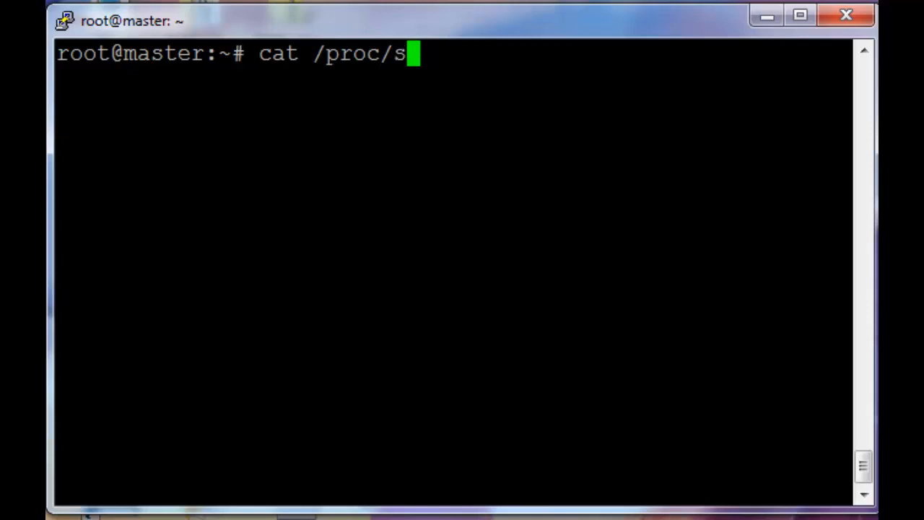
text(ys/)
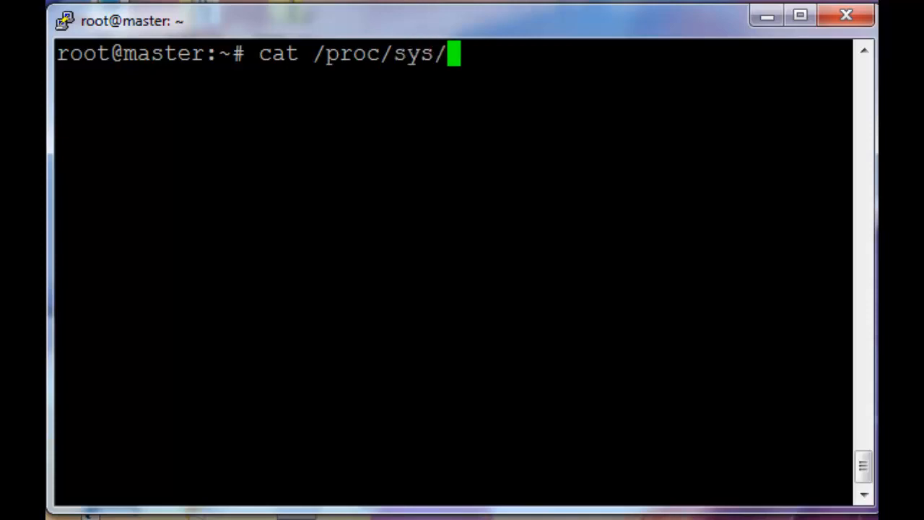
text(net/)
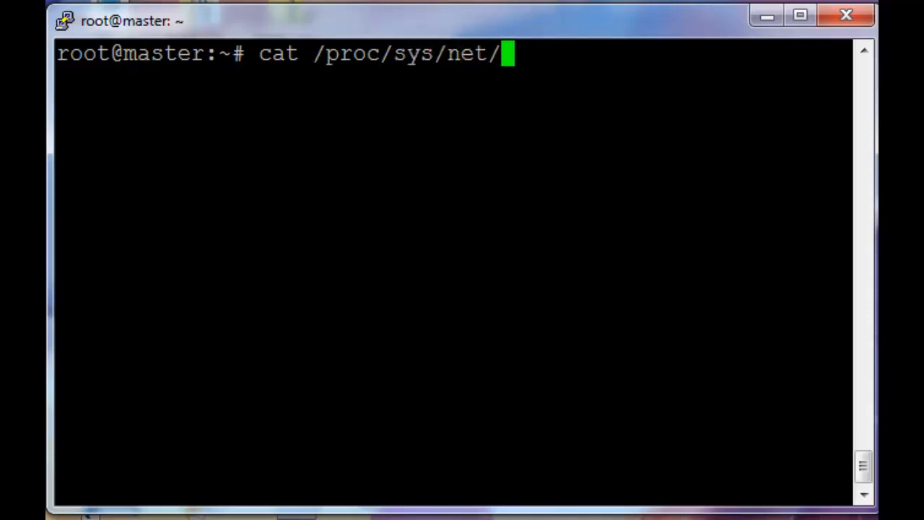
text(ipv)
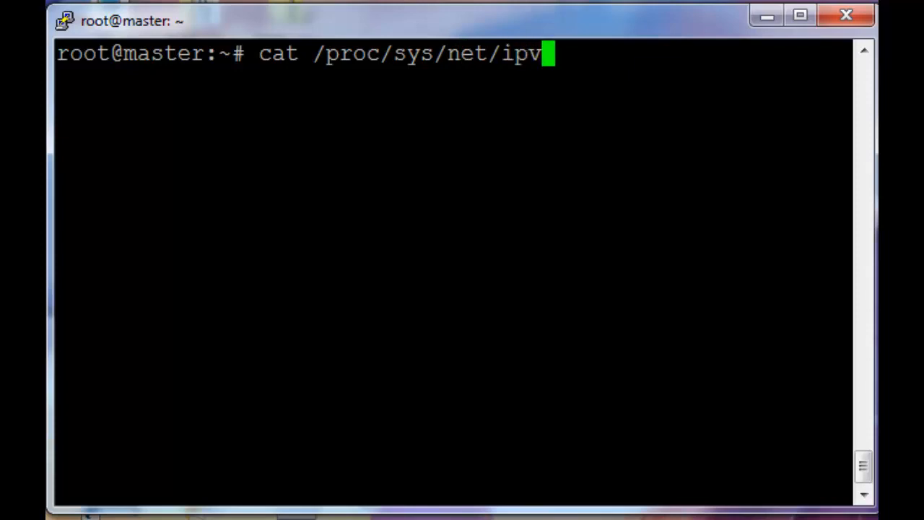
text(4/ip)
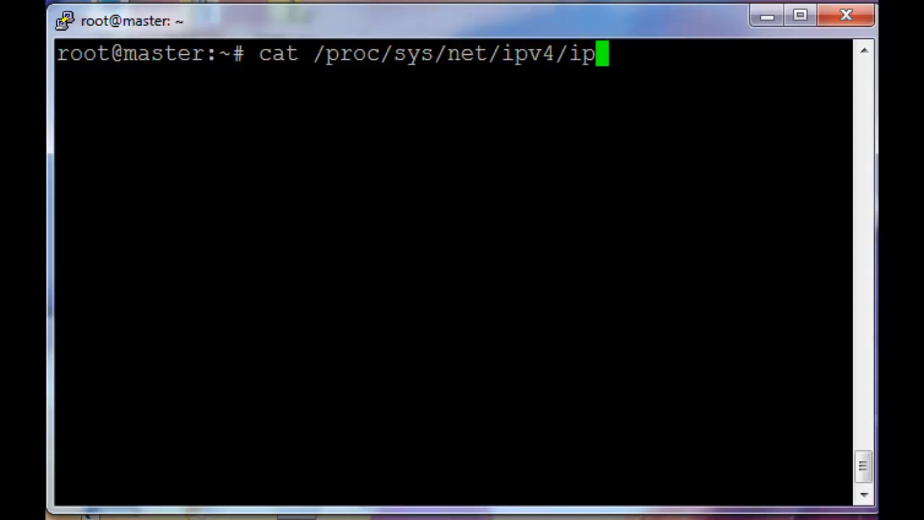
text(_forward)
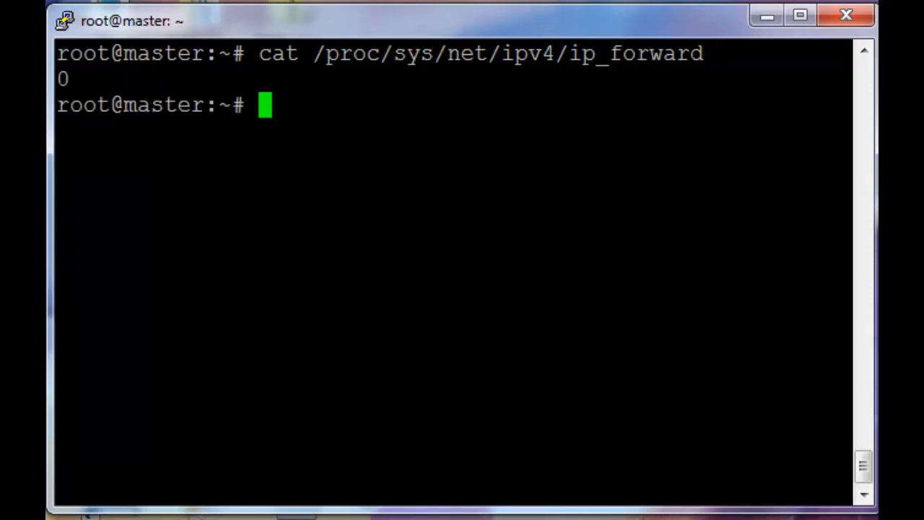
Write 1 into /proc/sys/net/ipv4/ip_forward with echo and cat it again to confirm it reads 1.
text(echo)
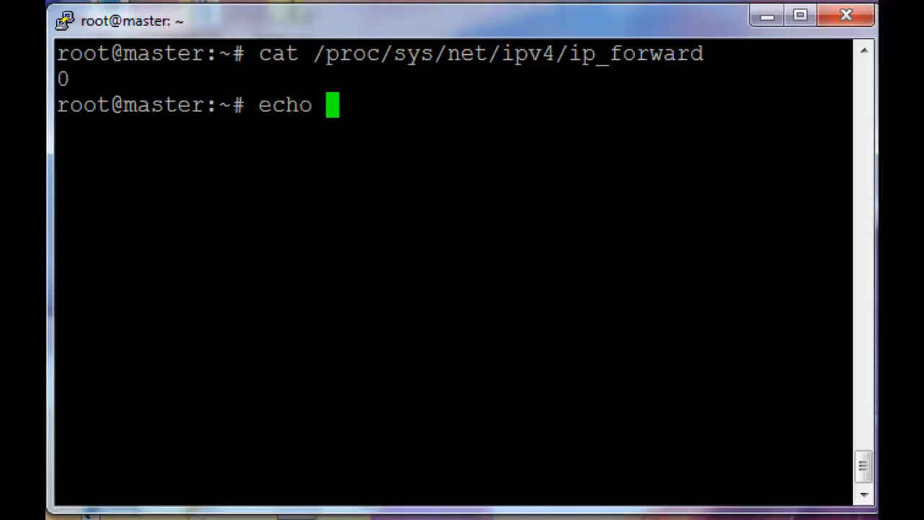
text("1")
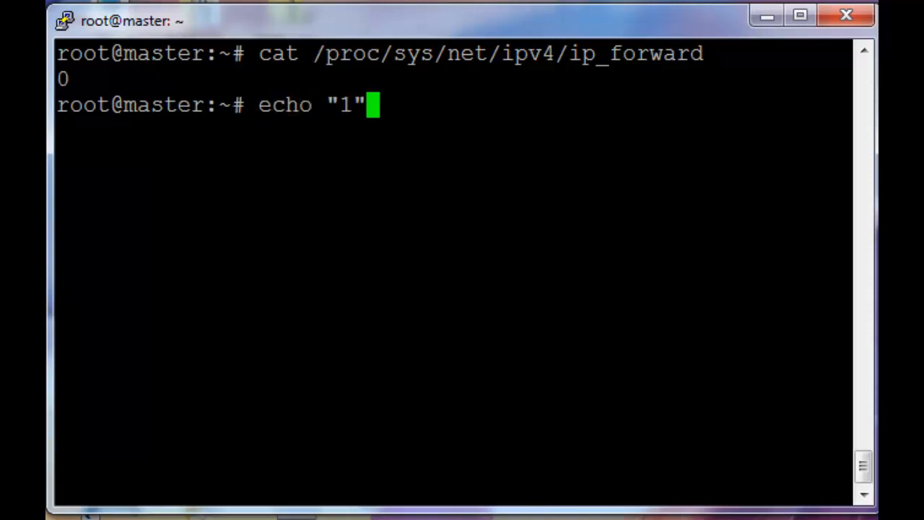
text(>)
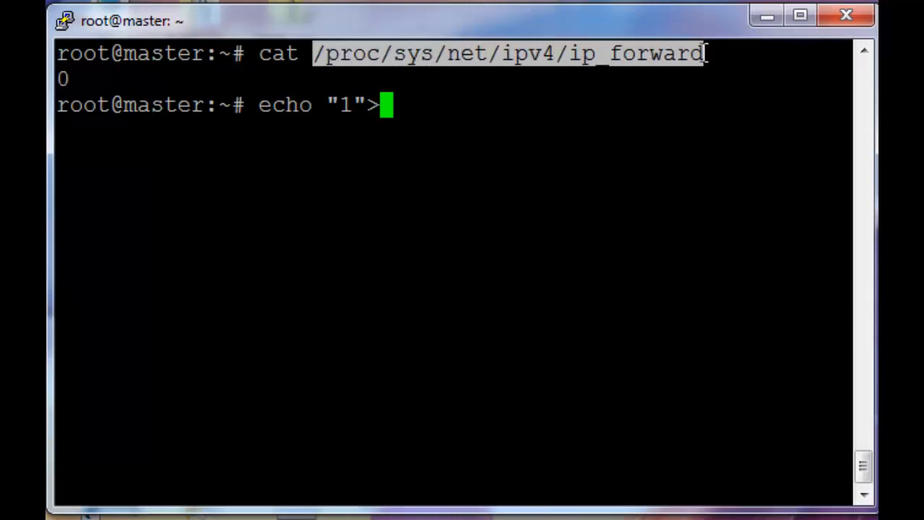
text(/proc/sys/net/ipv4/ip_forward)
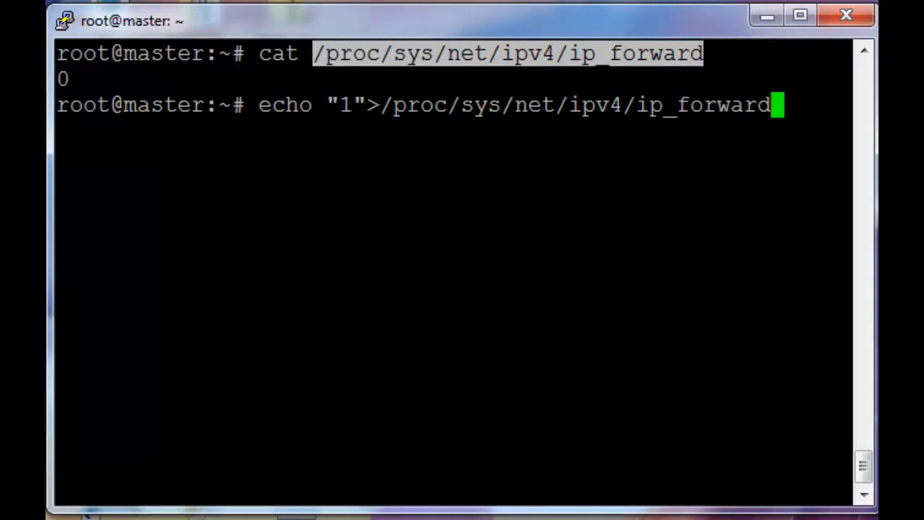
text(cat /proc/sys/net/ipv4/ip_forward)
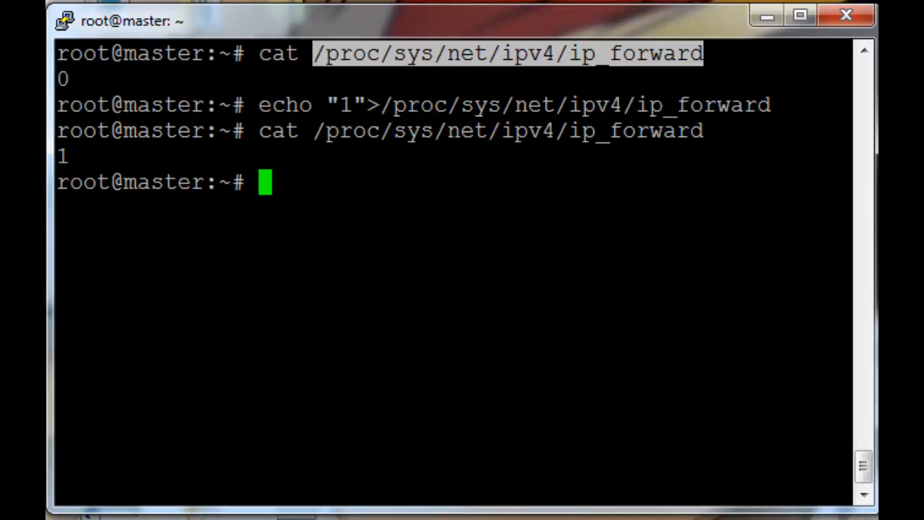
text(vim /et)
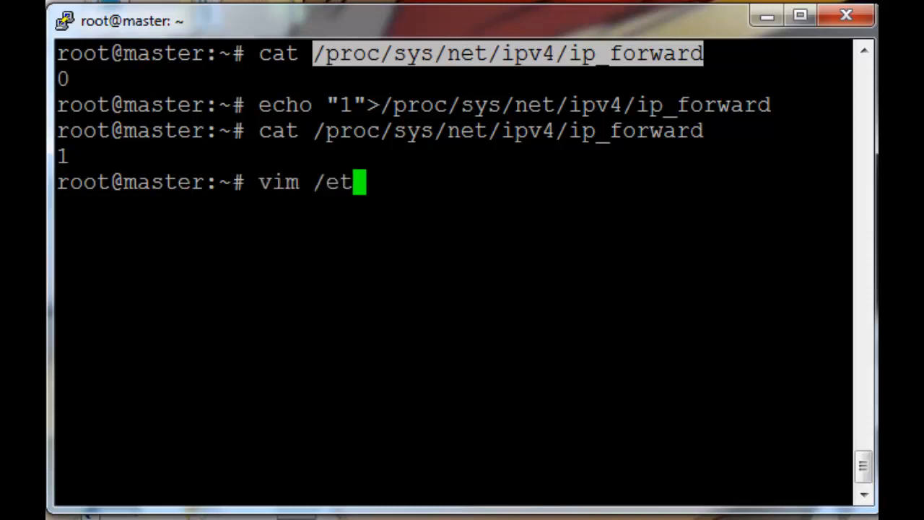
Edit /etc/sysctl.conf in vim and move down to the #net.ipv4.ip_forward=1 line.
text(c/)
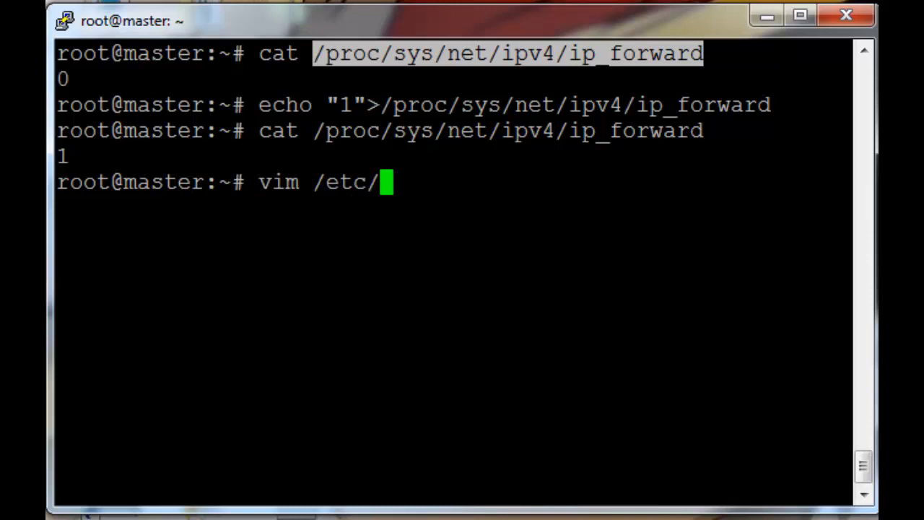
text(sysc)
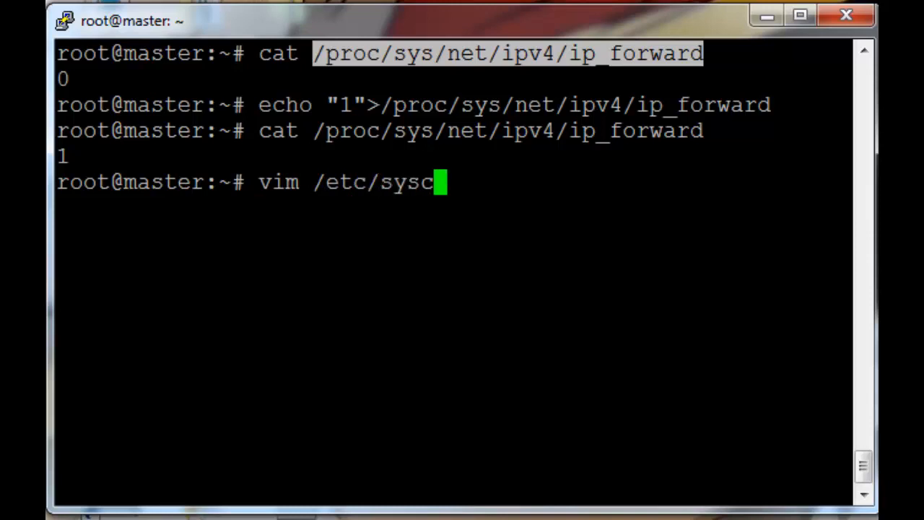
text(tl.)
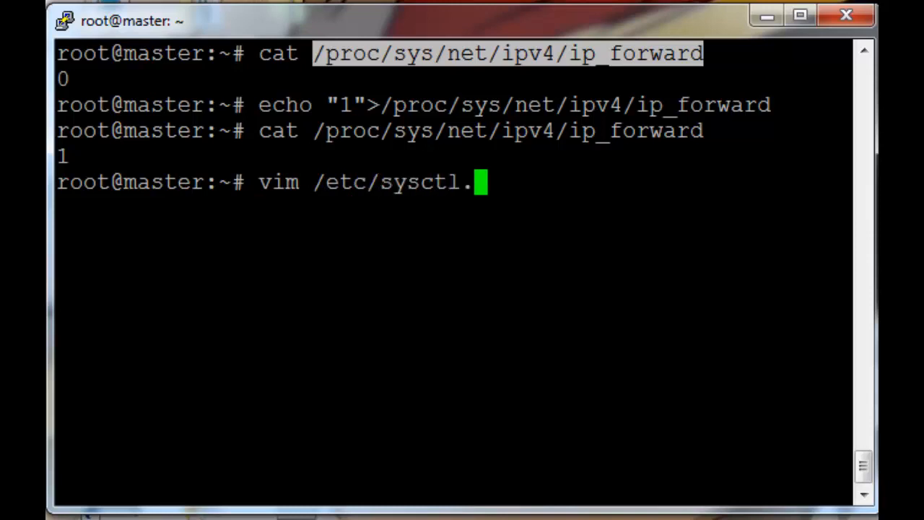
text(conf)
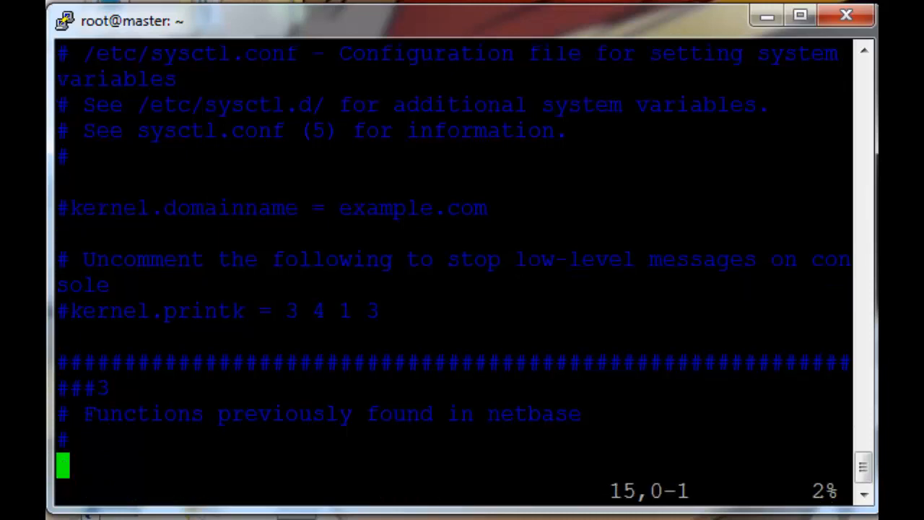
scroll(down, 3)
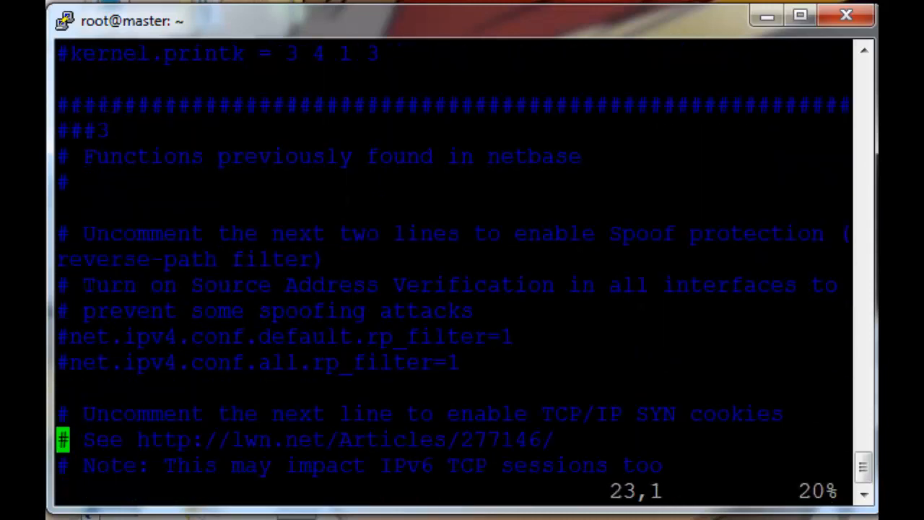
scroll(down, 3)
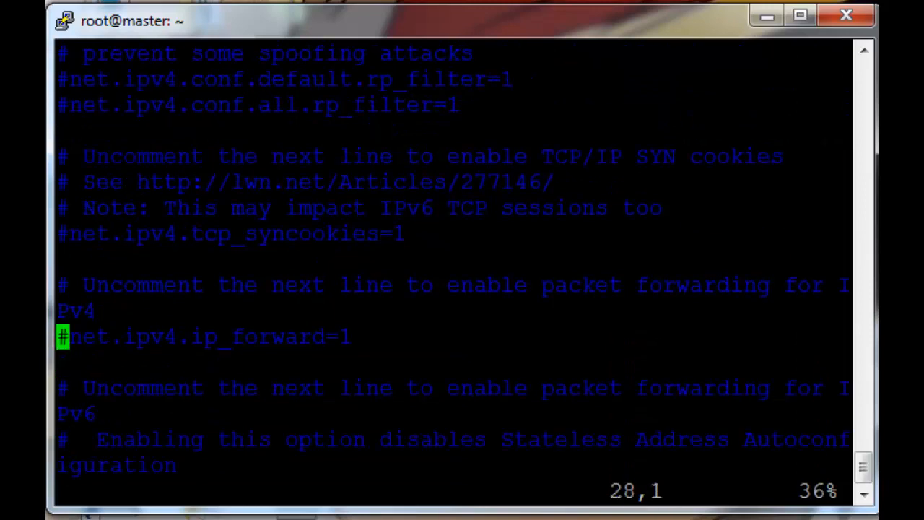
Delete the leading # so net.ipv4.ip_forward=1 is active, then save with :wq.
key(x)
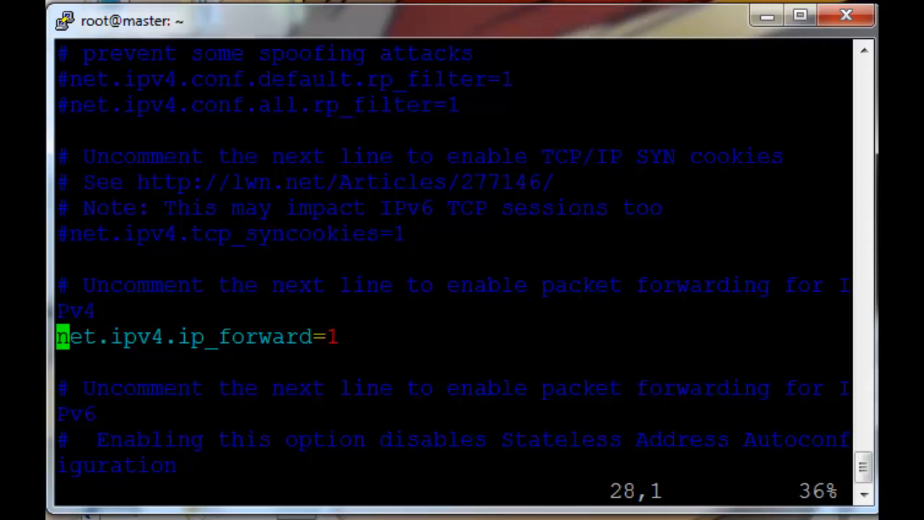
text(:wq)
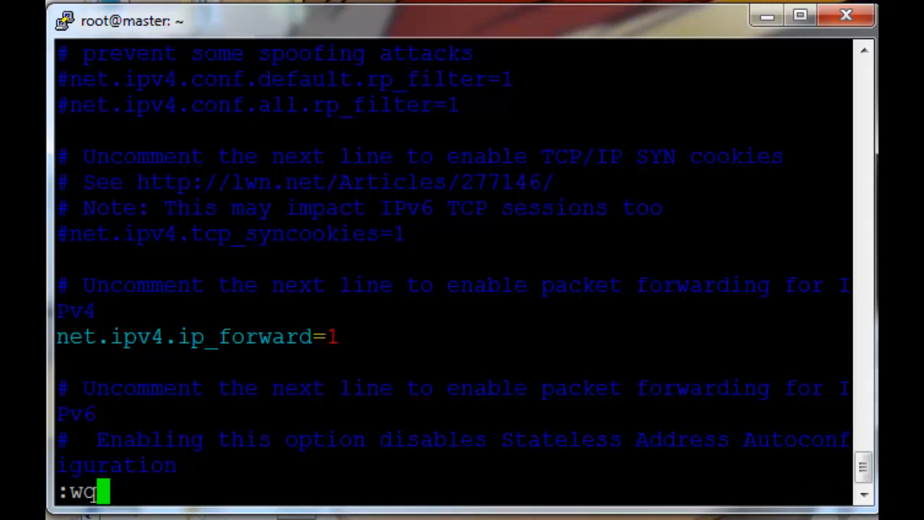
key(Return)
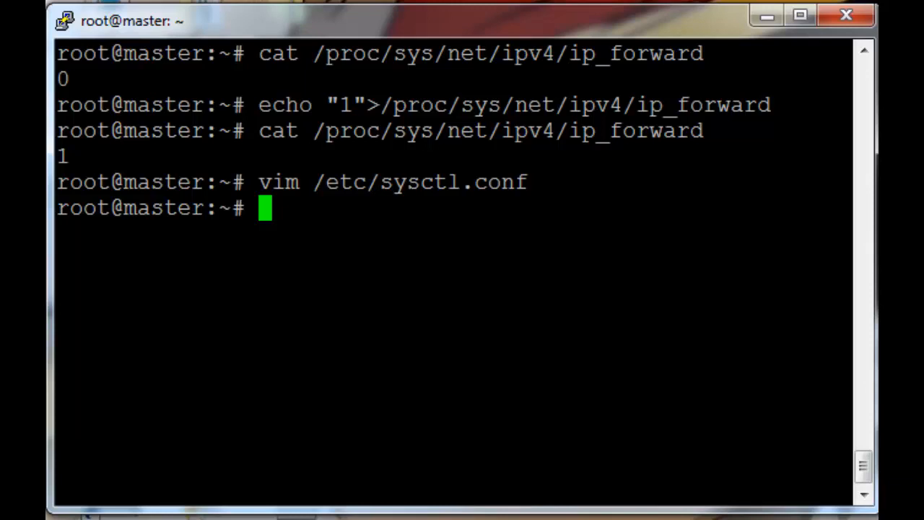
Flush the nat table with iptables -F and verify the empty ACCEPT chains with iptables-save.
text(i)
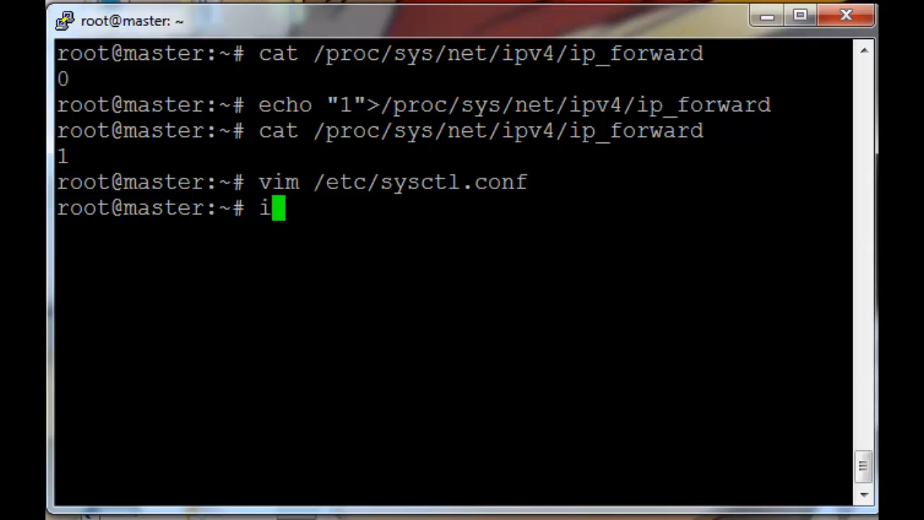
text(ptables)
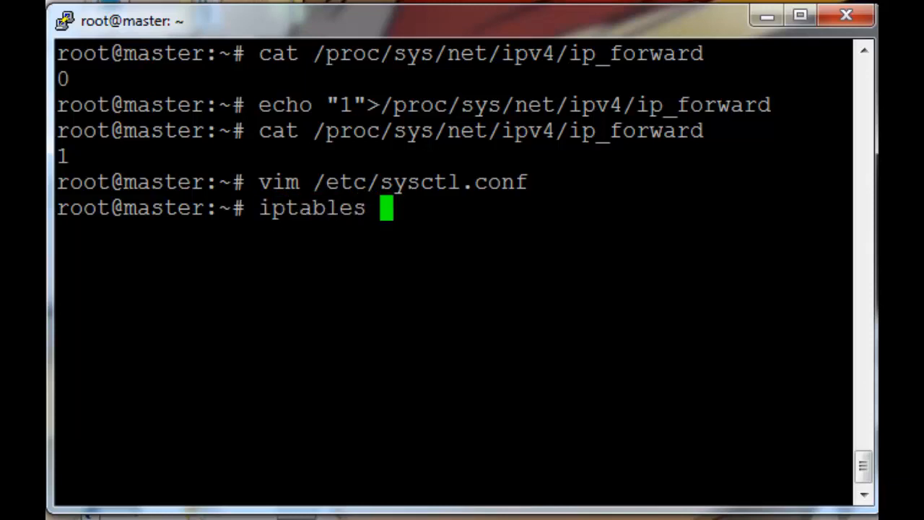
text(-F -t nat)
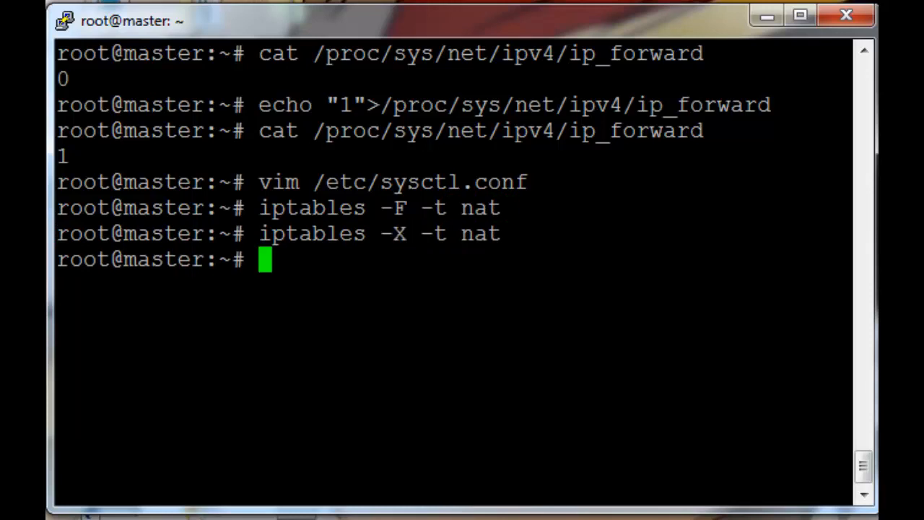
text(i)
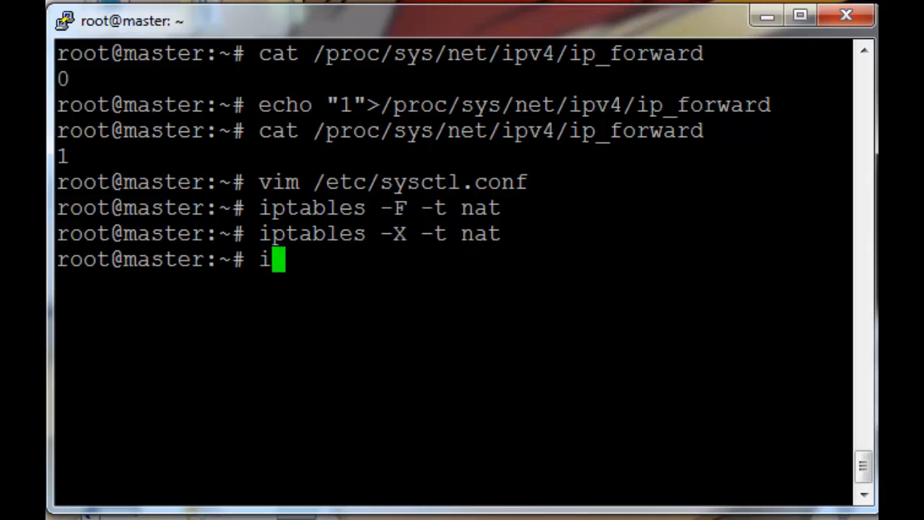
text(ptables-save)
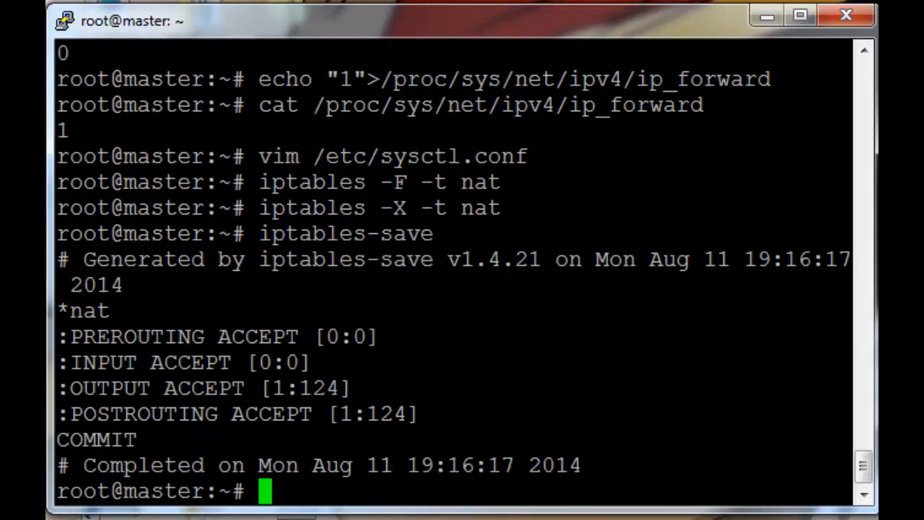
text(iptables)
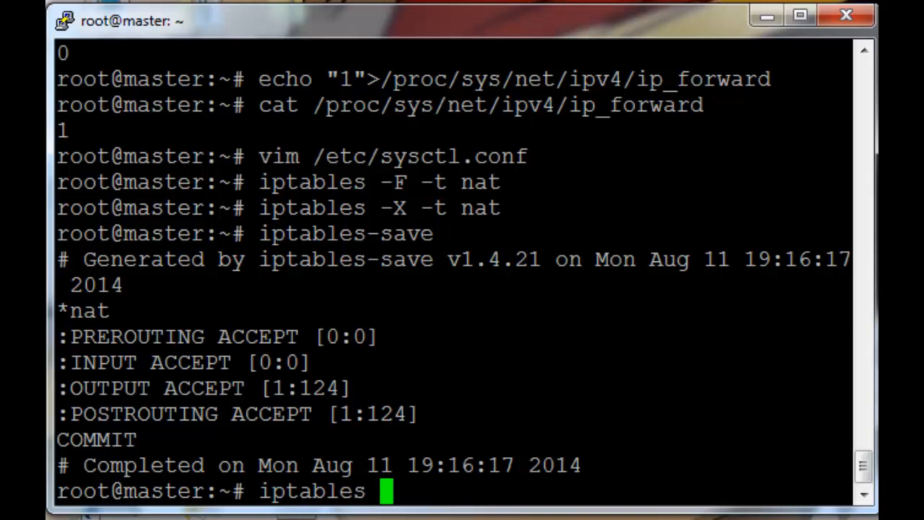
Append a POSTROUTING rule in the nat table: -o eth1 -j MASQUERADE.
text(-t nat -A POS)
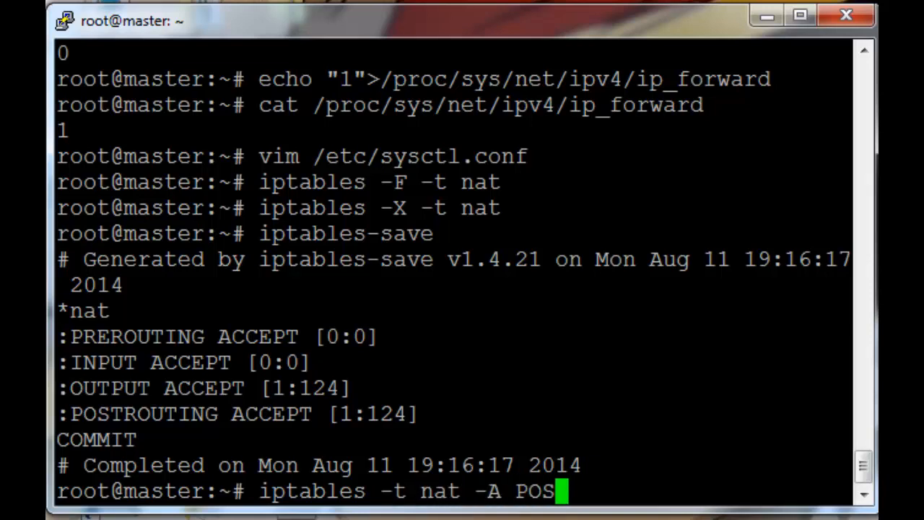
text(TROUTING)
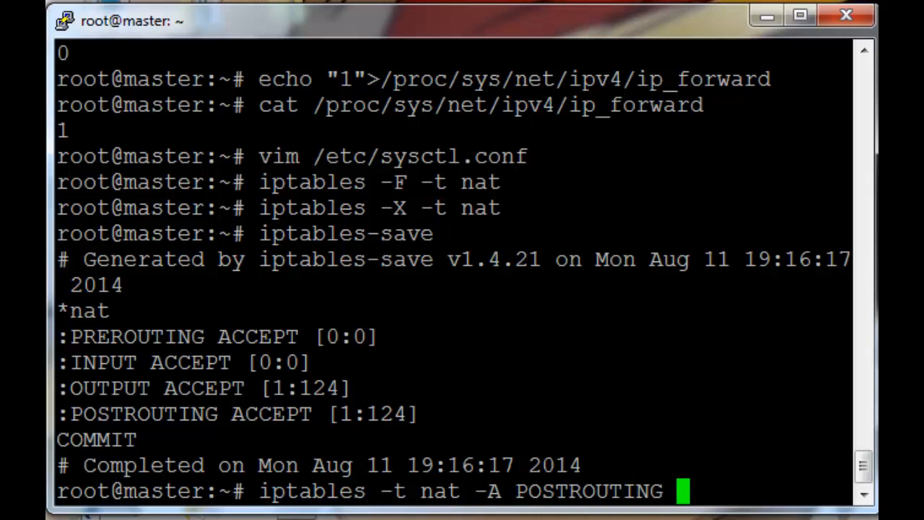
text(-o)
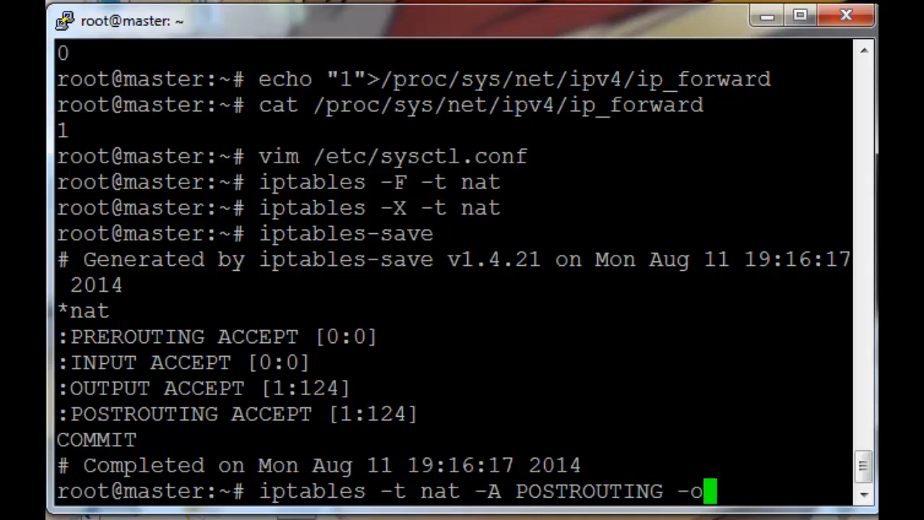
text(eth1)
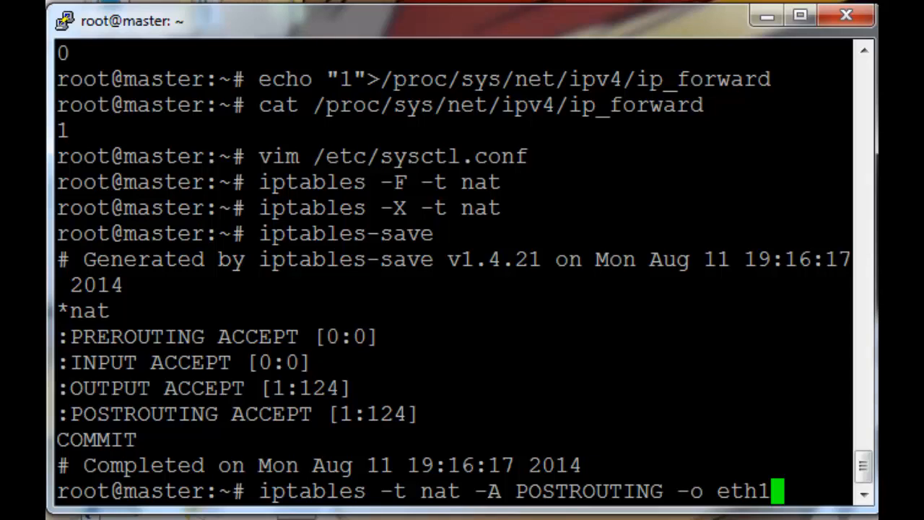
text(-j)
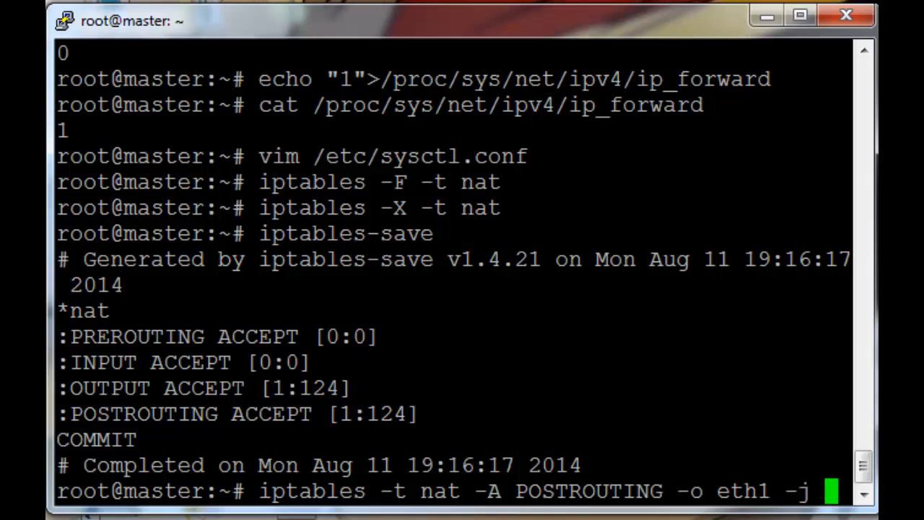
text(MASQUE)
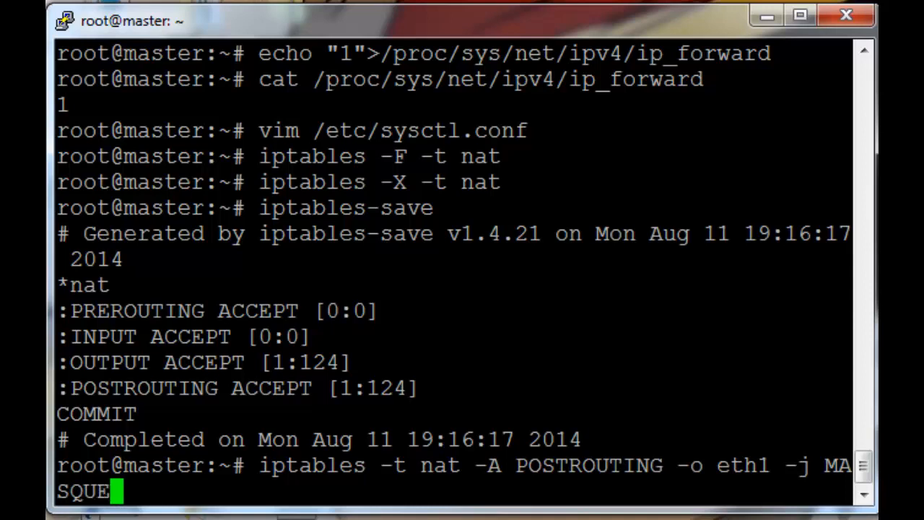
text(RADE)
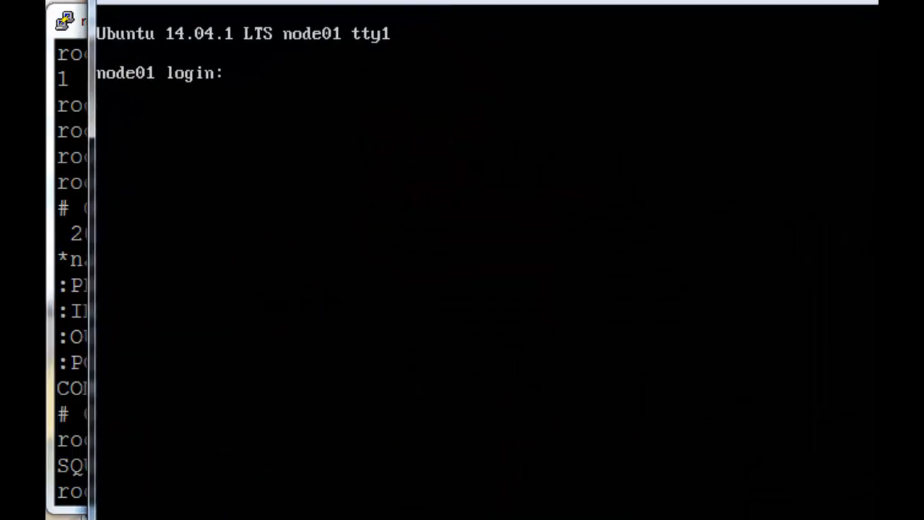
Log in as seuntjie on node01, ping google.com to see replies, then stop the ping.
text(seuntjie)
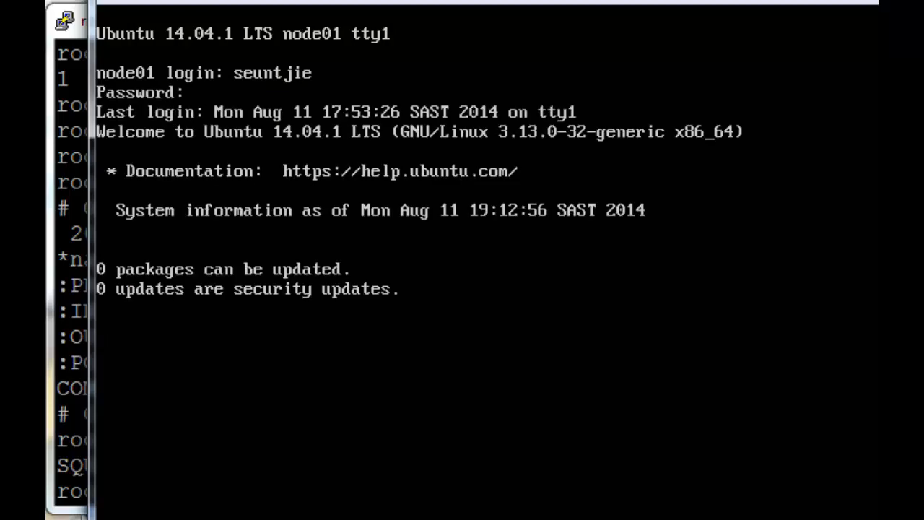
text(ping)
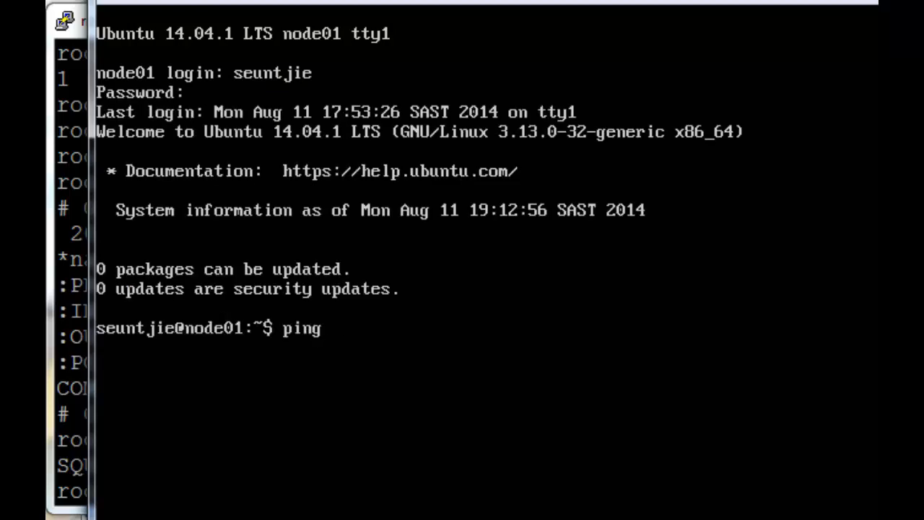
text(google.com)
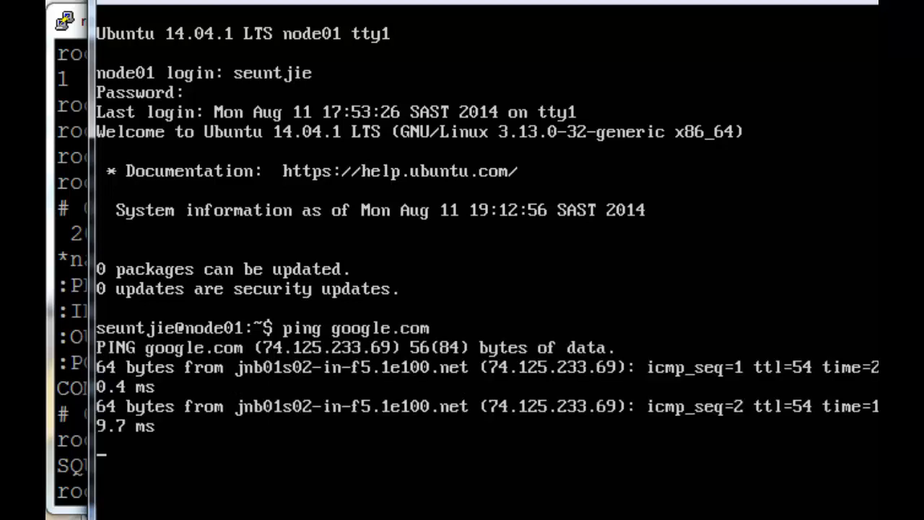
key(ctrl+c)
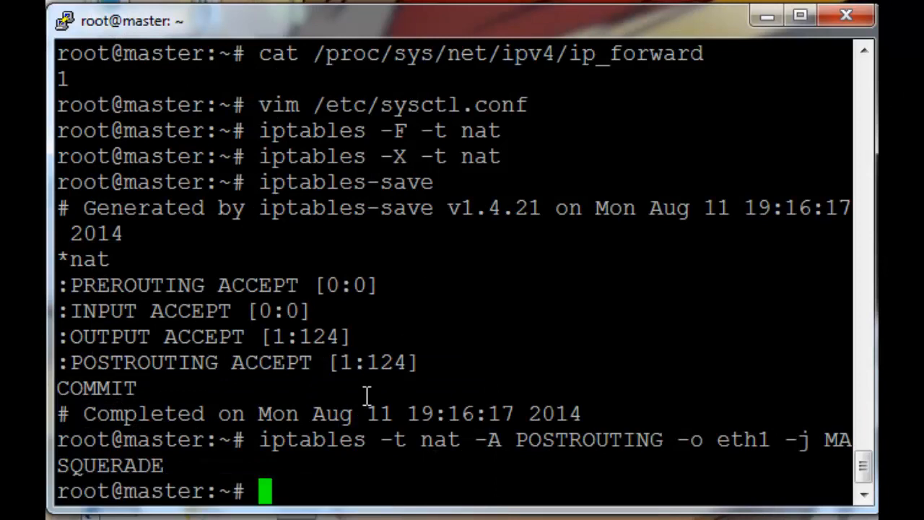
mouse_move(361, 396)
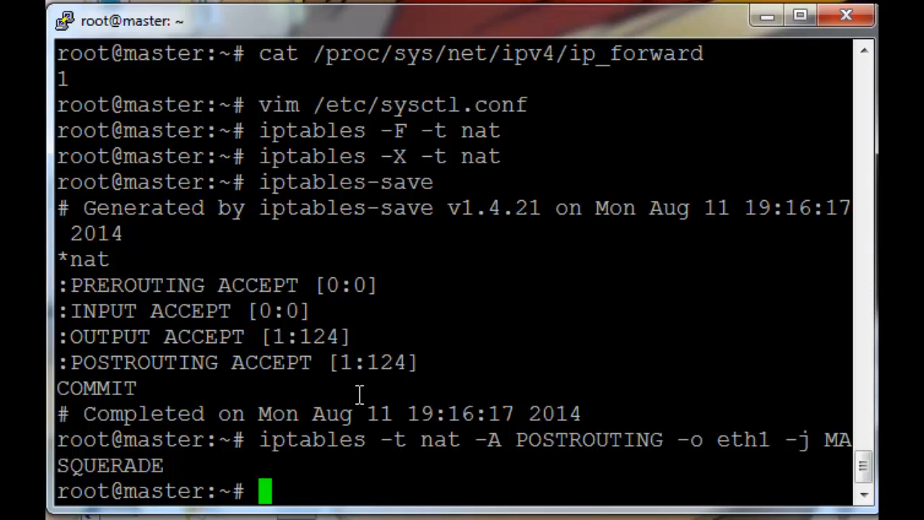
Run ssh-keygen accepting the defaults to create /root/.ssh/id_rsa and id_rsa.pub.
text(ssh)
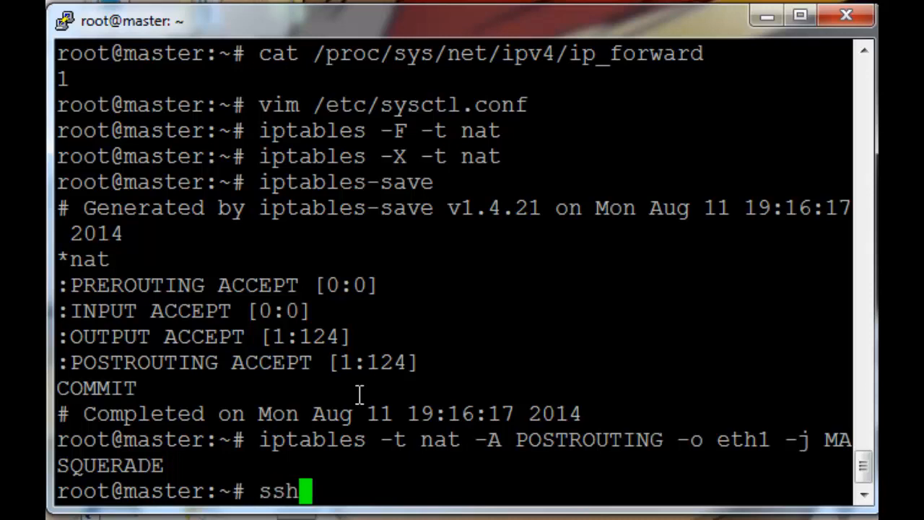
text(-keygen)
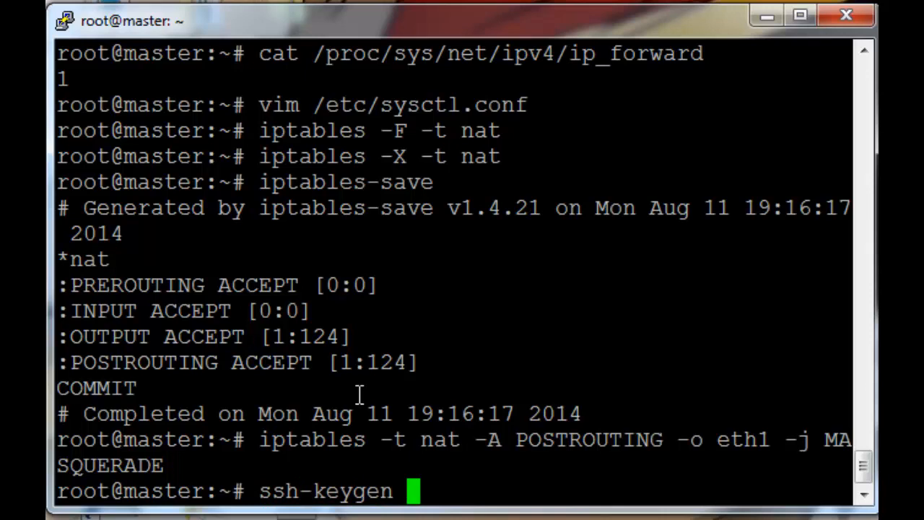
key(Return)
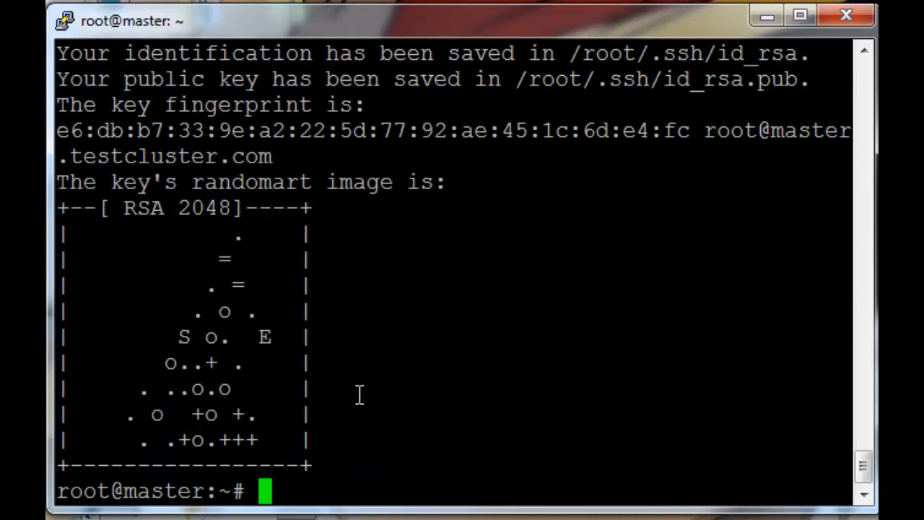
Change into /root/.ssh and list id_rsa and id_rsa.pub.
text(cd)
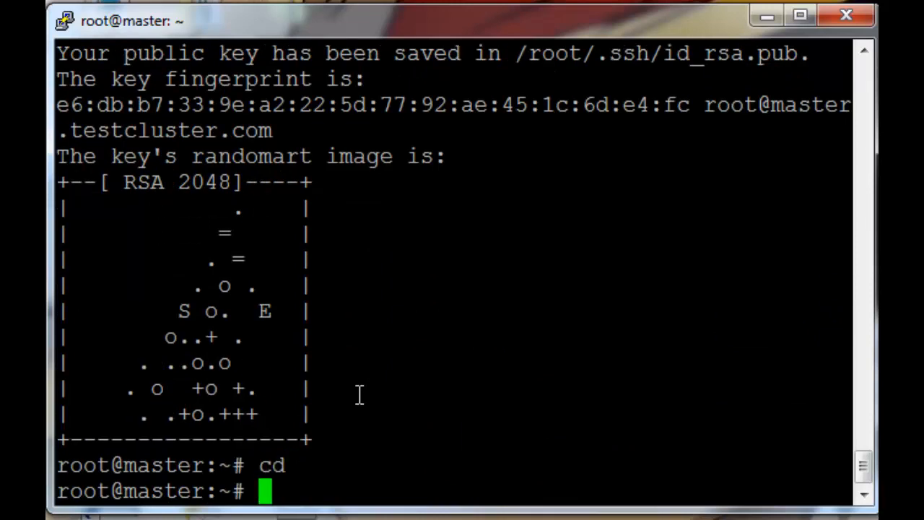
text(cd)
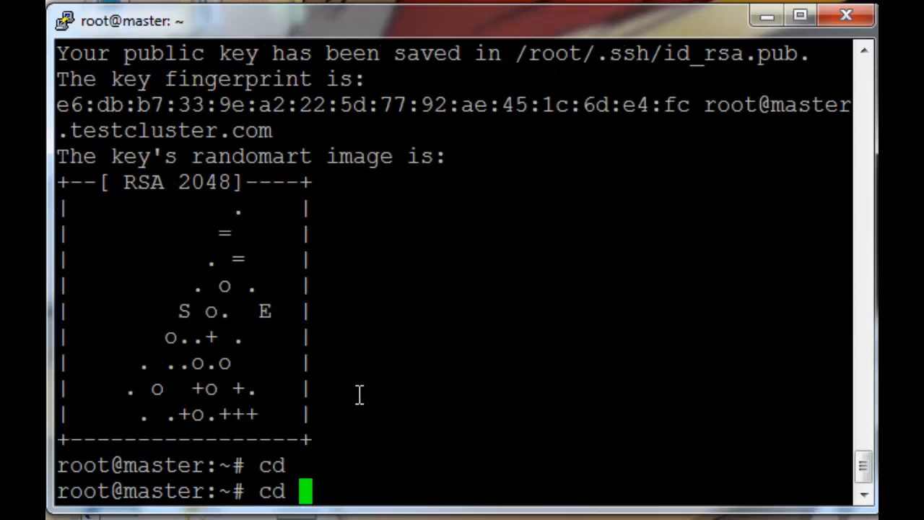
text(.ssh/)
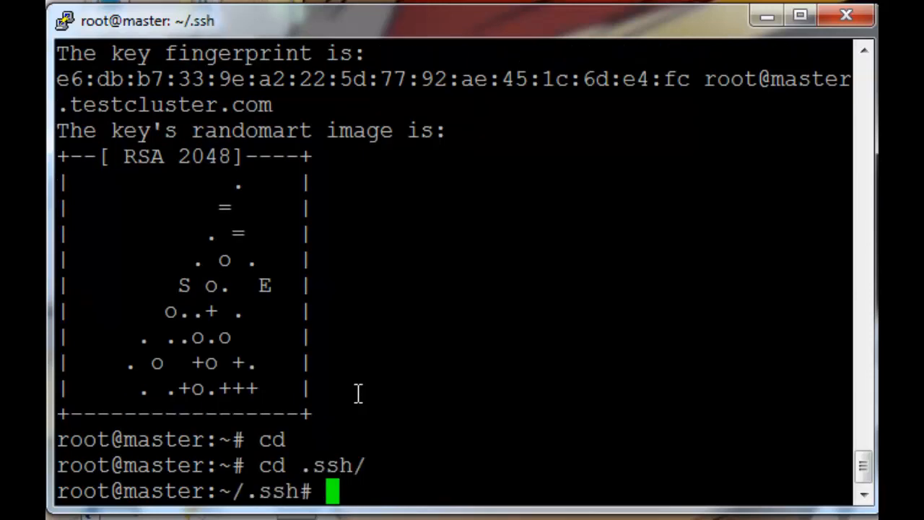
text(ls)
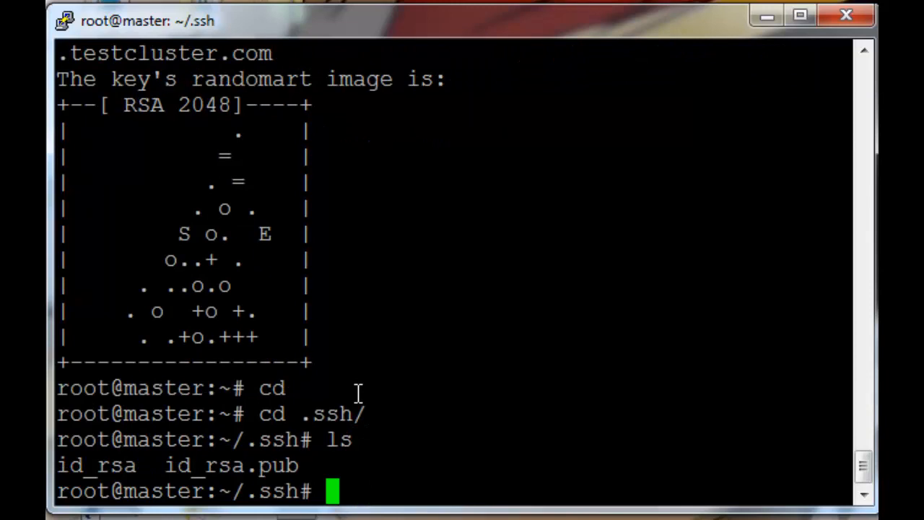
Copy id_rsa.pub to authorized_keys in /root/.ssh.
text(cp)
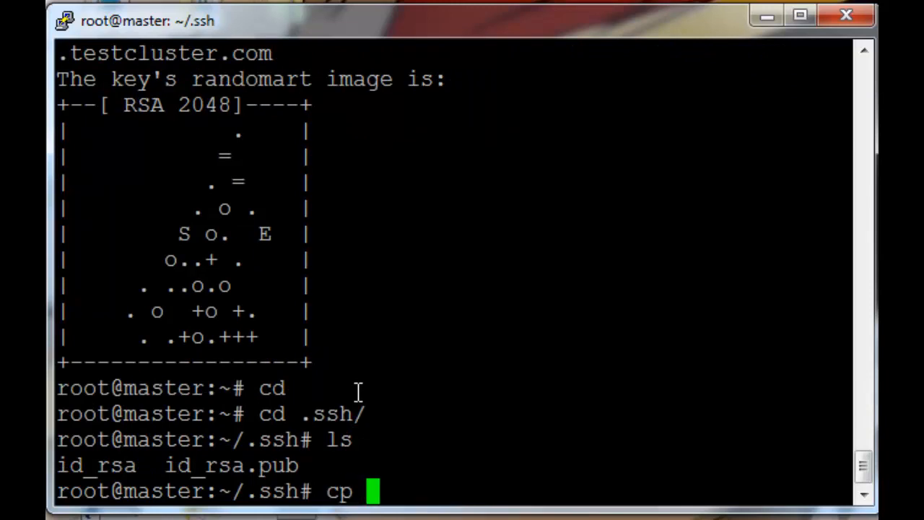
text(id_rs)
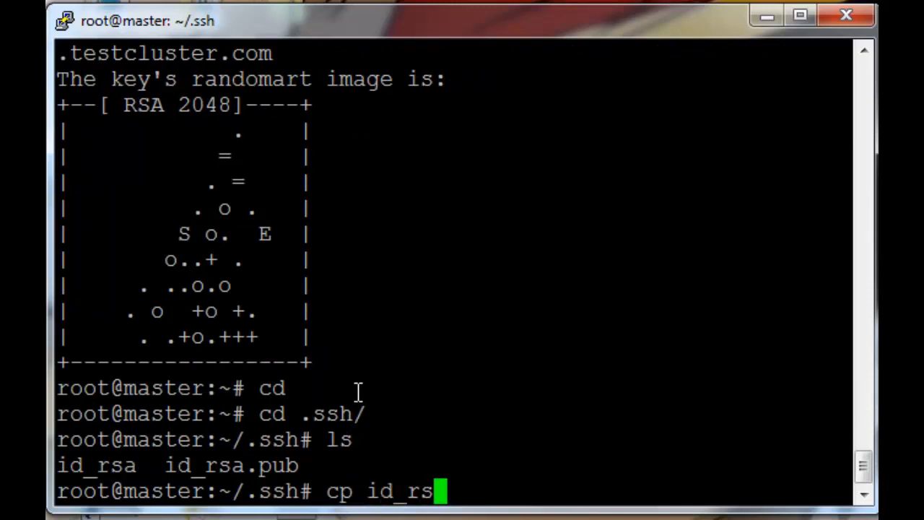
text(a.pub aut)
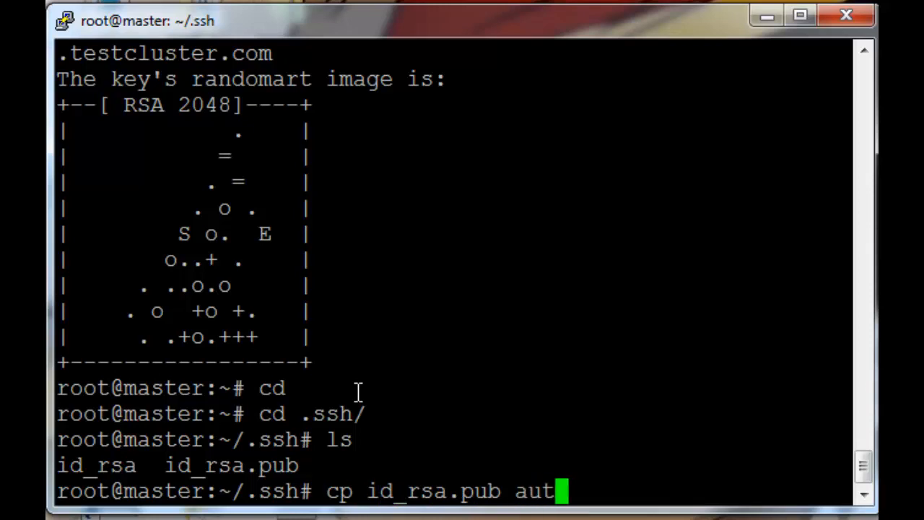
text(horized)
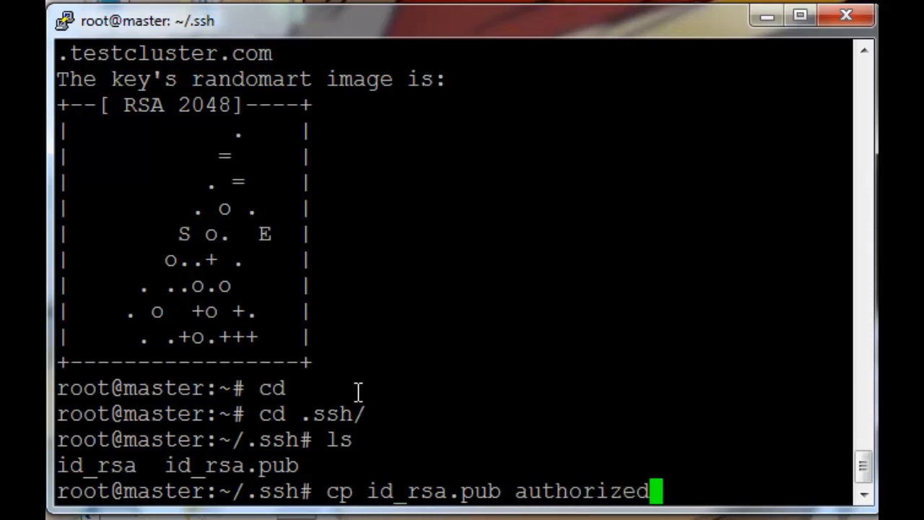
text(_keys)
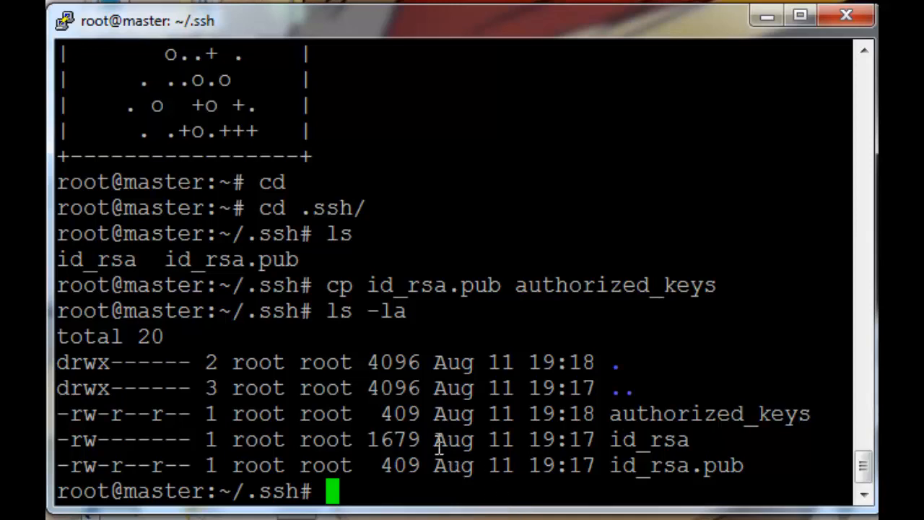
Recursively copy root's .ssh folder into /home/seuntjie/.
text(cd ../)
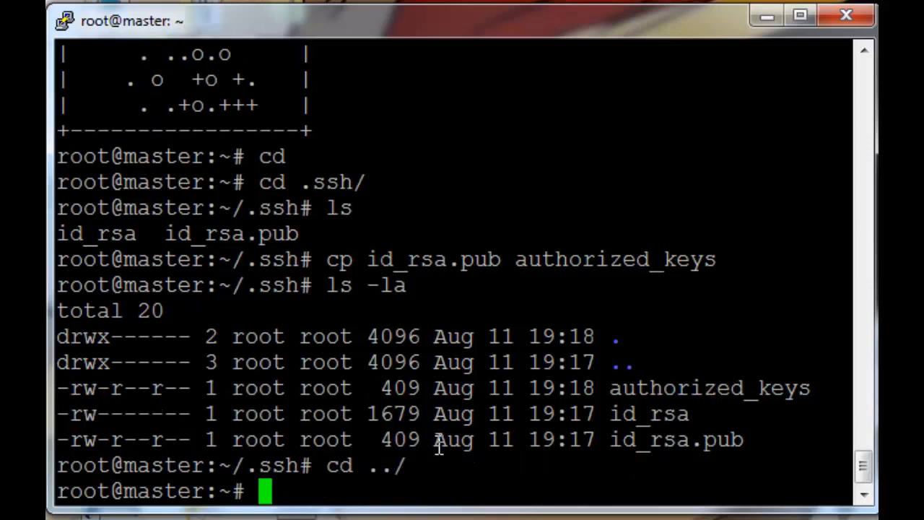
text(cp .ssh/)
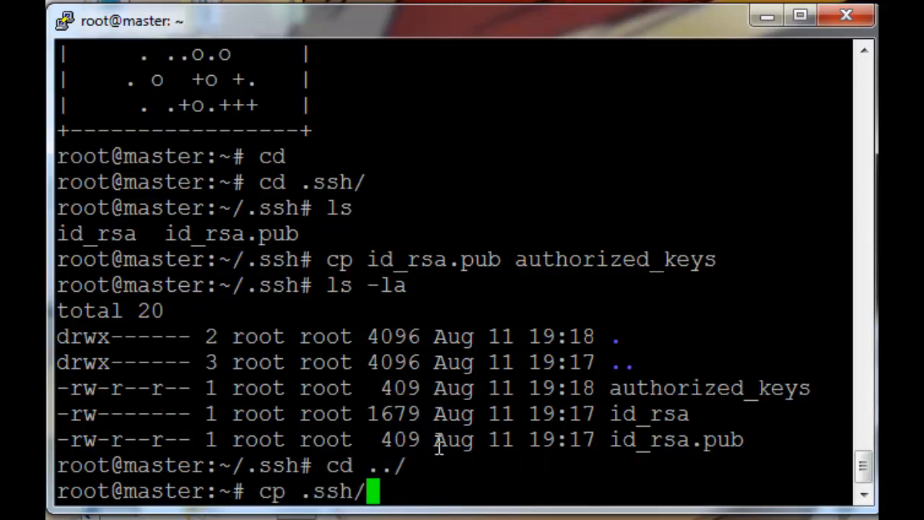
text(/h)
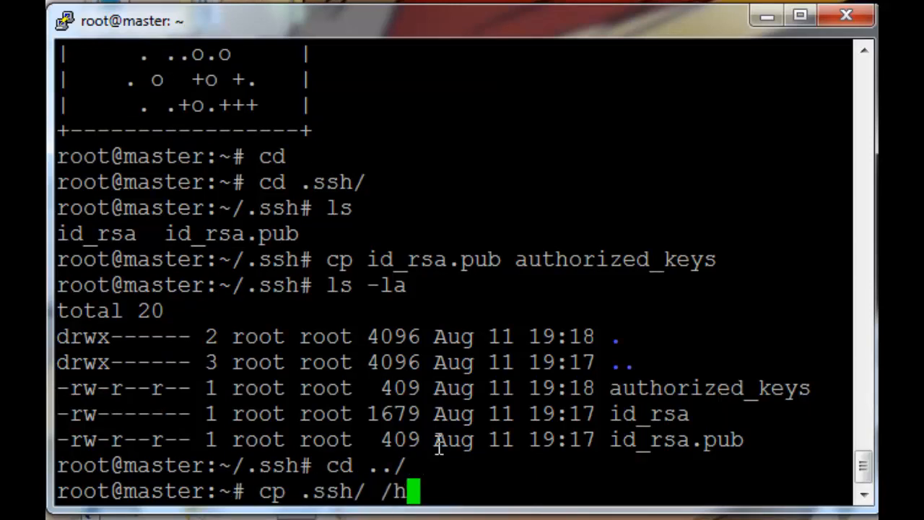
text(ome/seu)
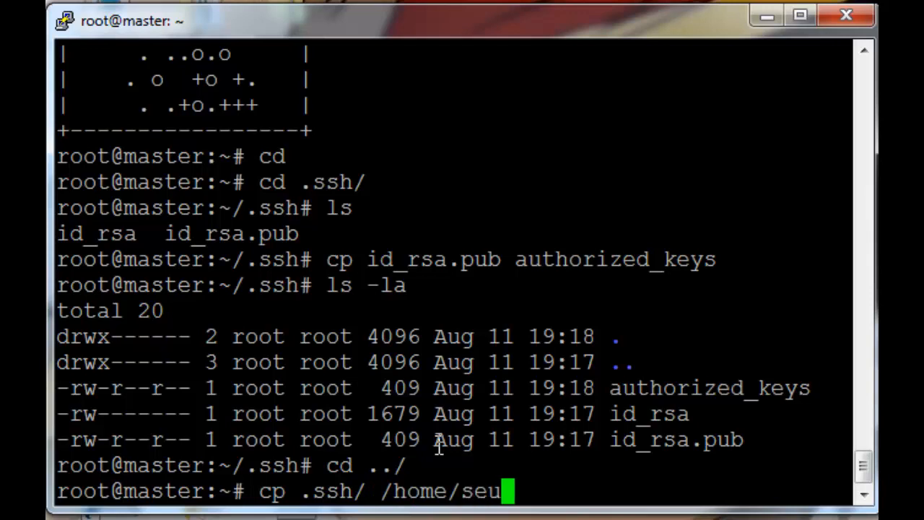
text(ntjie/)
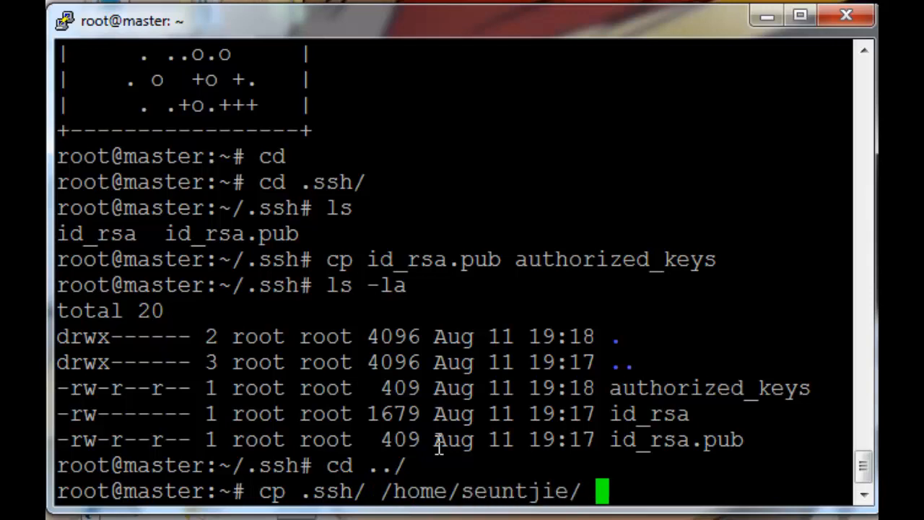
text(-r)
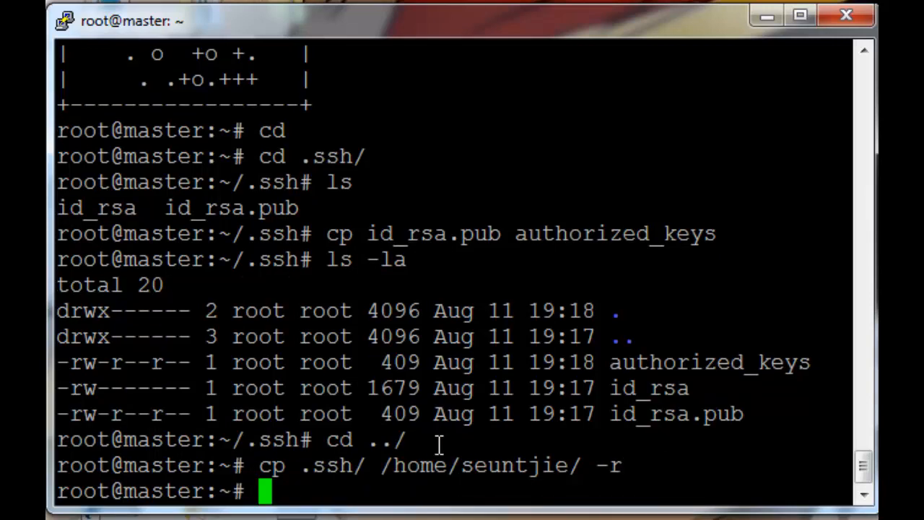
Start a chown -R command giving seuntjie ownership of /home/seuntjie/.
text(chown -r seuntjie)
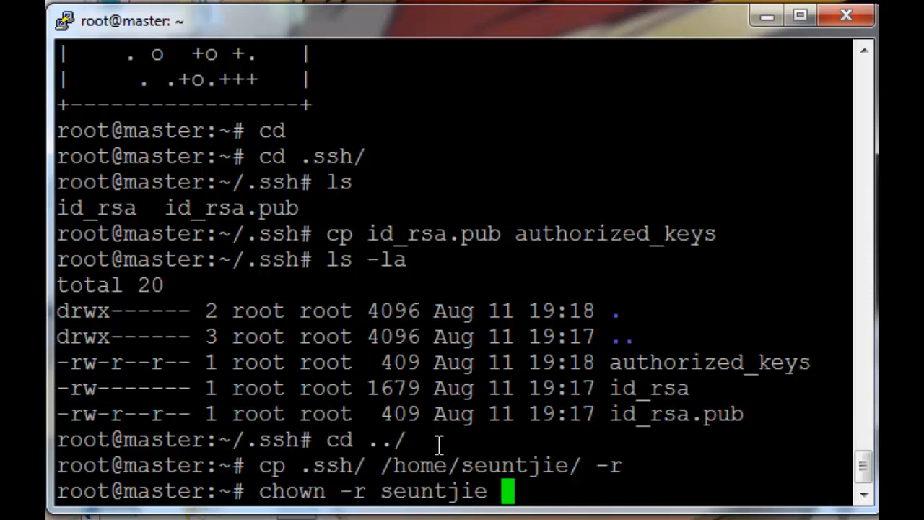
text(/home/seuntjie/)
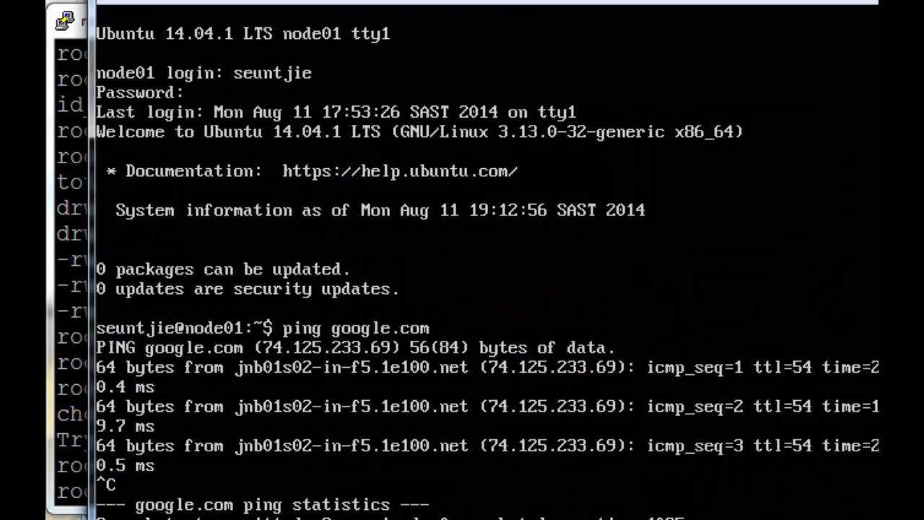
On node01 search apt-cache for openssh and try apt-get update as a normal user (refused).
scroll(down, 3)
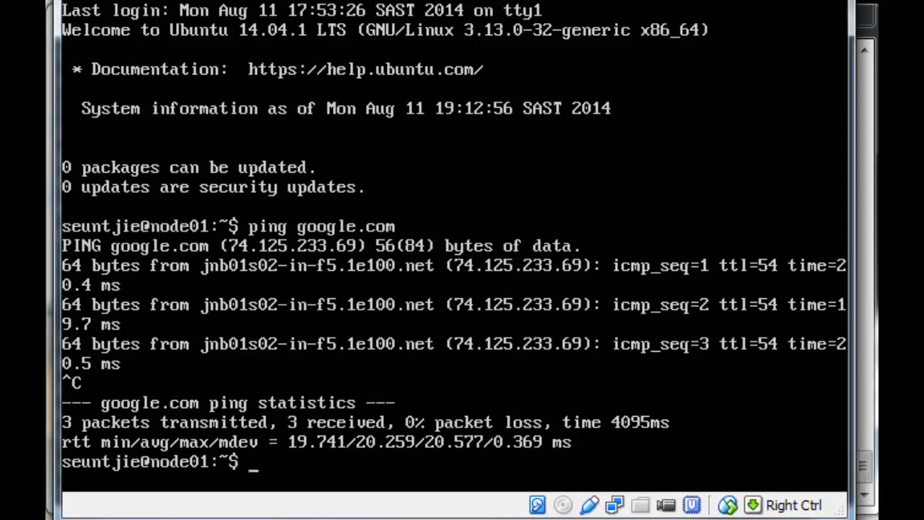
text(apt-c)
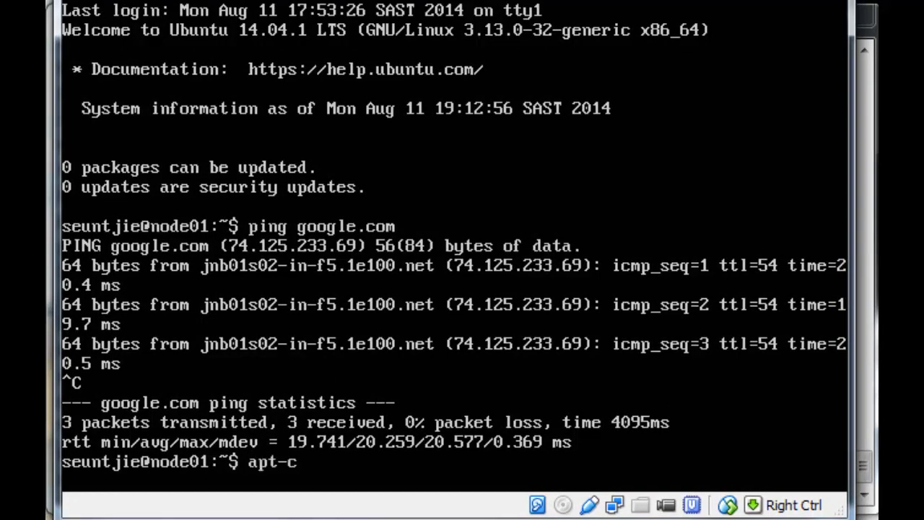
text(ache search openssh)
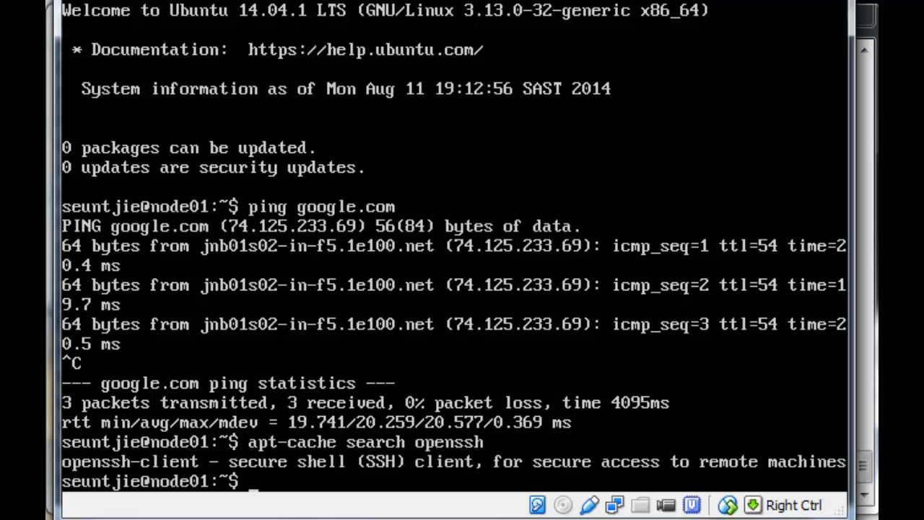
text(apt)
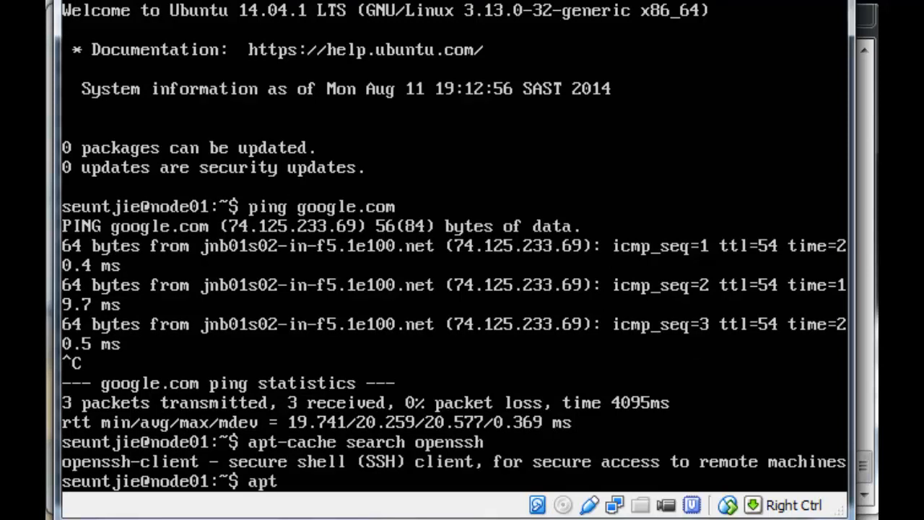
text(-)
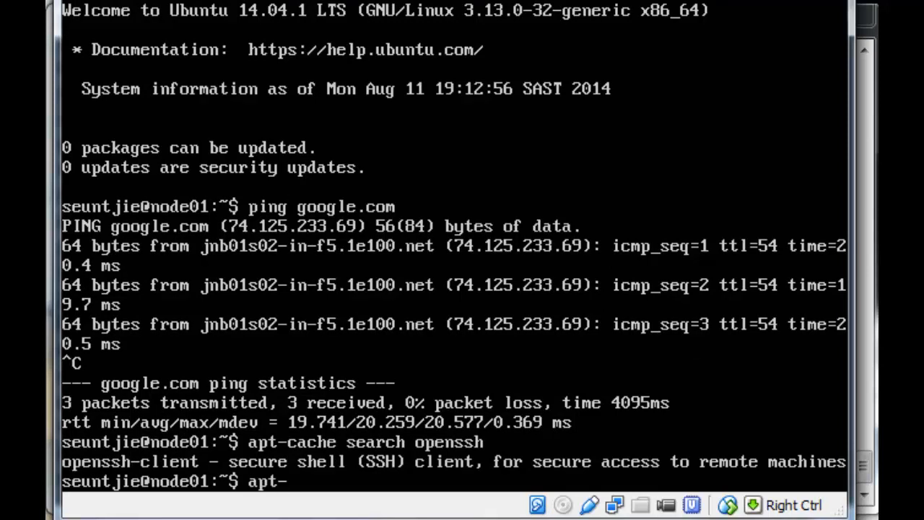
text(get upd)
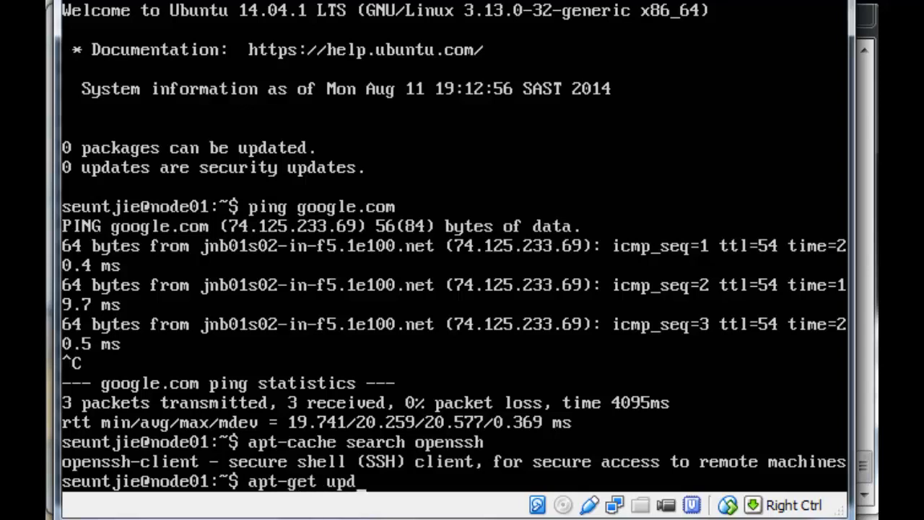
key(Return)
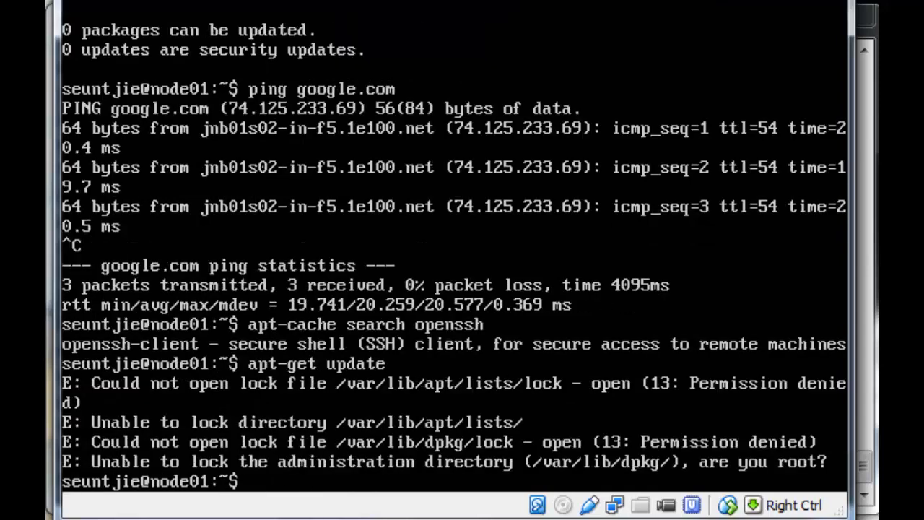
Become root with sudo -i and rerun apt-get update, which starts downloading package lists.
text(apt-get update)
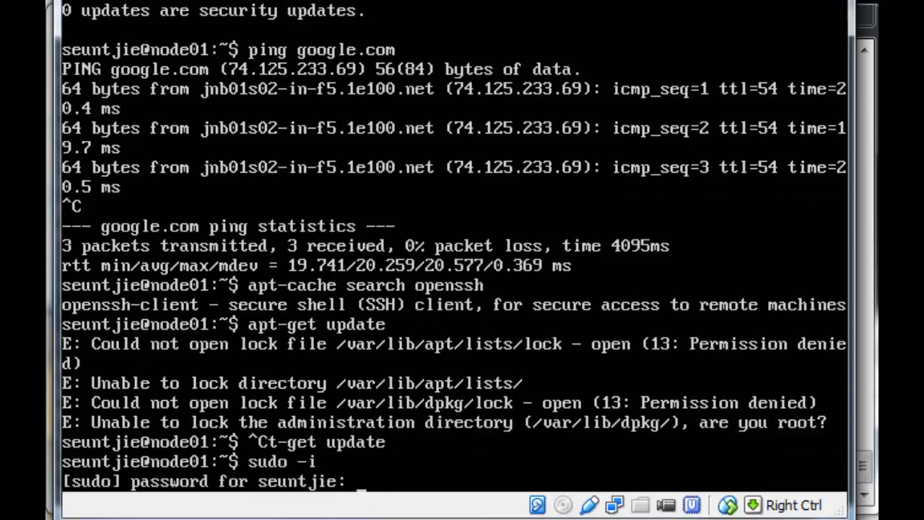
key(Return)
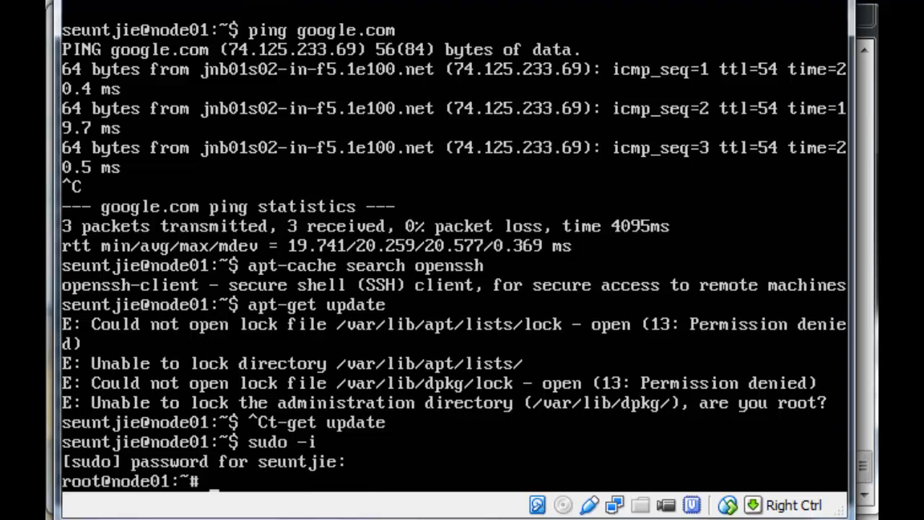
text(apt-get update)
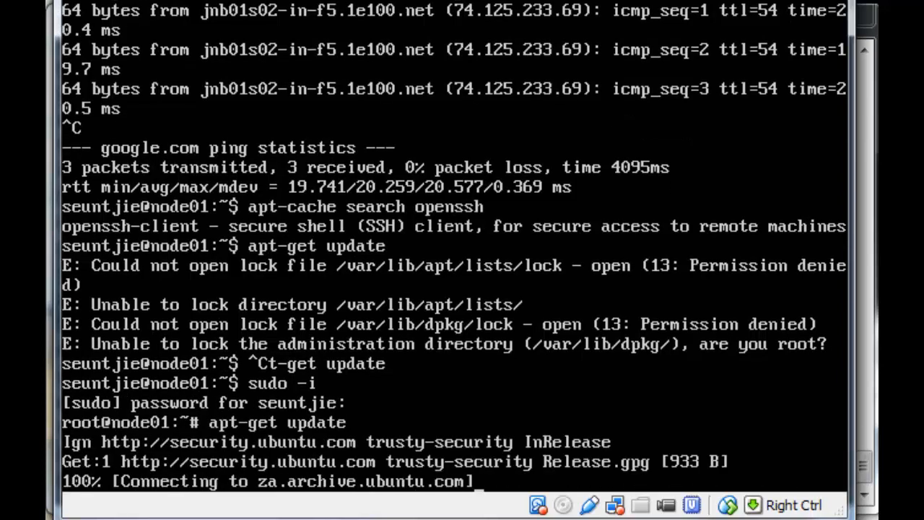
scroll(down, 3)
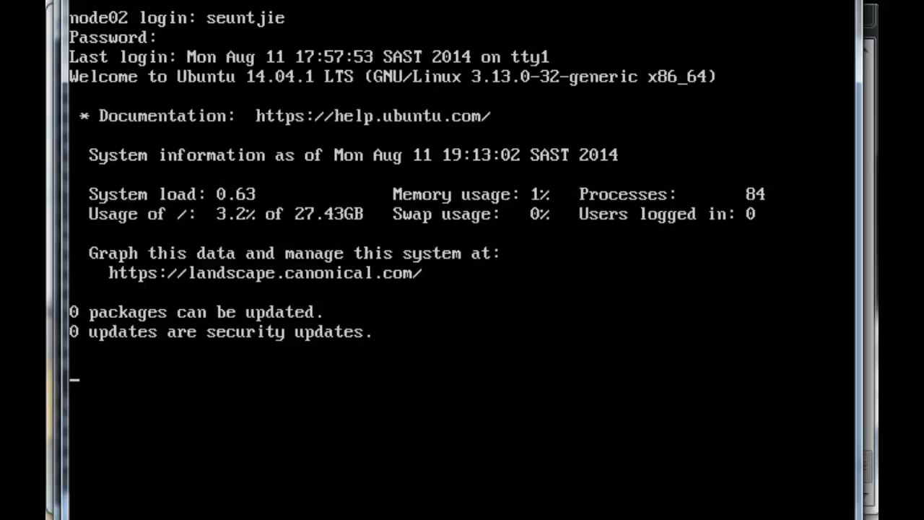
On node02 become root with sudo -i and run apt-get update to refresh the package lists.
text(sudo)
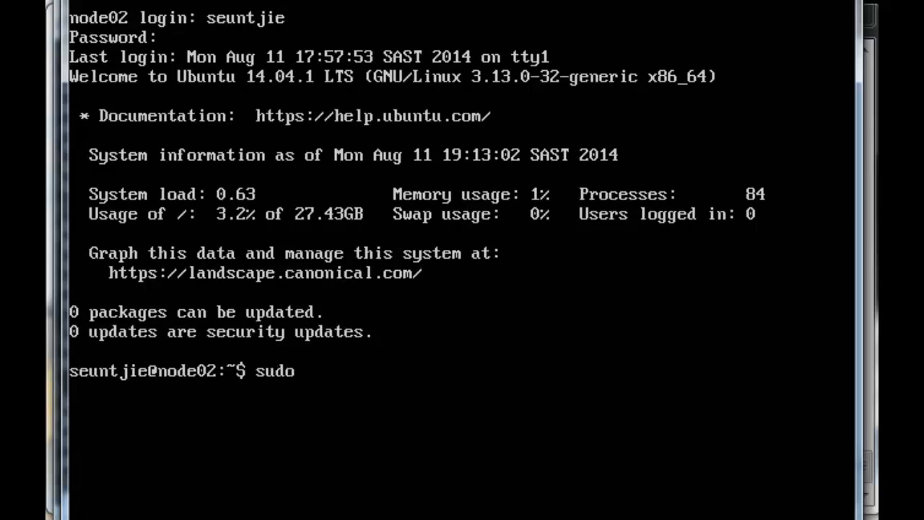
text(-i)
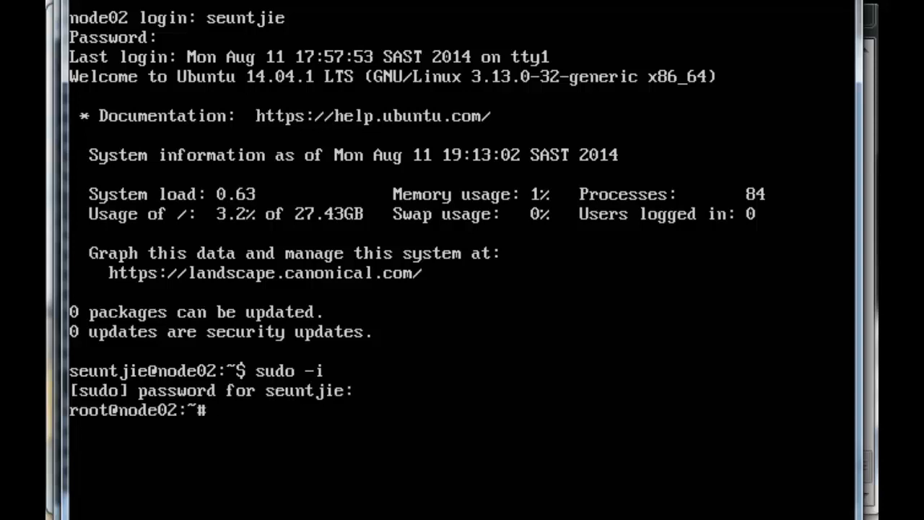
text(apt)
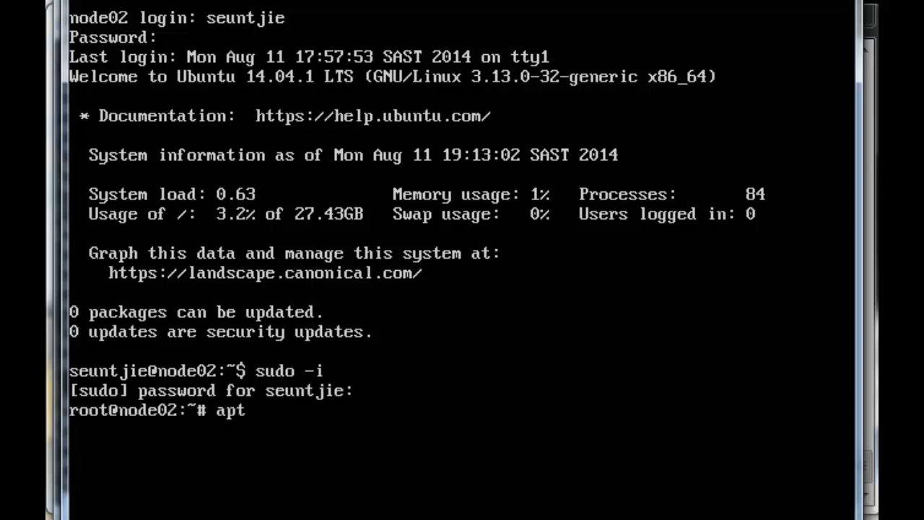
text(-get update)
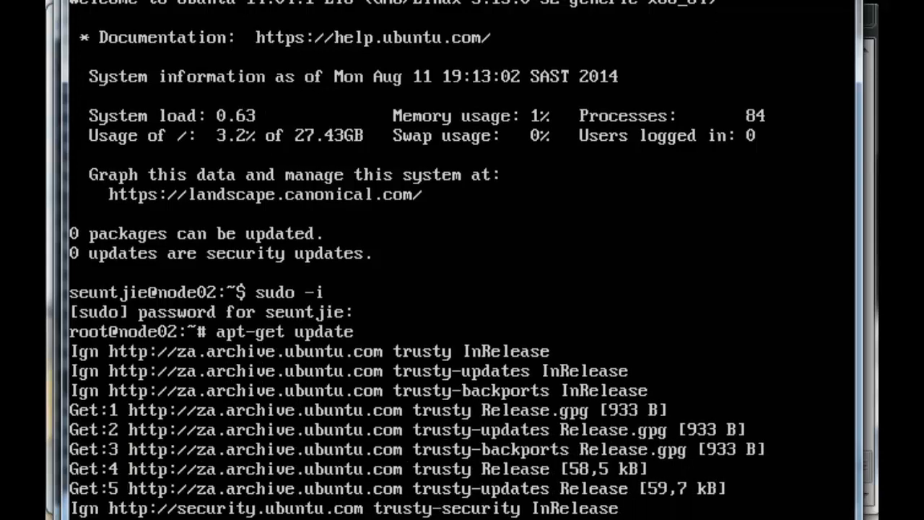
scroll(down, 3)
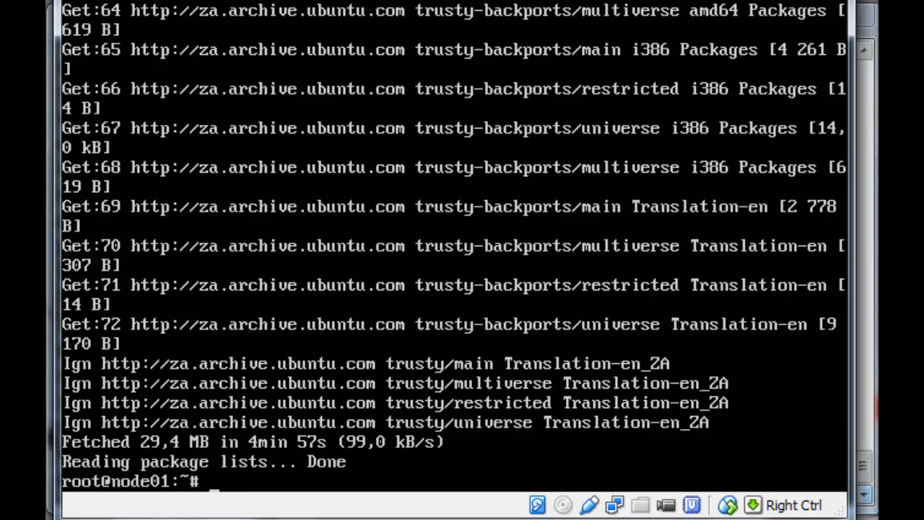
Search the package cache for openssh packages with apt-cache search on node01.
text(apt-)
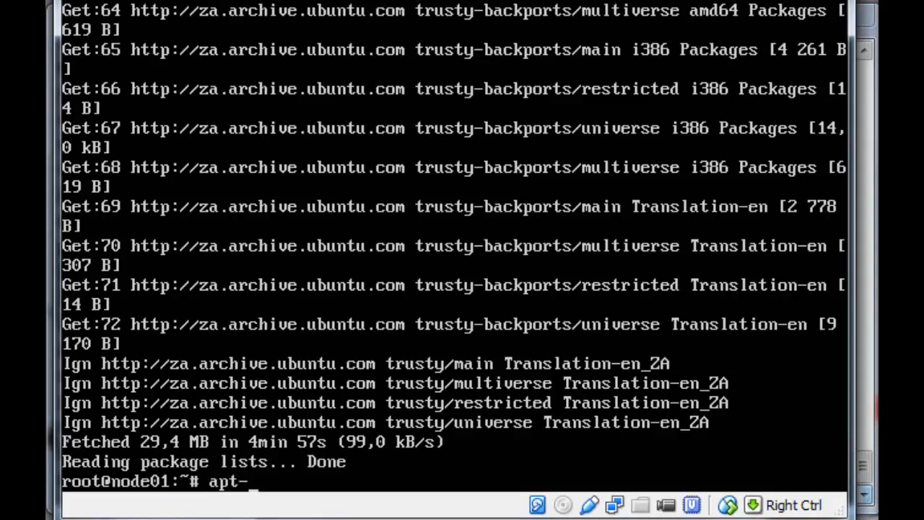
text(cache)
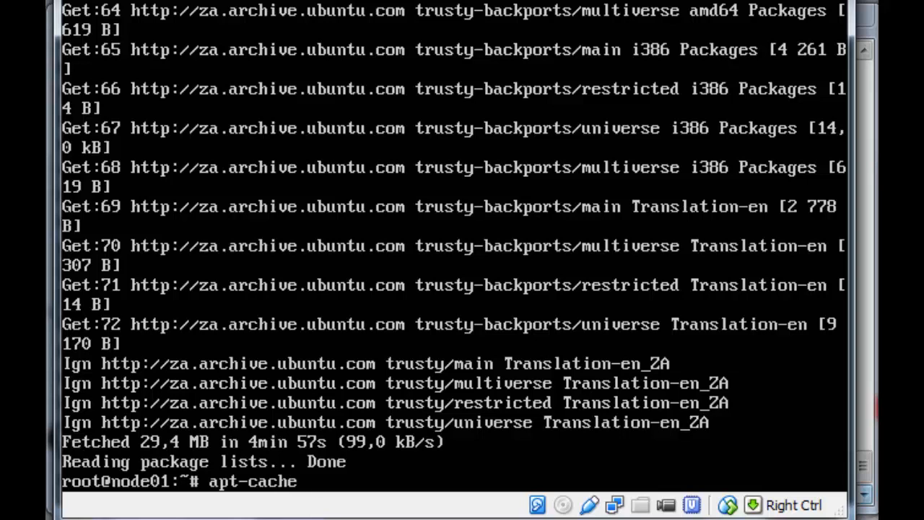
text(se)
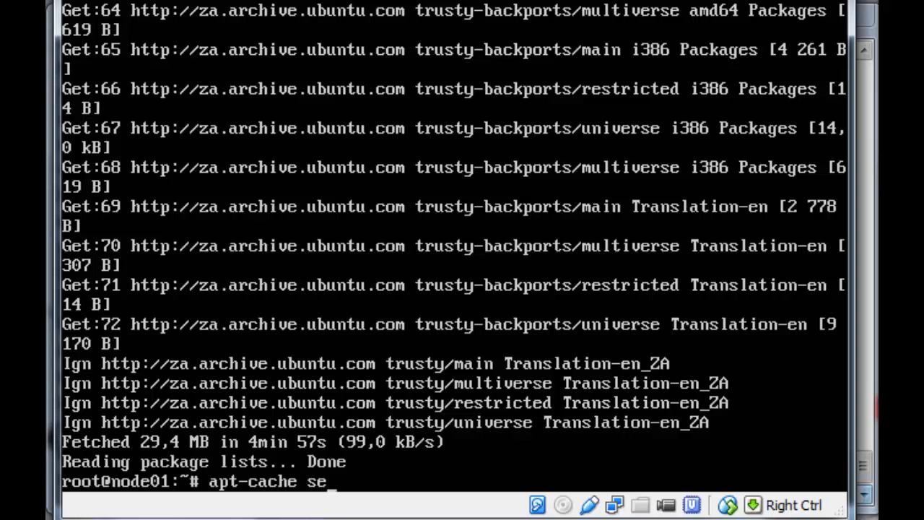
text(at)
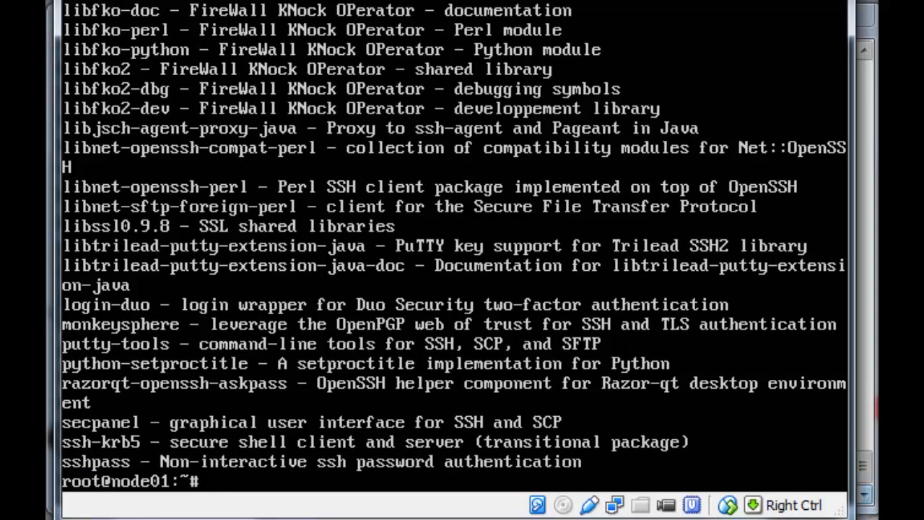
Enter apt-get install openssh-client at node01's root prompt.
text(apt-)
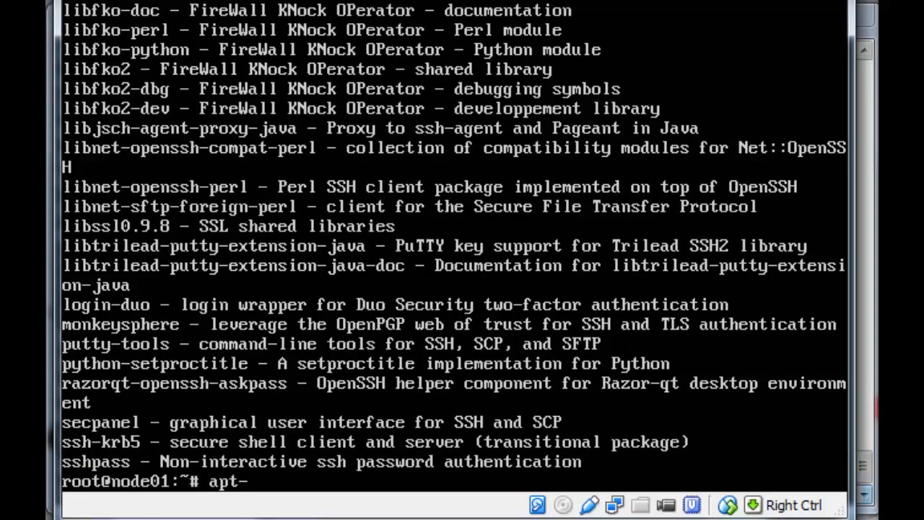
text(get install openssh-)
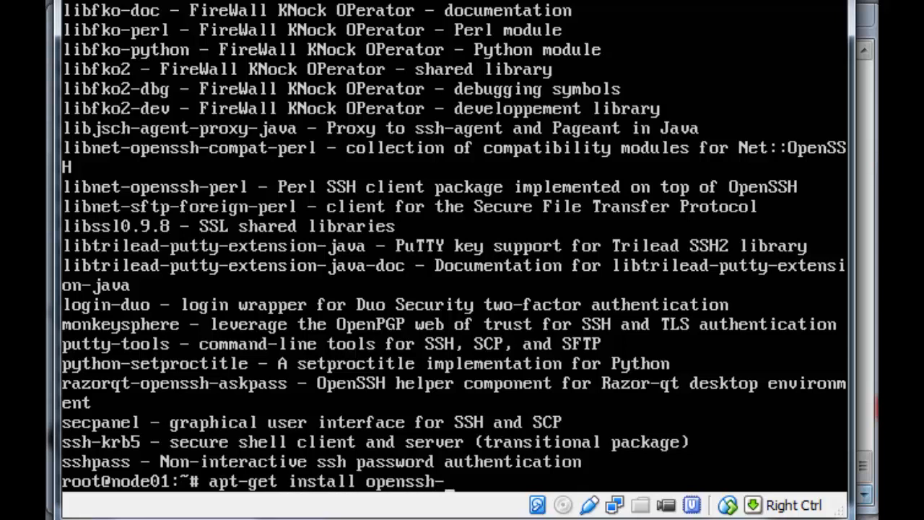
text(client)
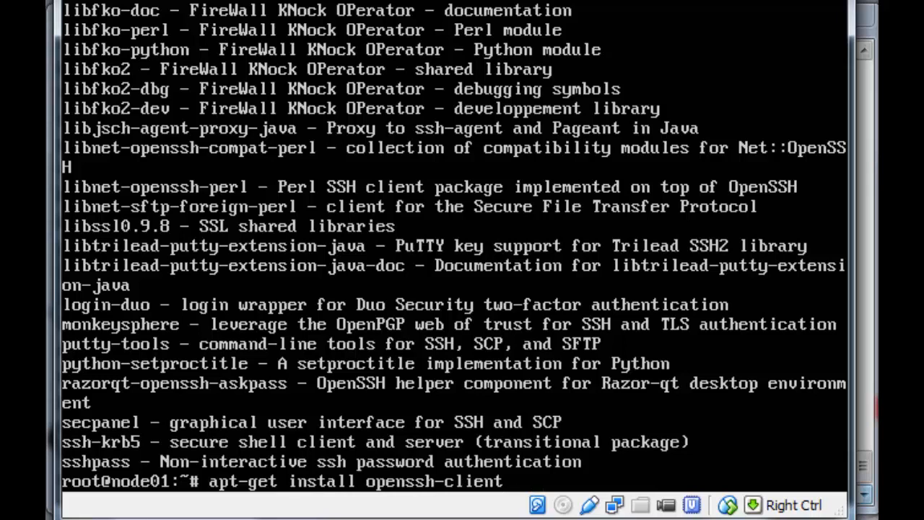
text(openssh)
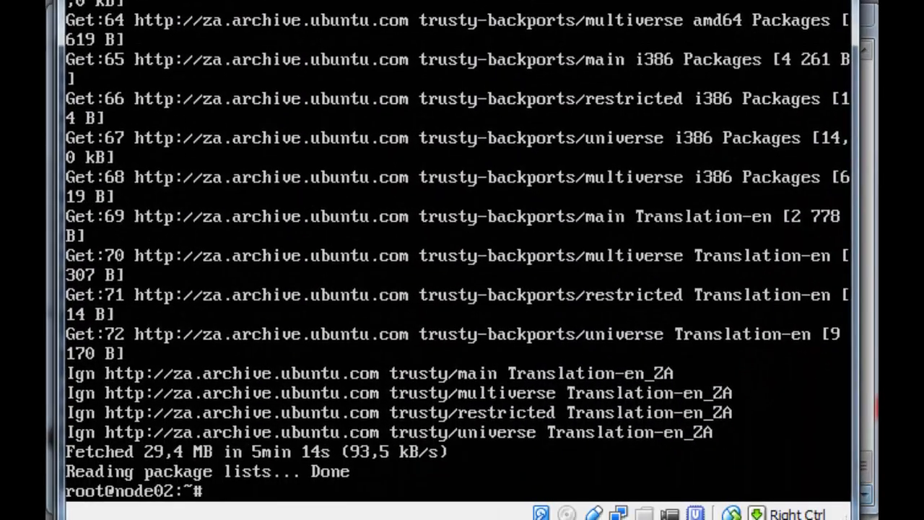
Run apt-get install openssh-client openssh-server on node02.
text(apt-get install)
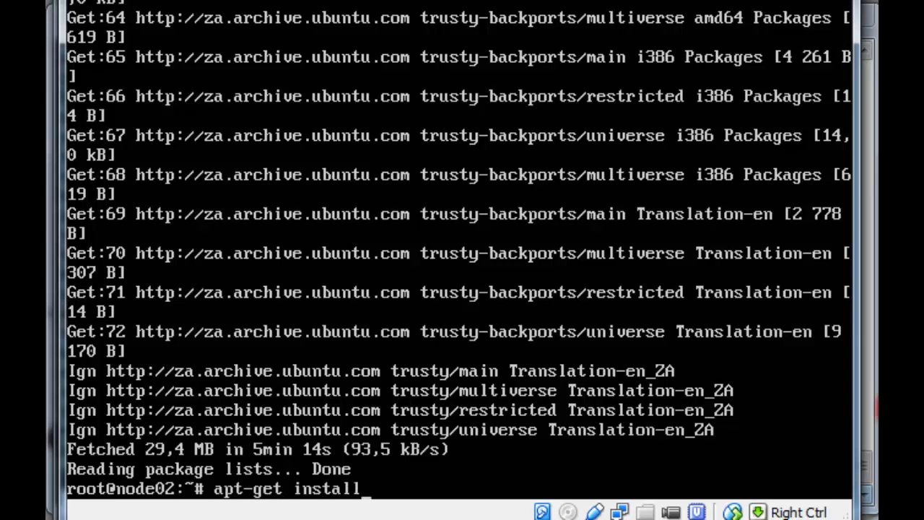
text(opens)
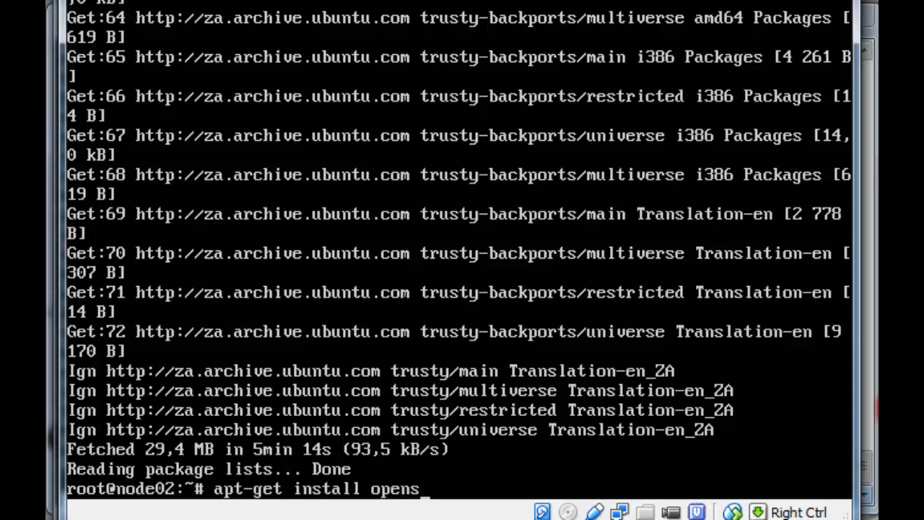
text(sh-client)
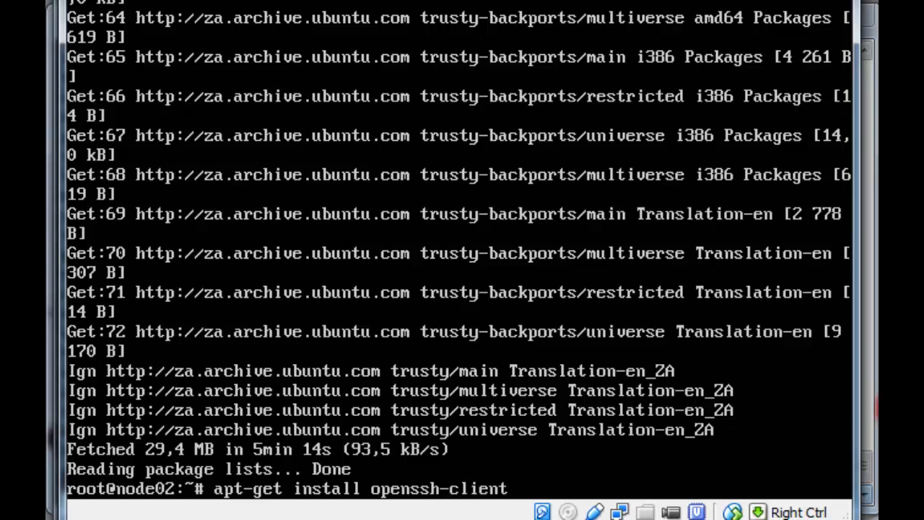
text(openssh-se)
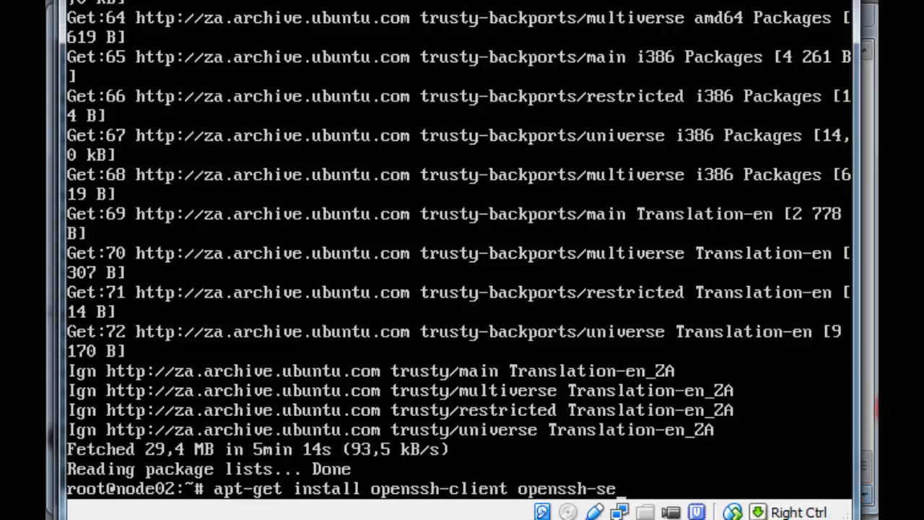
key(Return)
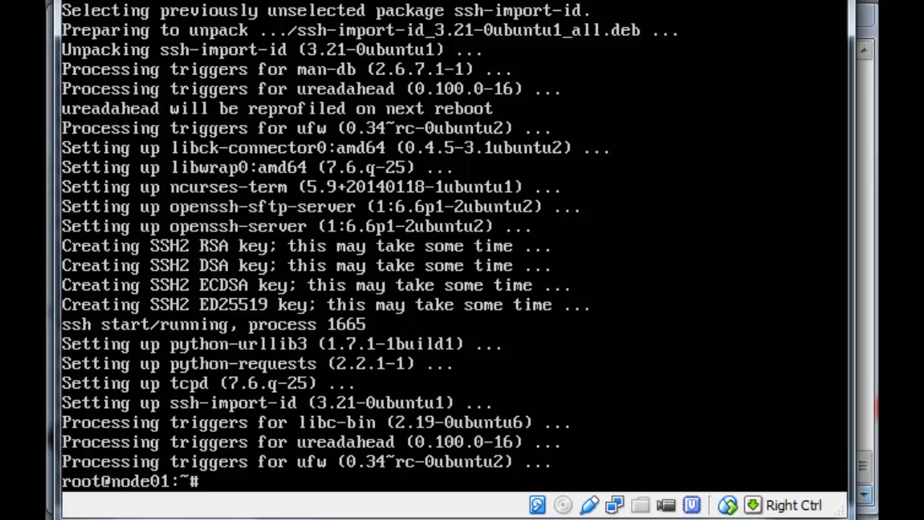
Copy seuntjie@master:/home/seuntjie/.ssh recursively to node01 with scp, giving the password.
text(scp)
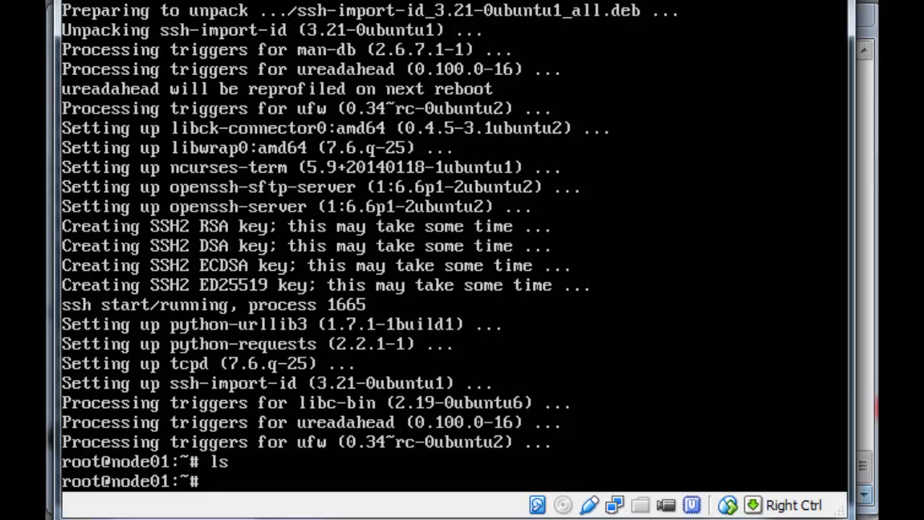
text(scp seunt)
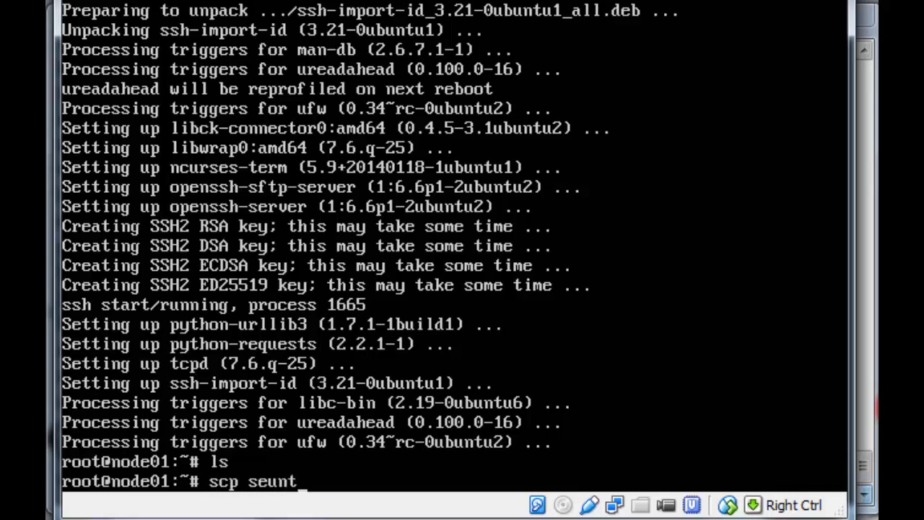
text(jie@master:/hom)
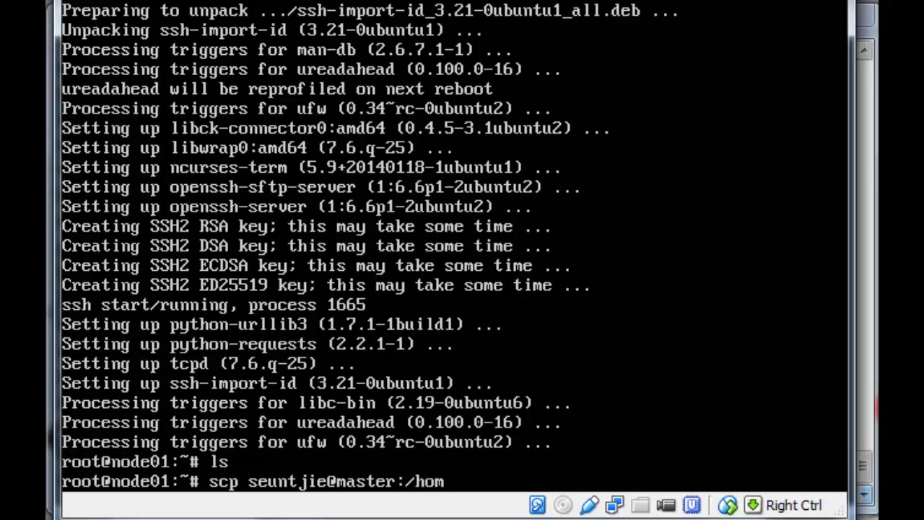
text(e/seuntjie.)
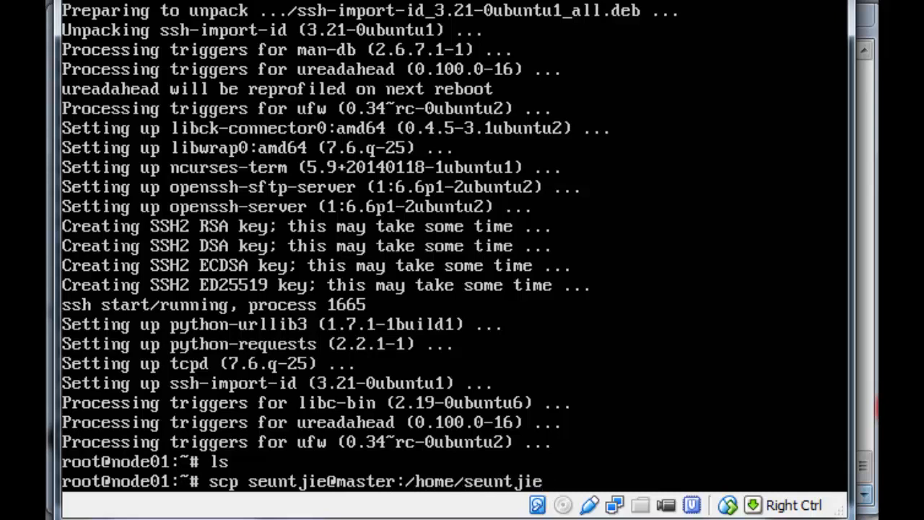
text(/.ssh)
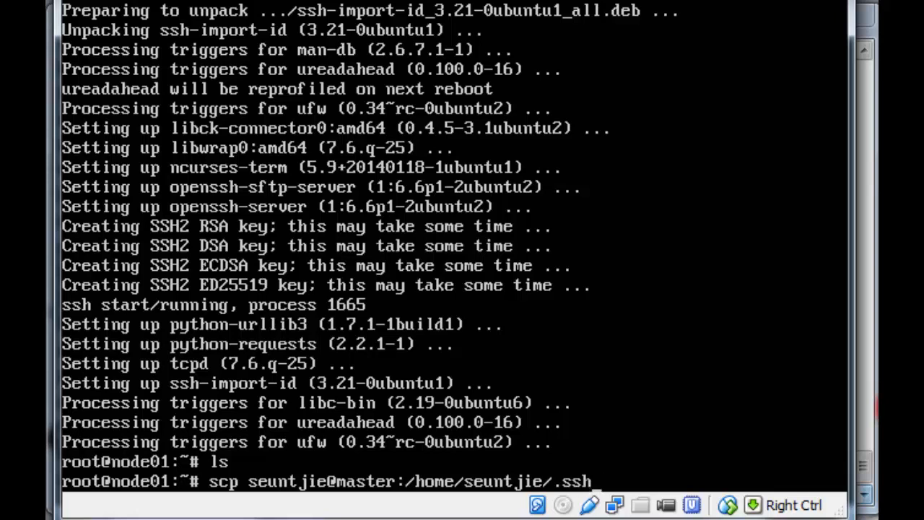
text(-)
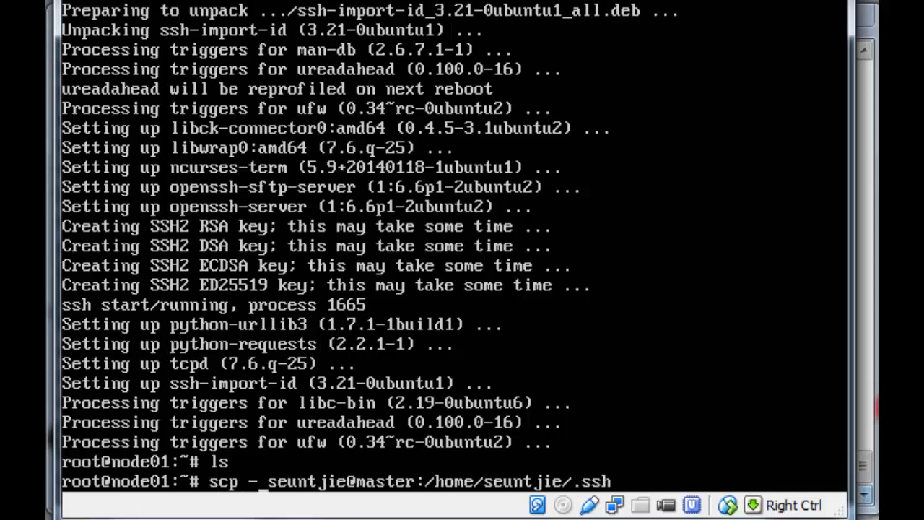
text(r)
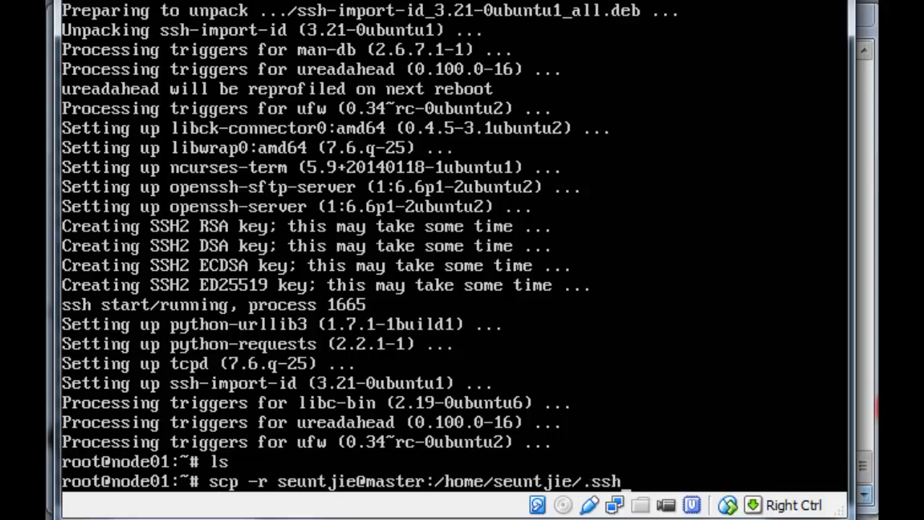
text(/)
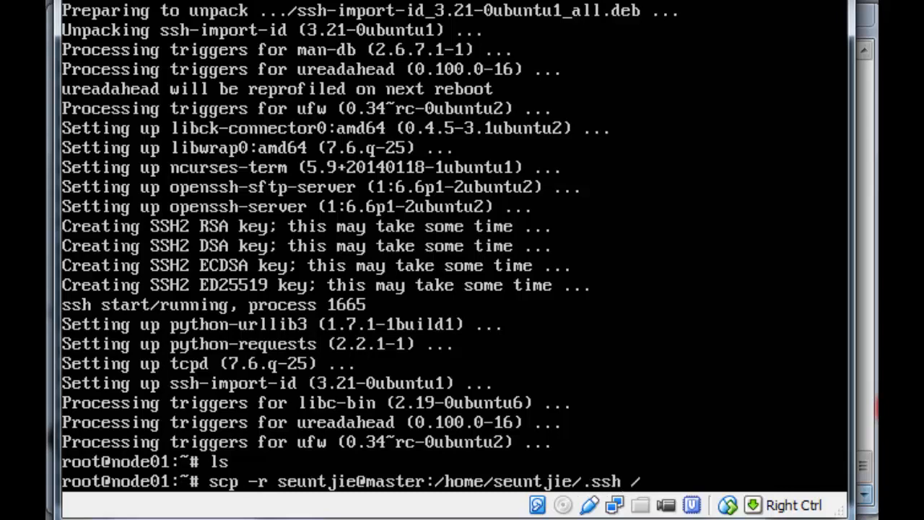
text(.)
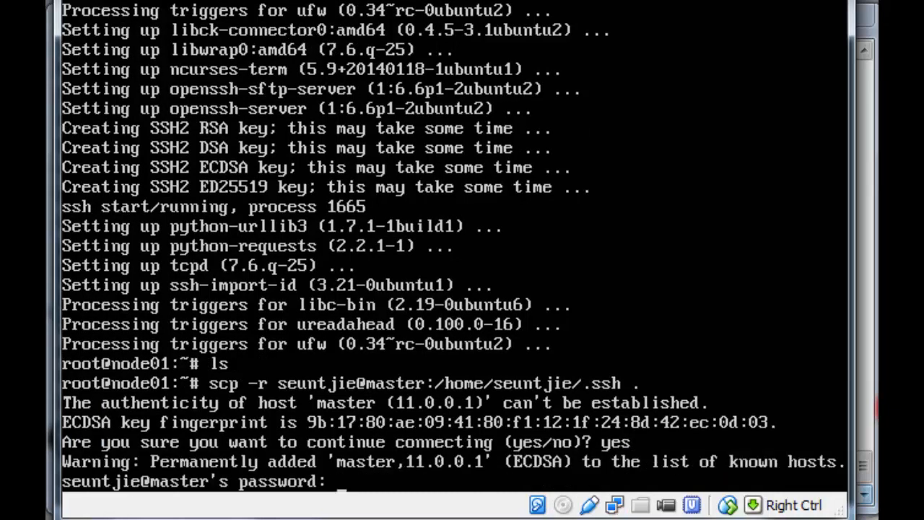
text([password])
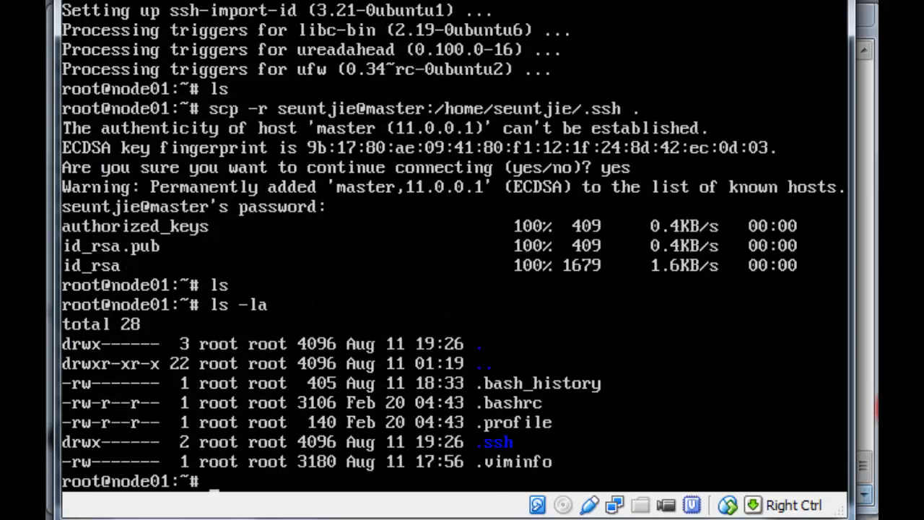
Log into master over SSH from node01 to confirm access, then exit.
text(ssh)
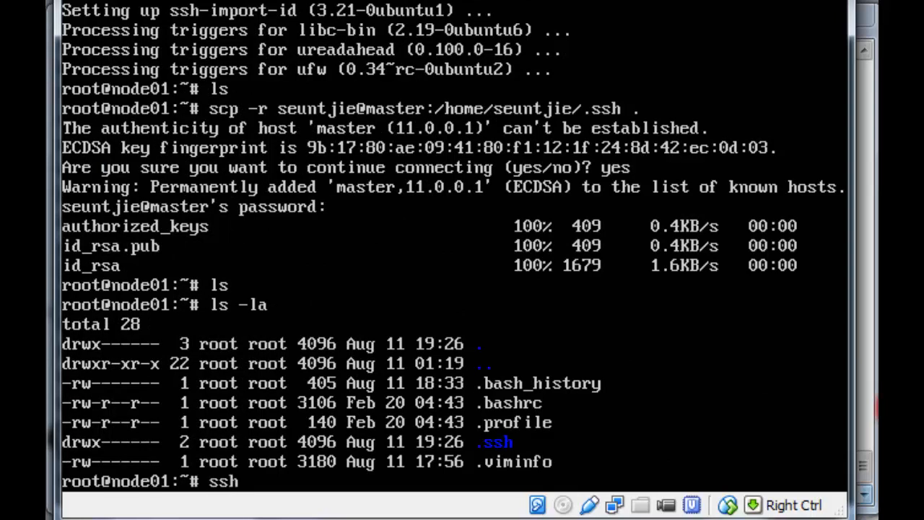
text(n)
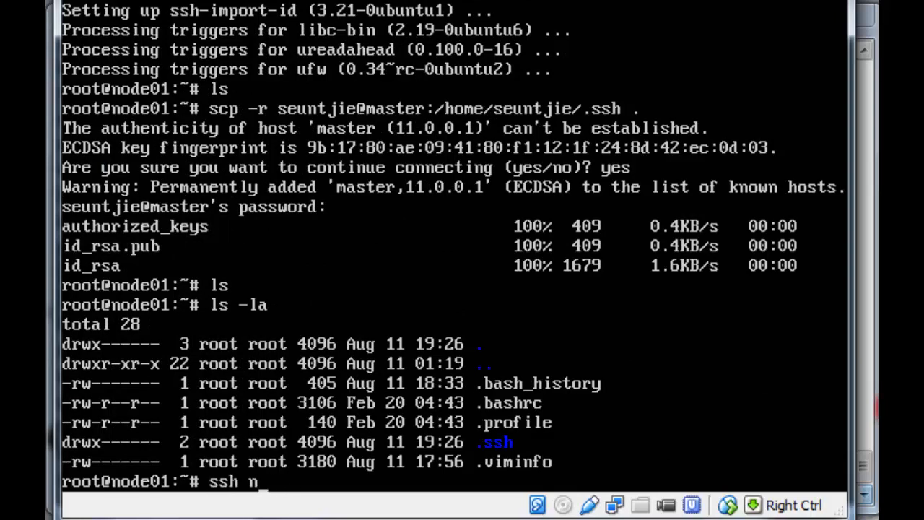
text(aster)
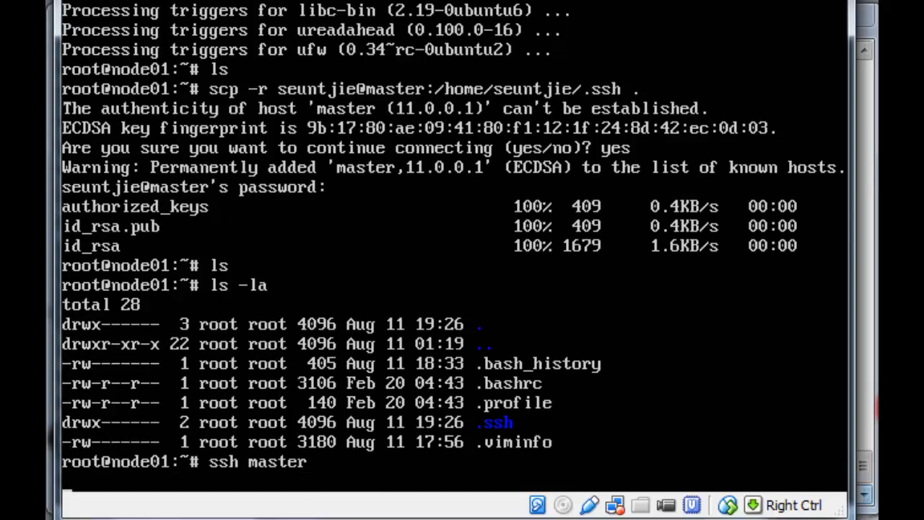
key(Return)
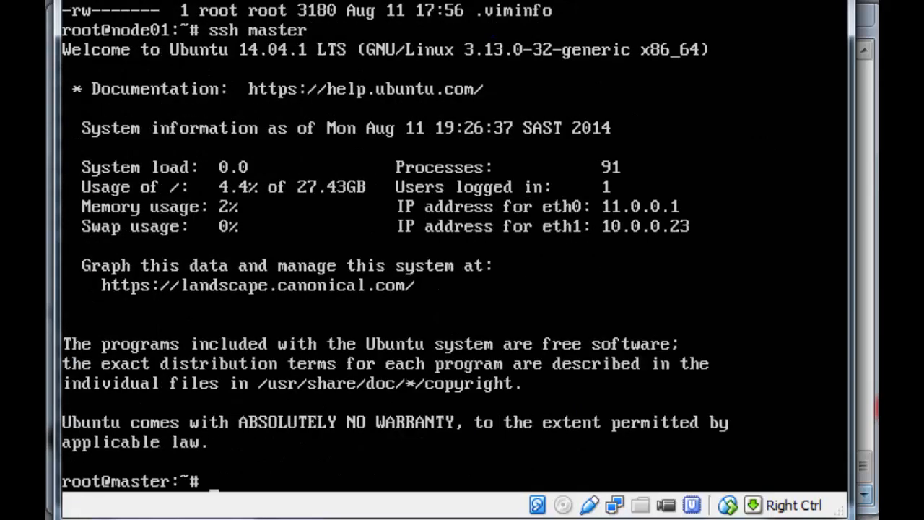
text(exit)
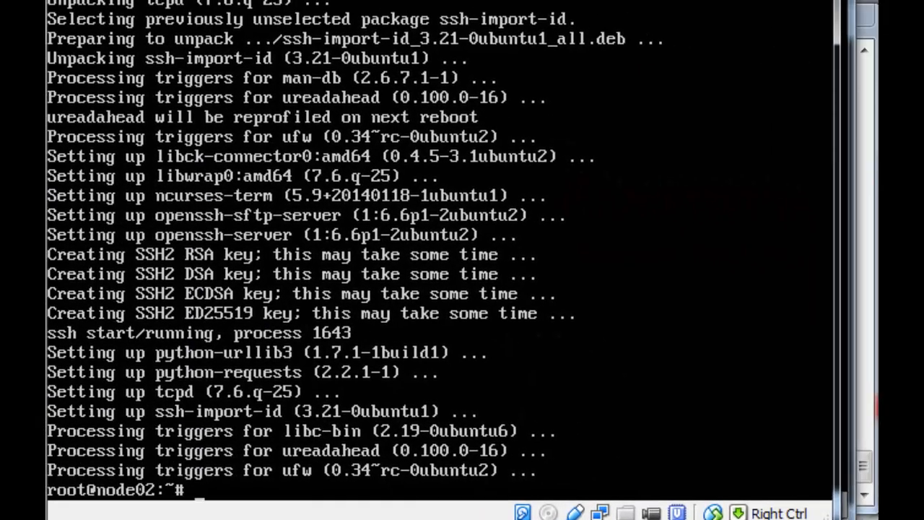
Copy master's /home/seuntjie/.ssh to node02 via scp, accept the host key, then SSH to node01 and exit.
text(scp -r seuntjie)
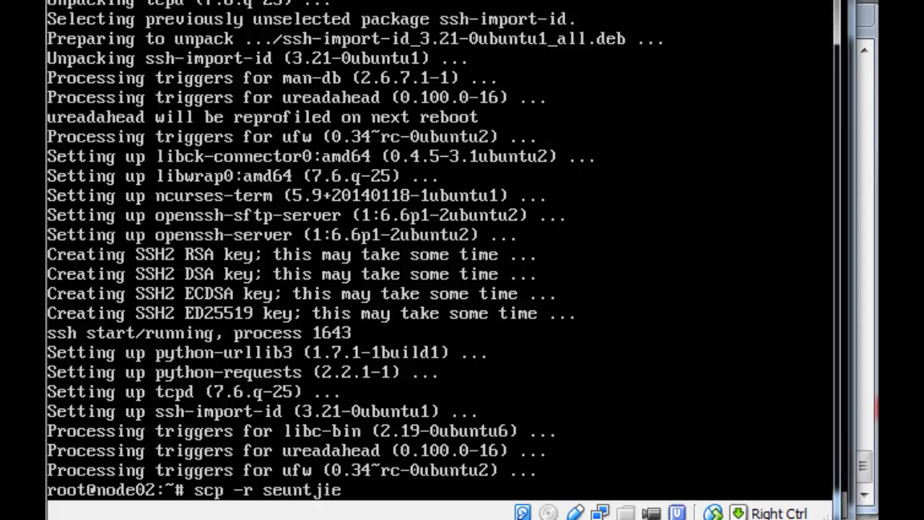
text(@)
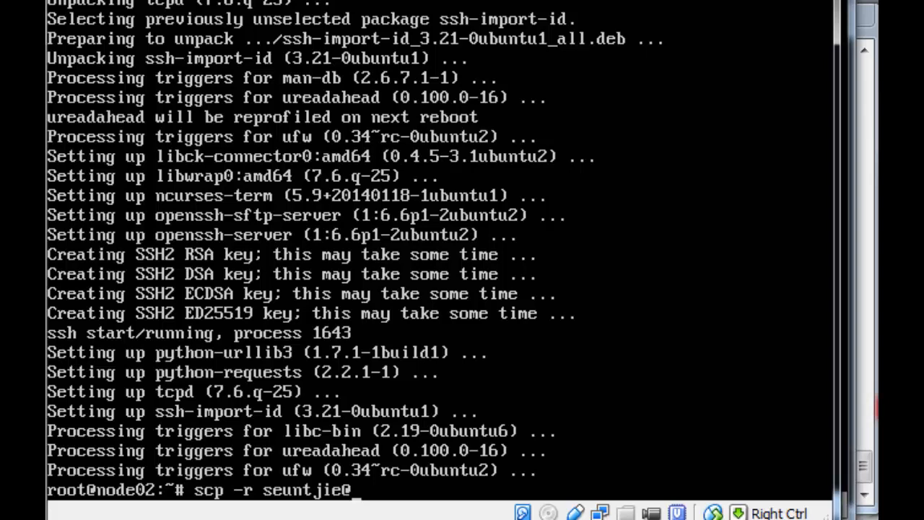
text(maser:/)
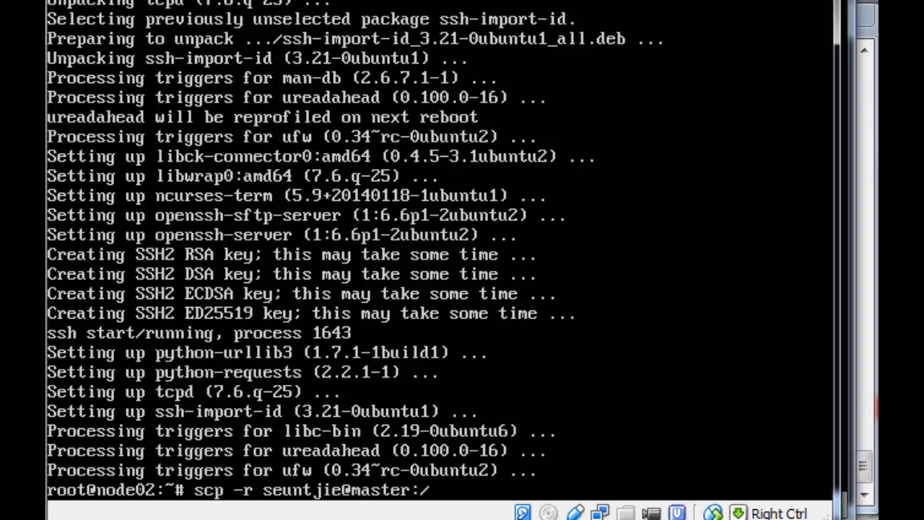
text(home/)
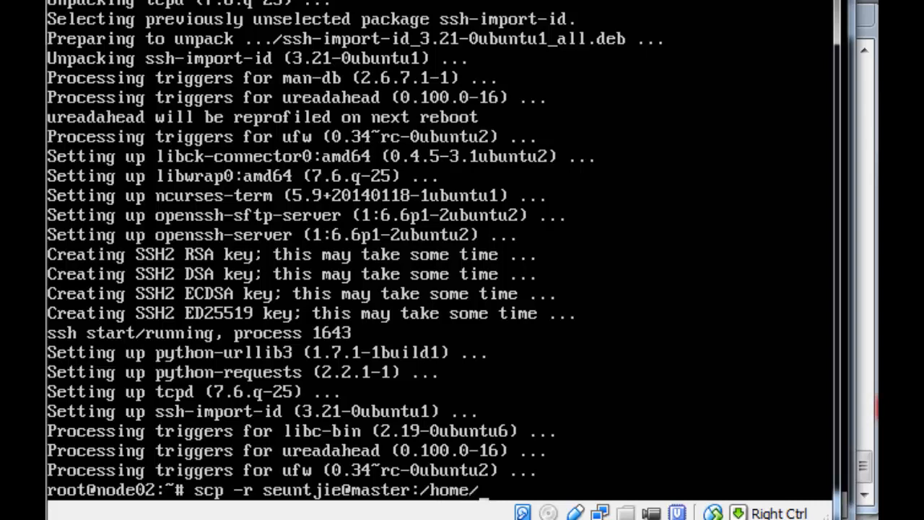
text(seuntjie/.ssh .)
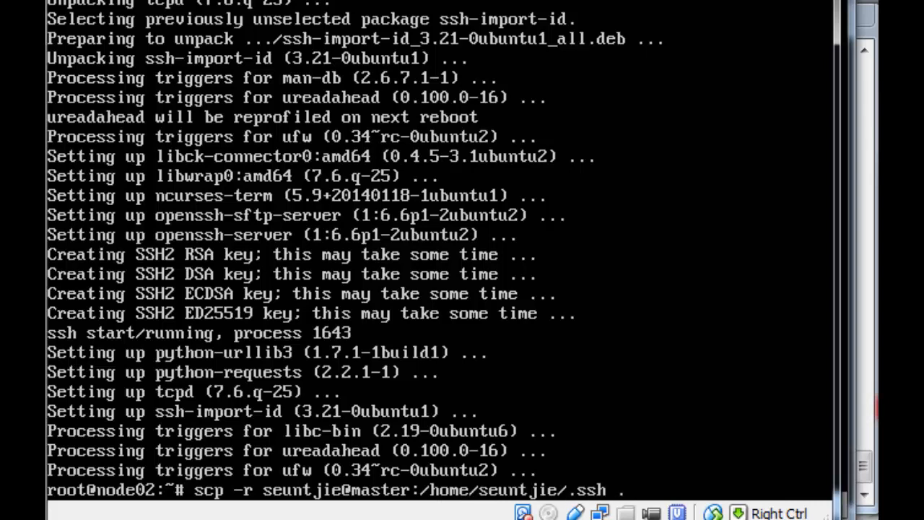
text(yes/no)? yes)
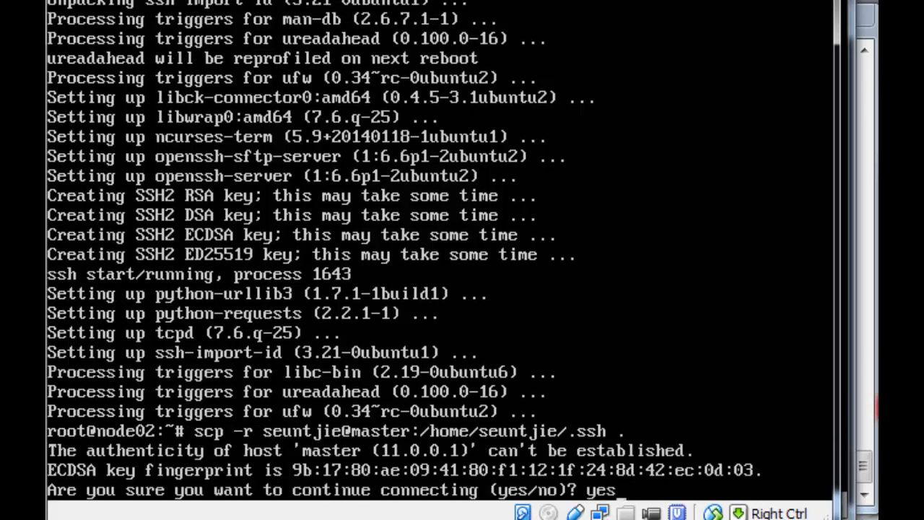
key(Return)
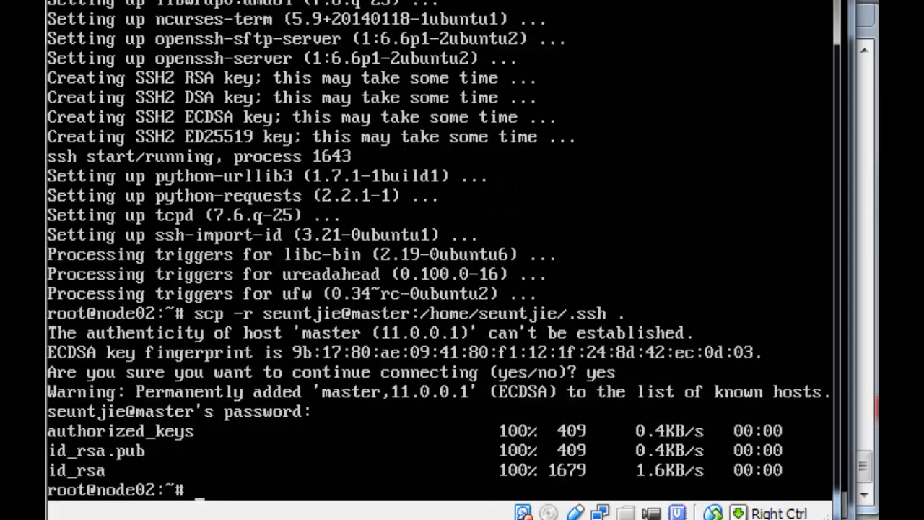
text(ssh node0)
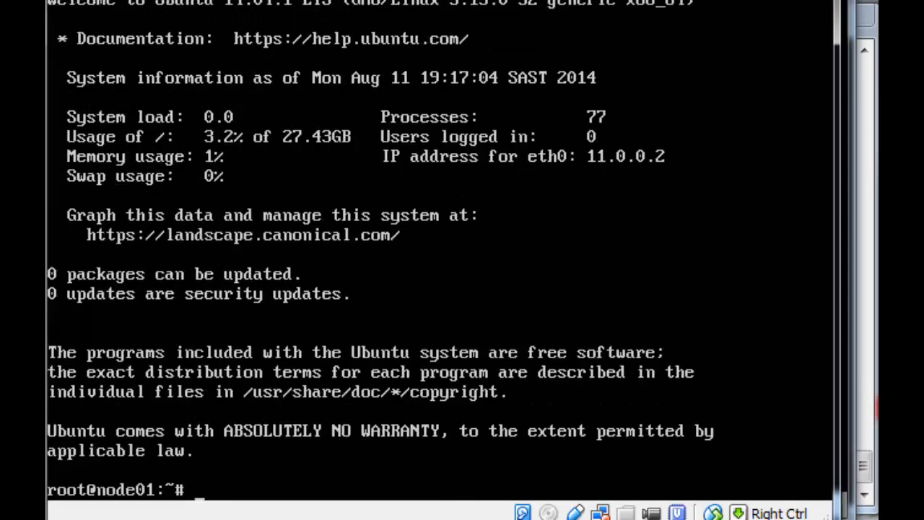
text(exit)
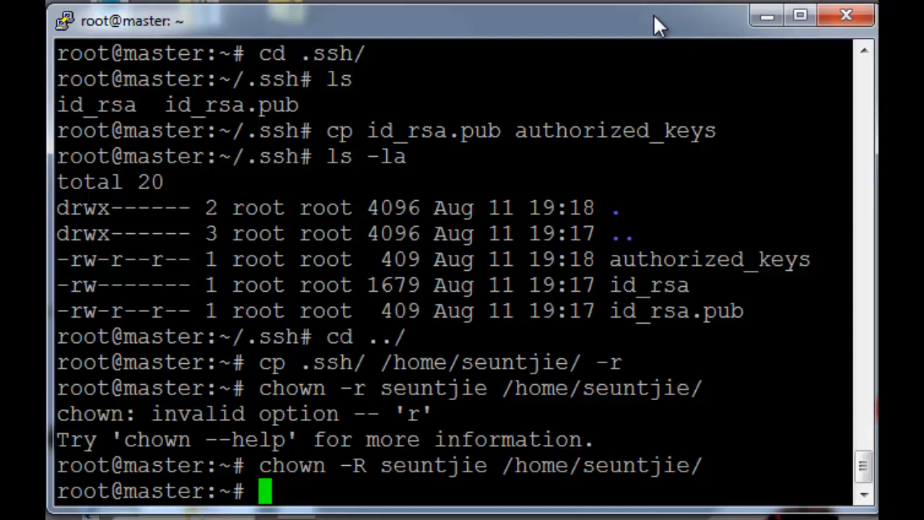
Install nfs-kernel-server on master with apt-get install -y.
text(apt-get in)
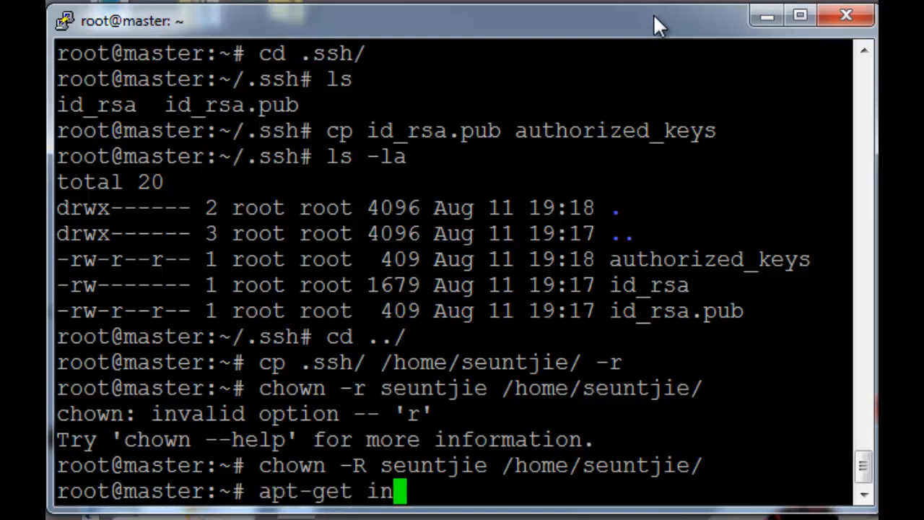
text(stall nf)
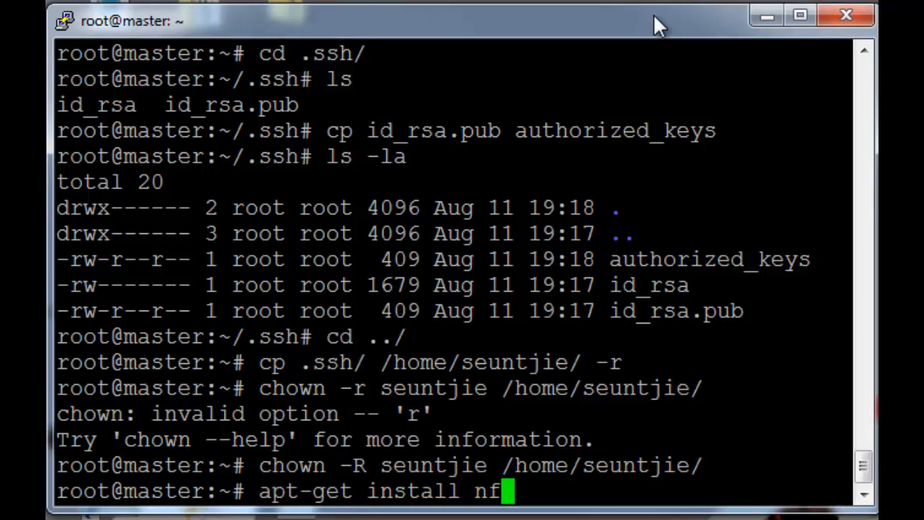
text(s-kernel)
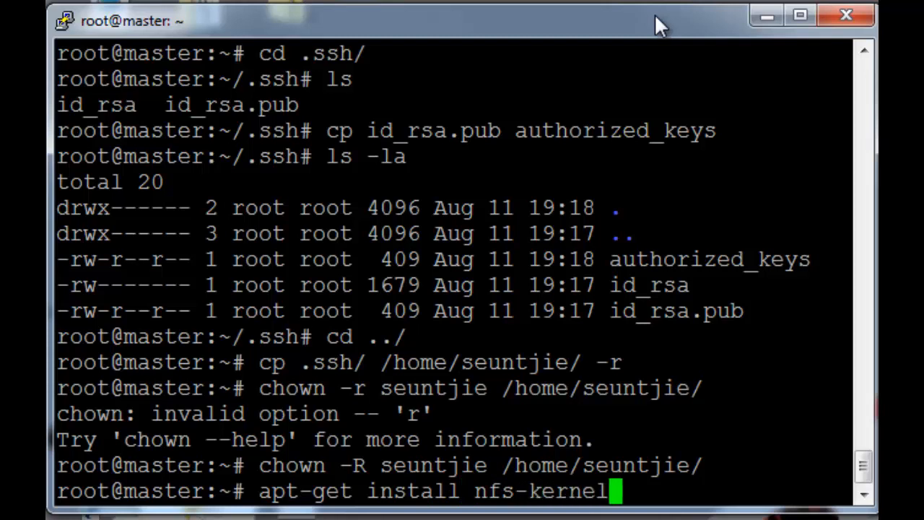
text(-server)
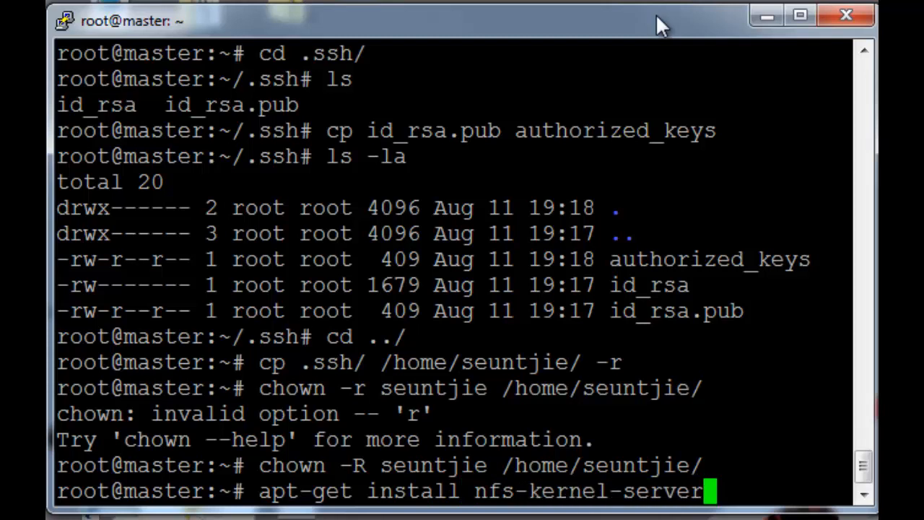
text(-y)
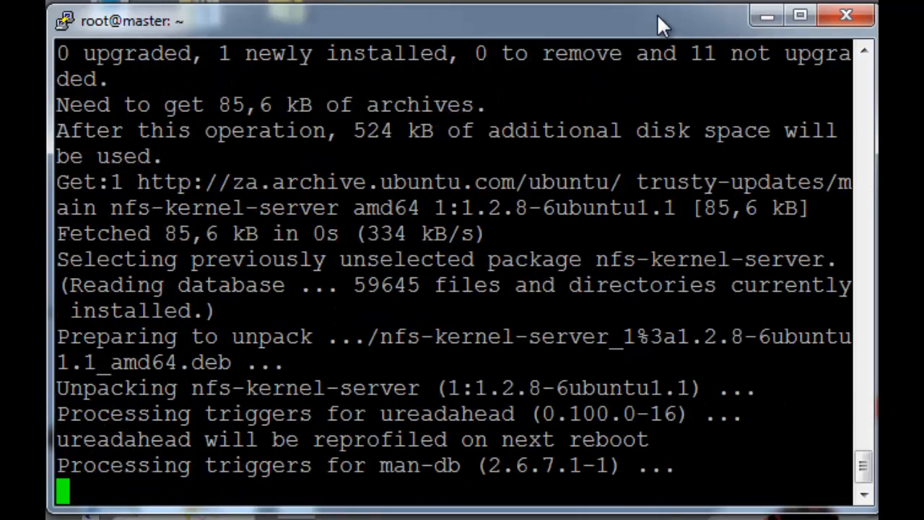
scroll(down, 3)
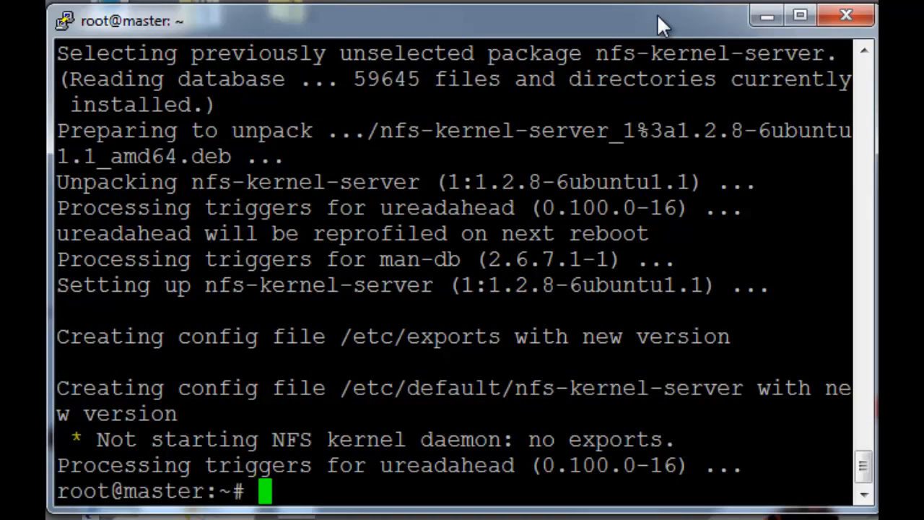
Open /etc/exports in vim.
text(vim)
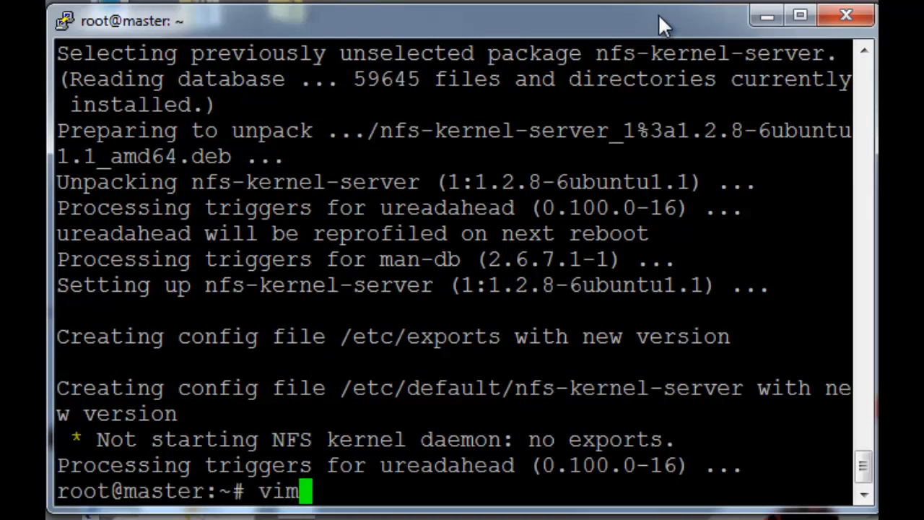
text(/etc/)
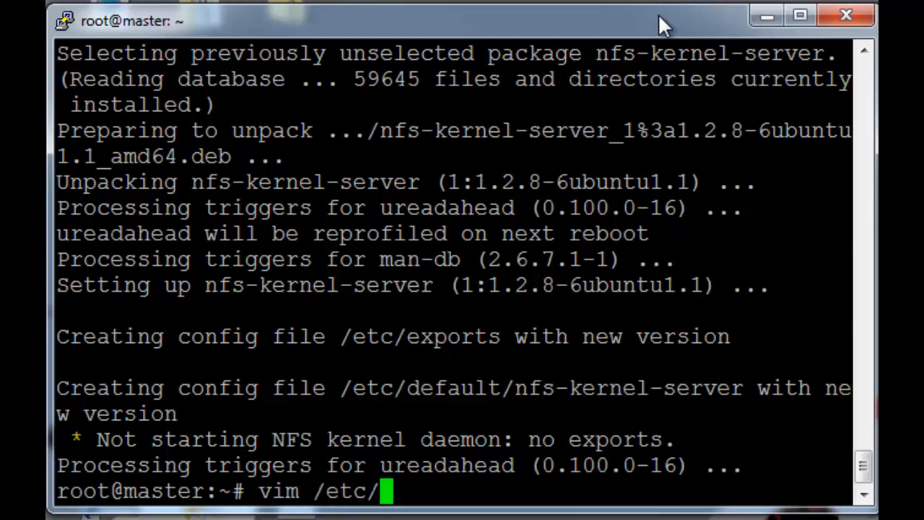
text(exports)
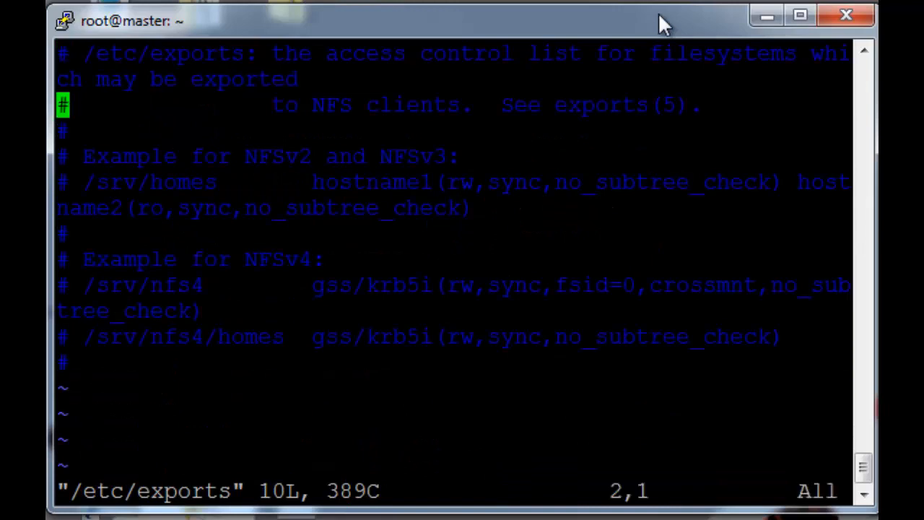
Add the export line '/root 11.0.0.0/24(rw,async,no_root_squash)'.
key(i)
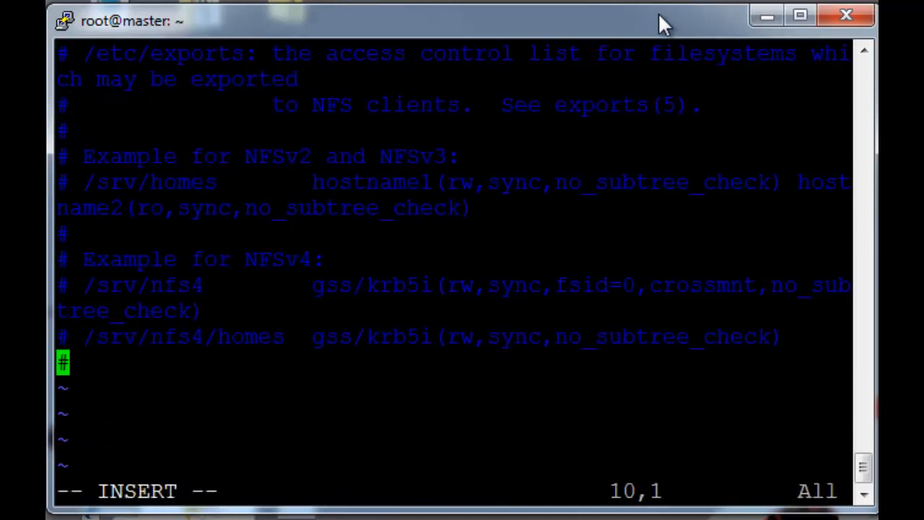
text(/)
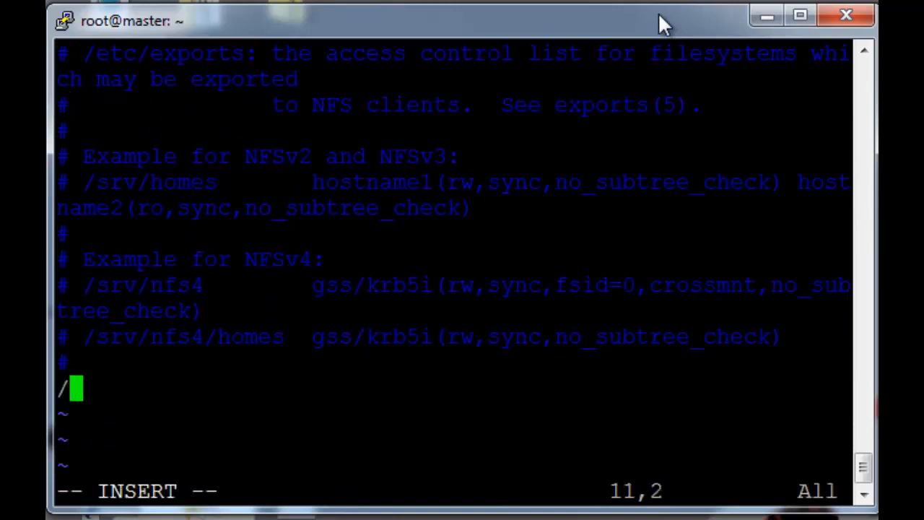
text(root)
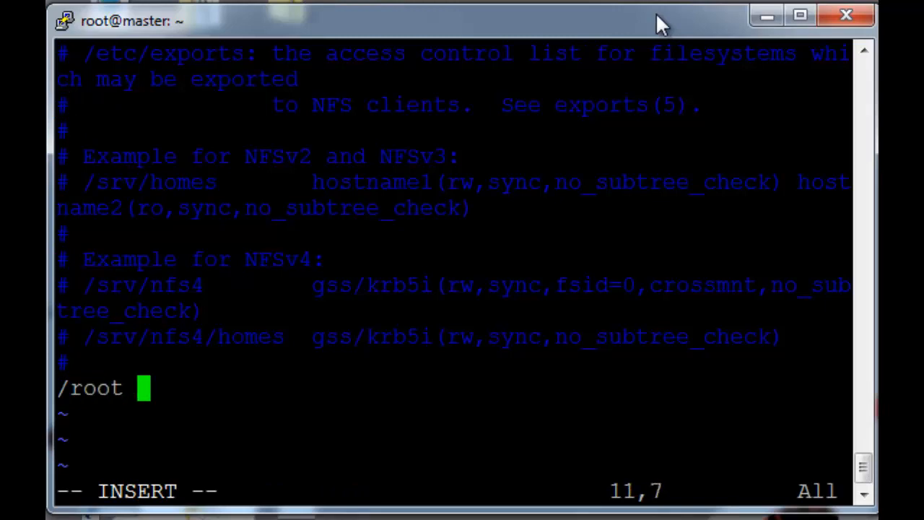
text(11.0.0)
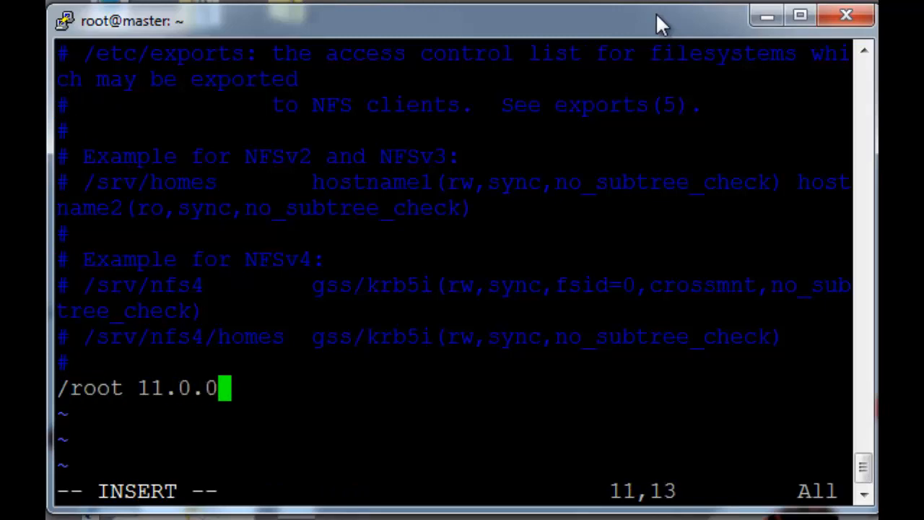
text(.0/2)
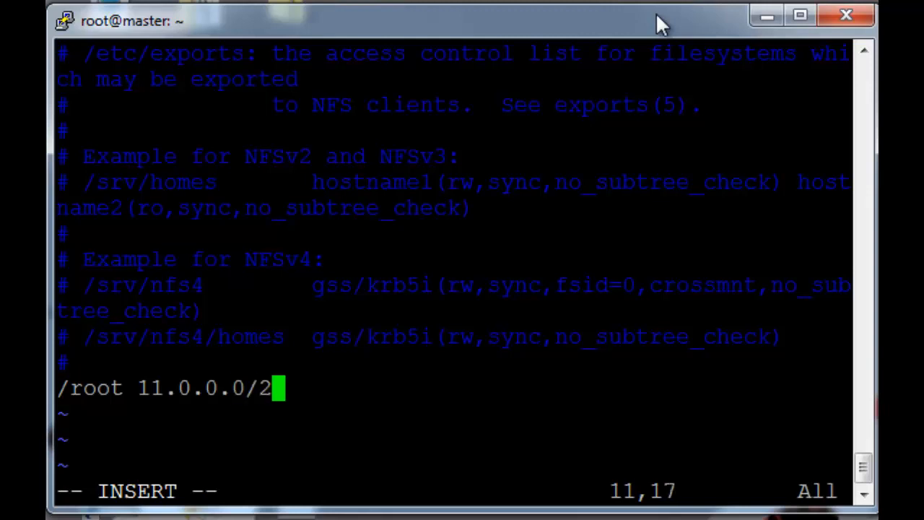
text(4()
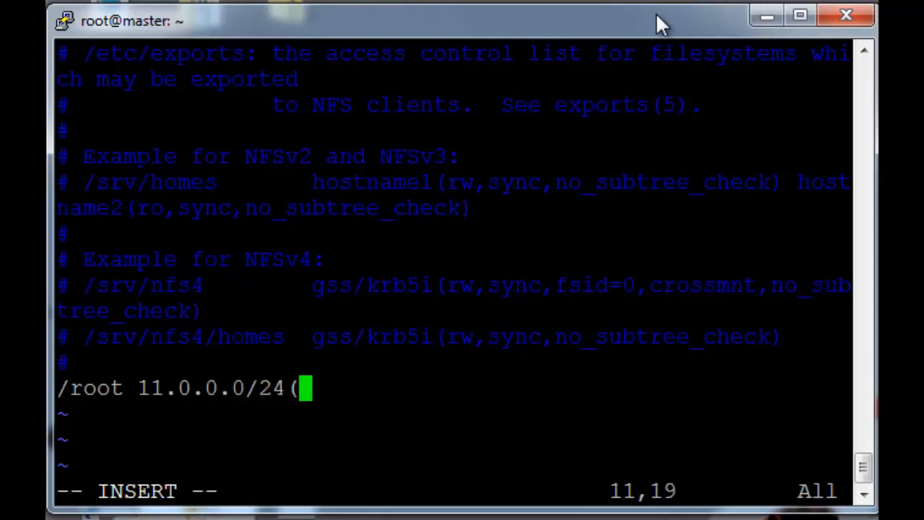
text(r)
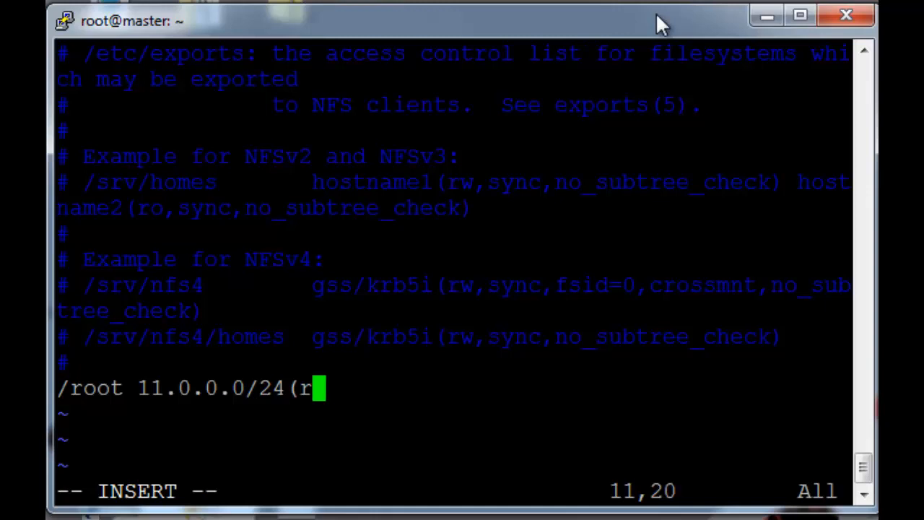
text(w,)
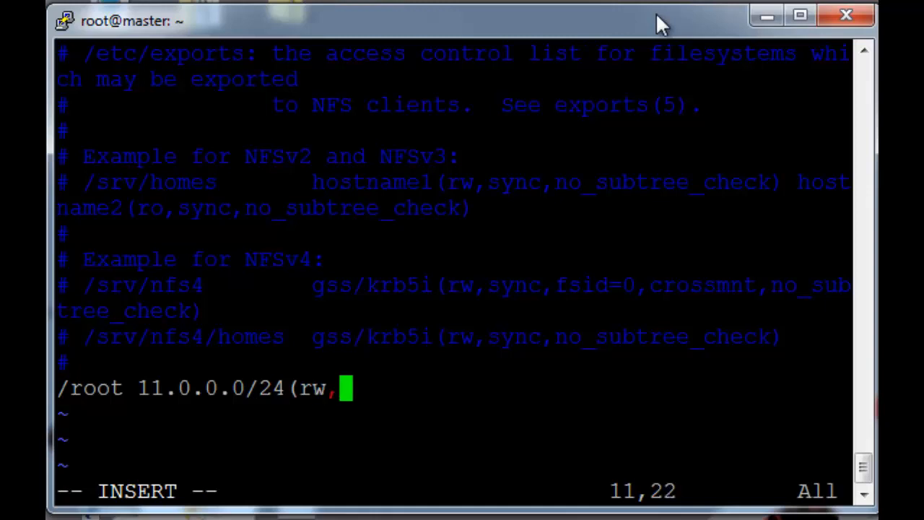
text(asyn)
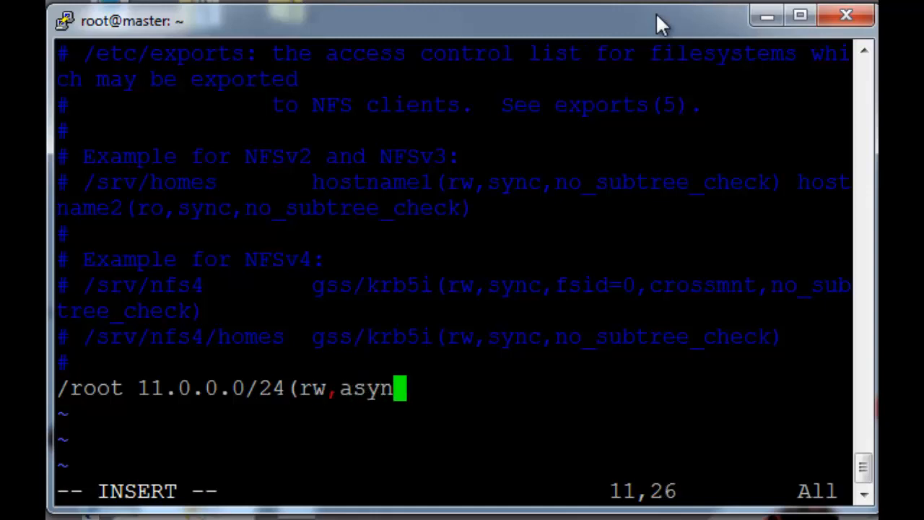
text(c,no_)
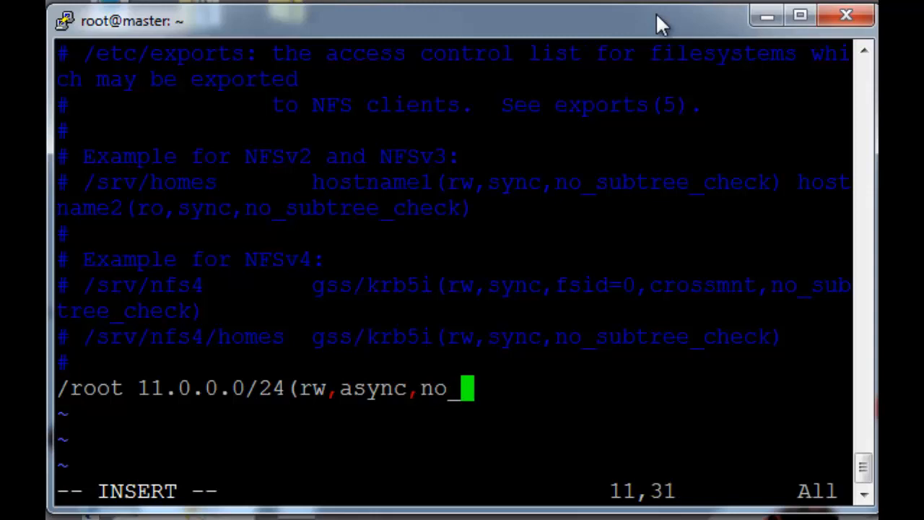
text(root_su)
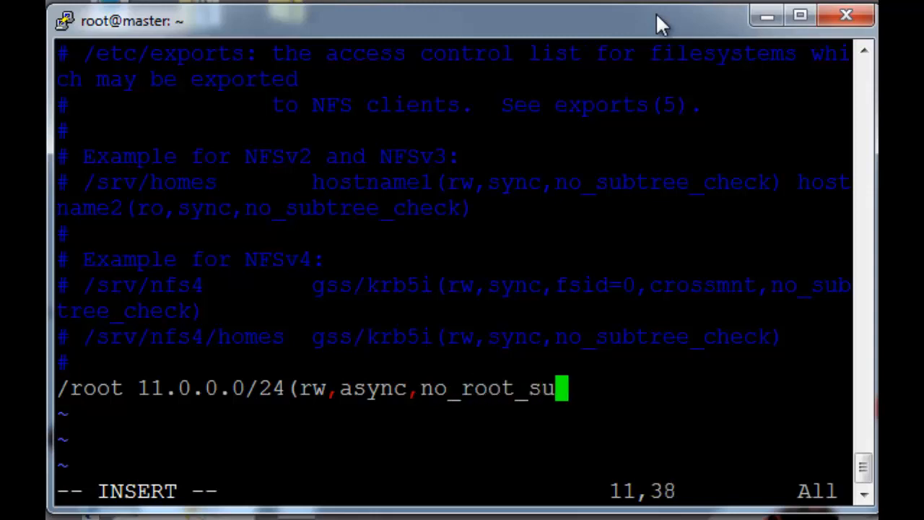
text(quash)
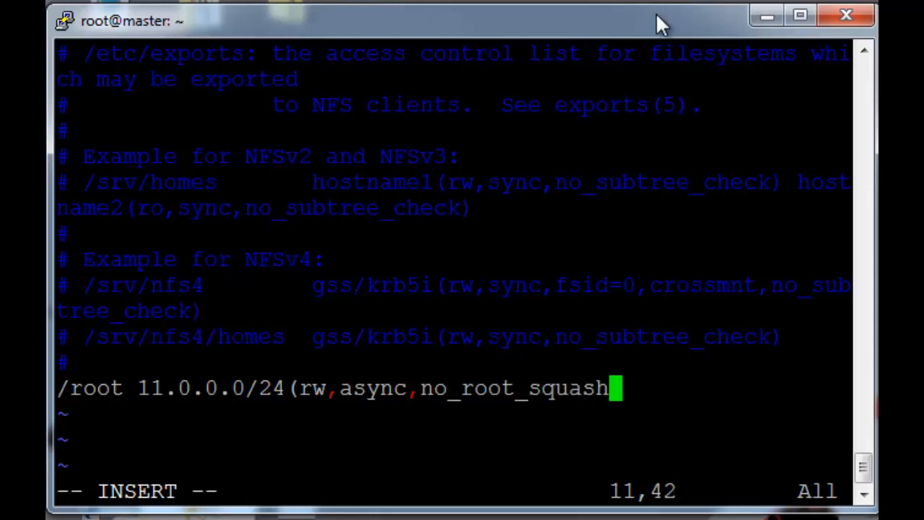
text())
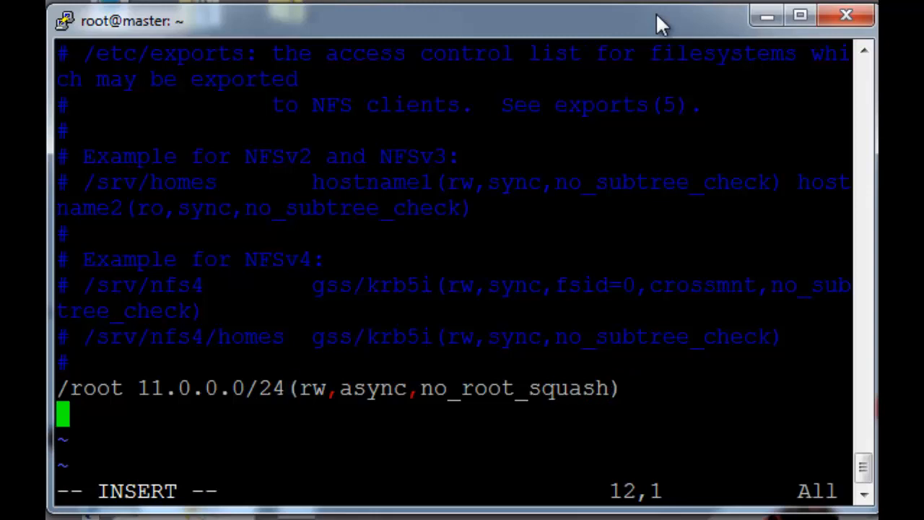
Add the export line '/home 11.0.0.0/24(rw,async,no_root_squash)'.
text(/home)
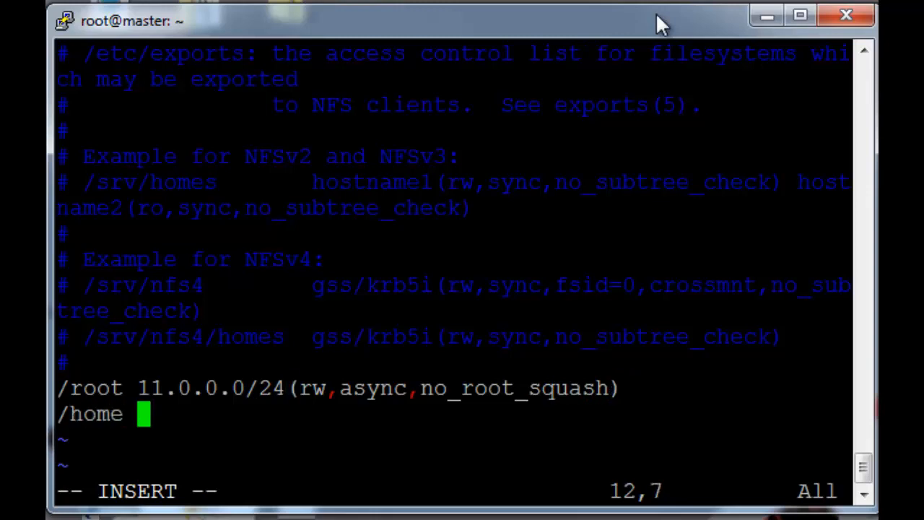
text(11.0.0.0)
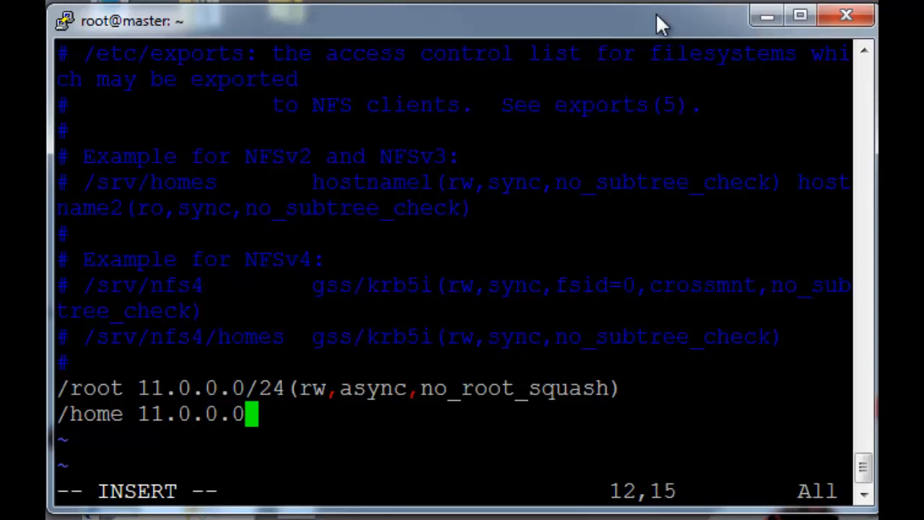
text(/24)
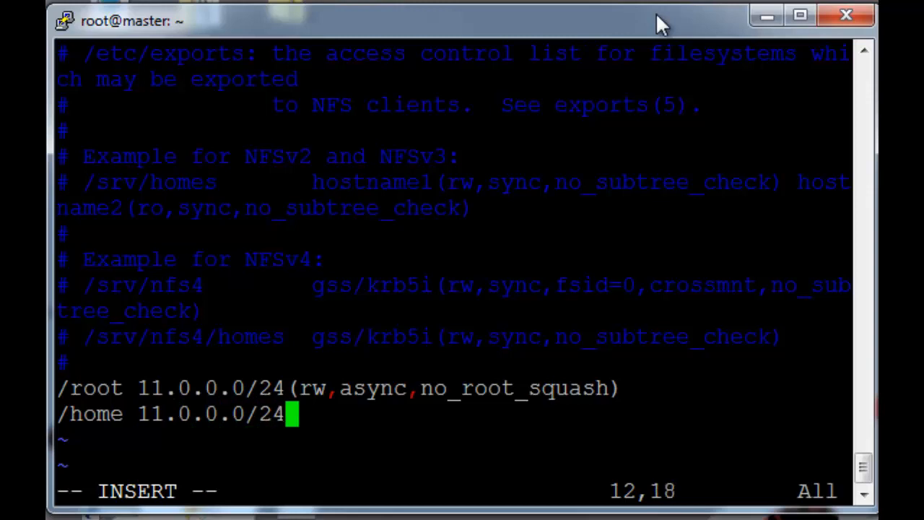
text((rw)
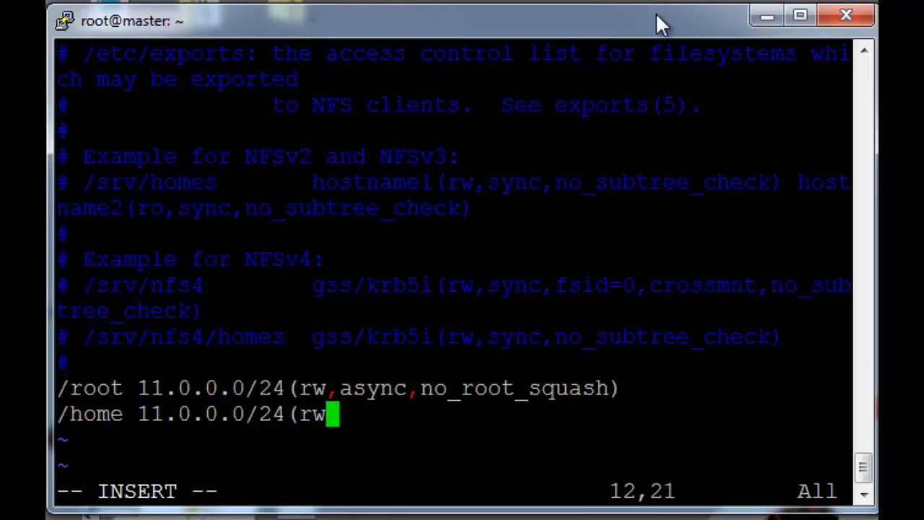
text(,async,)
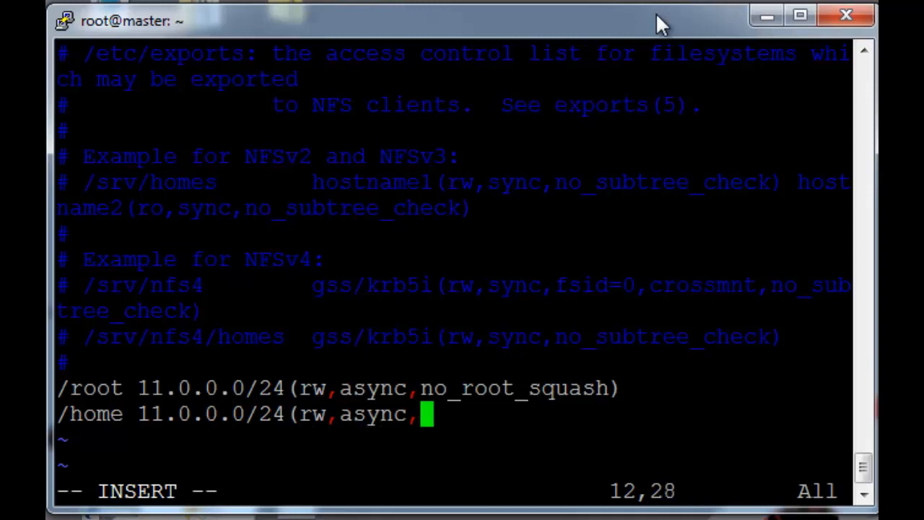
text(no_root)
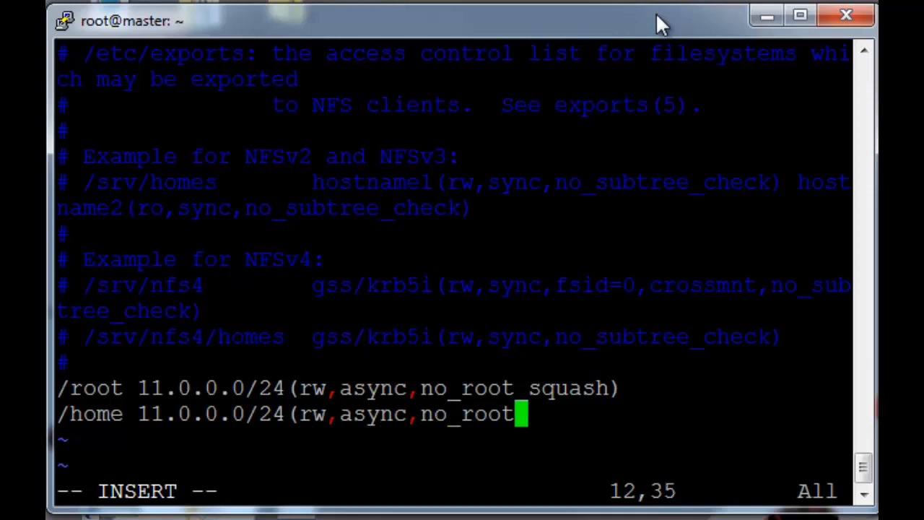
text(squash)
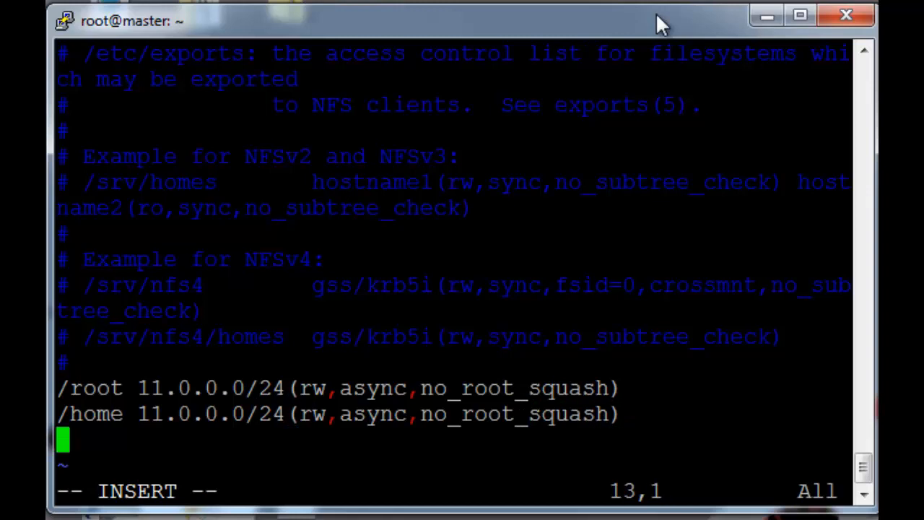
Add '/export 11.0.0.0/24(rw,no_root_squash,async)' and save /etc/exports.
text(/export)
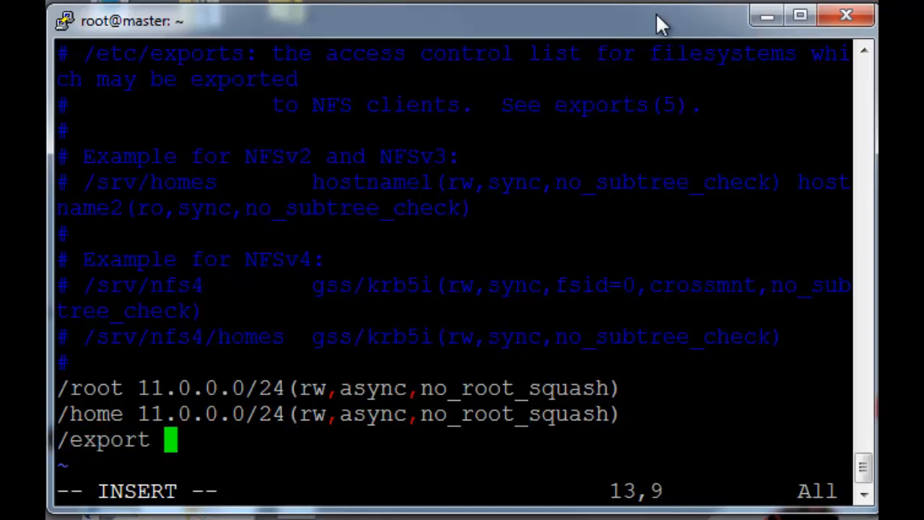
text(11.0.0.)
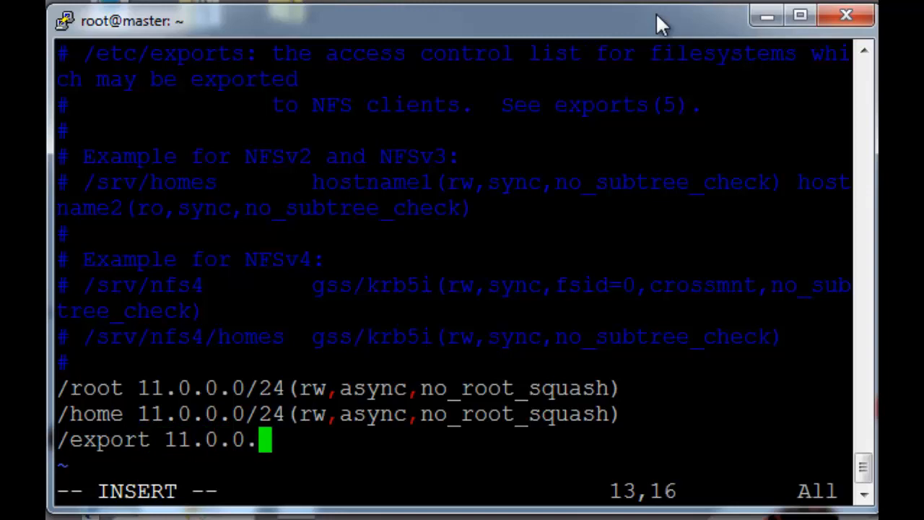
text(0/)
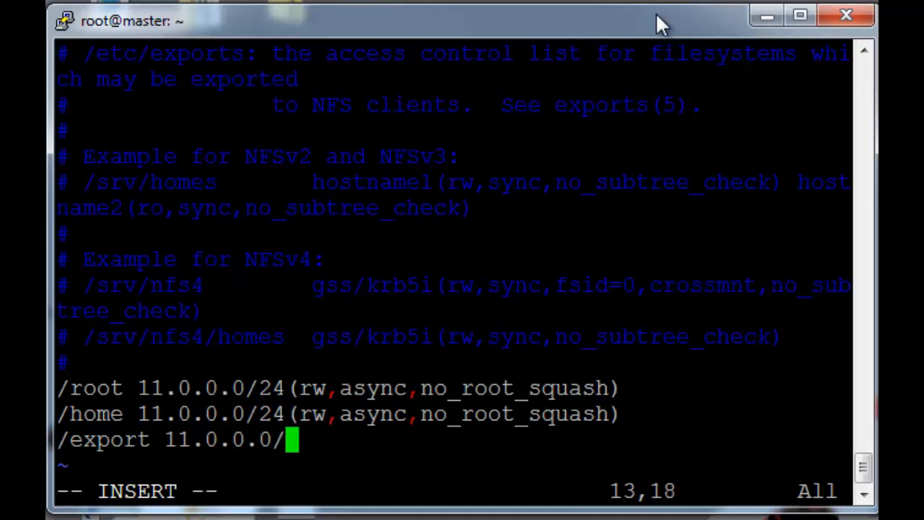
text(24()
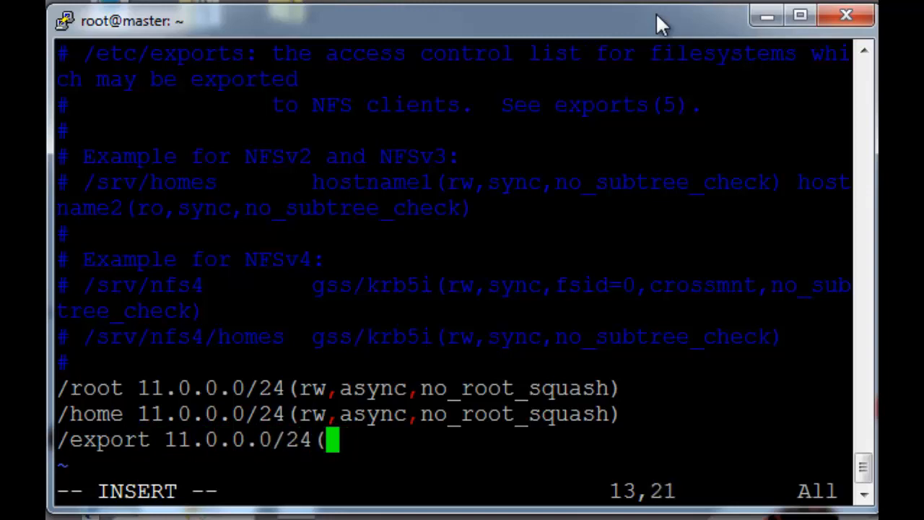
text(rw,no)
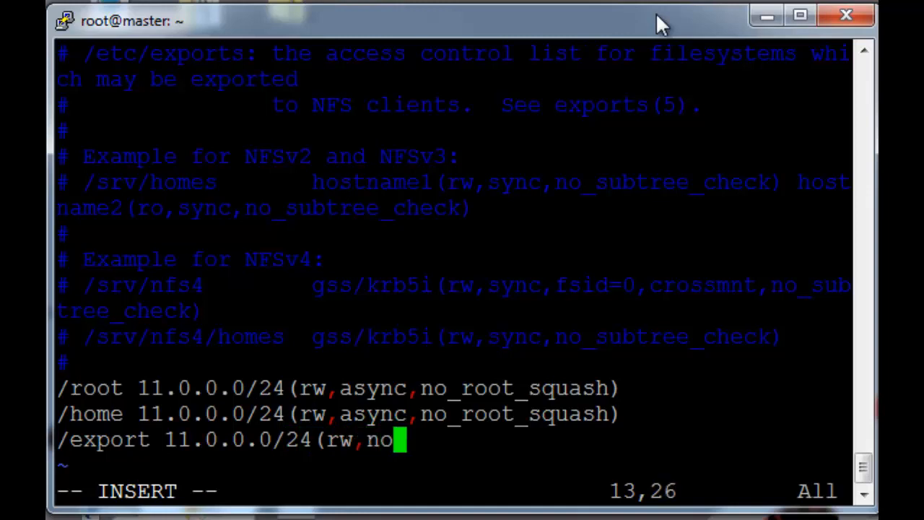
text(_roo)
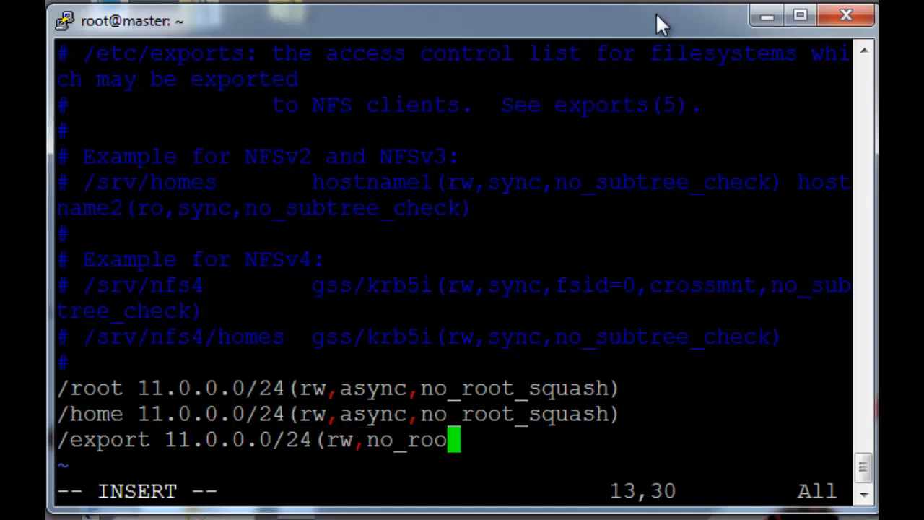
text(t_squash)
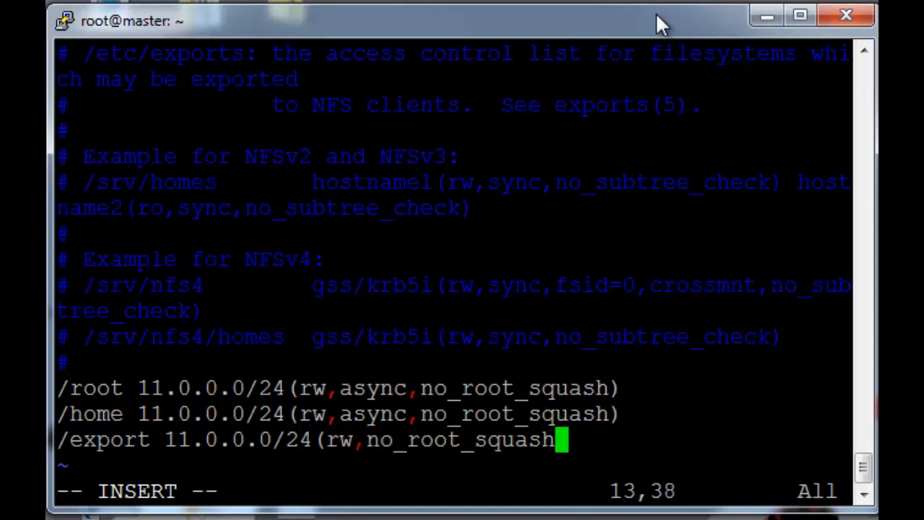
text(_async)
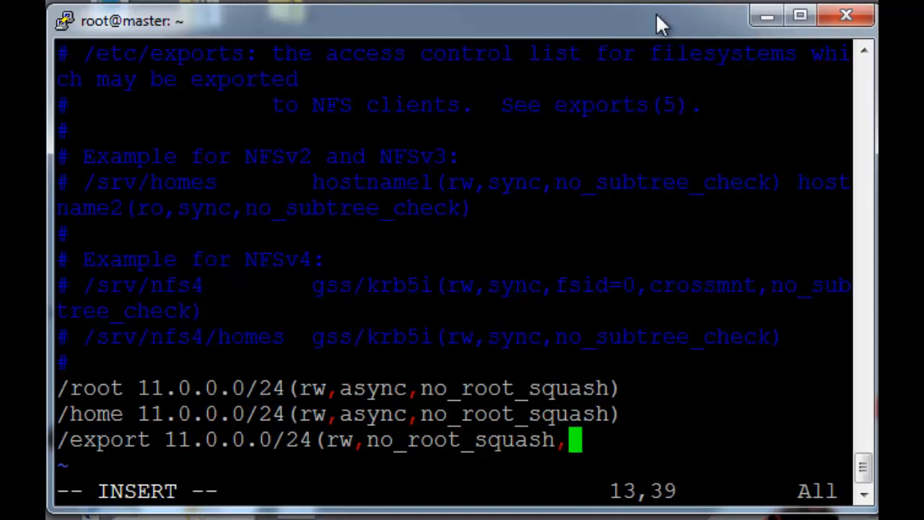
text(async)
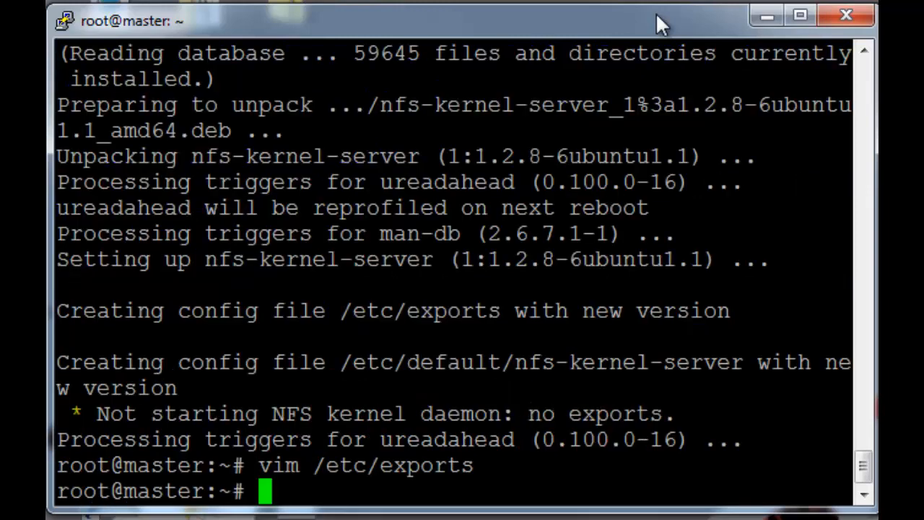
Publish the shares with exportfs -va and create the missing /export directory with mkdir.
text(exportf)
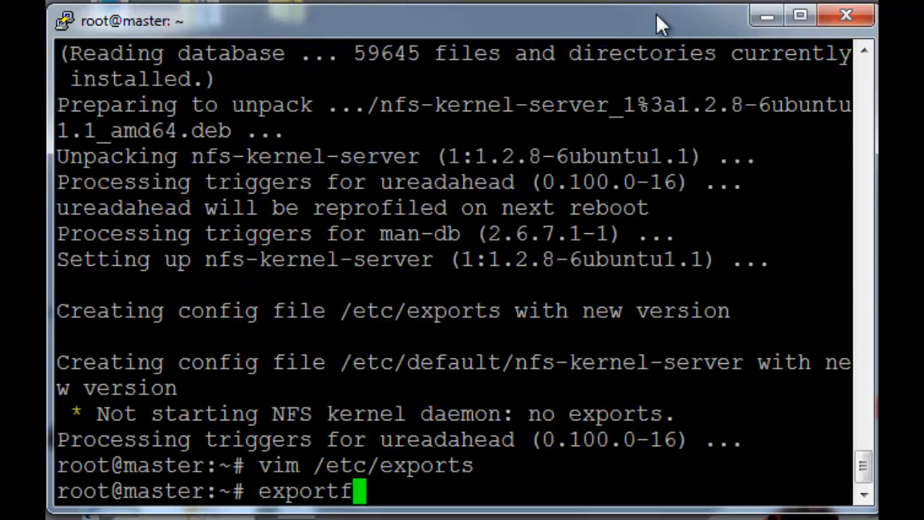
text(s -va)
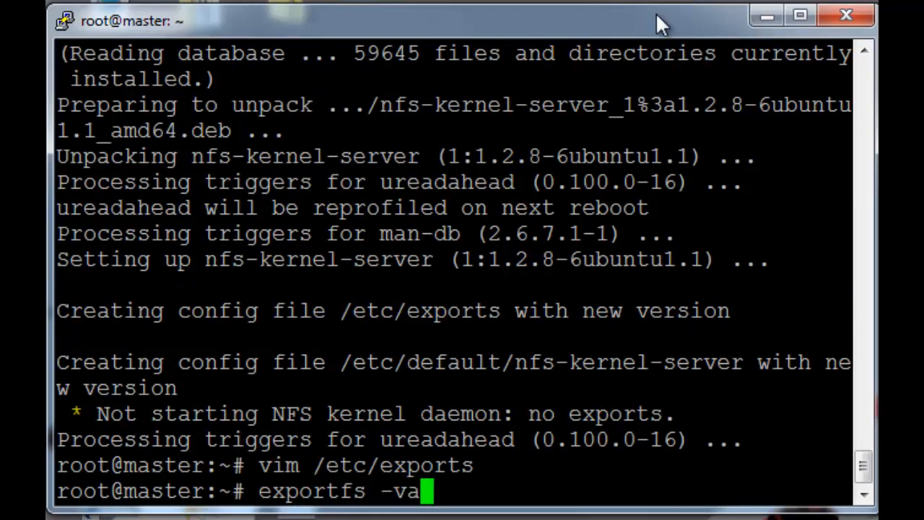
key(Return)
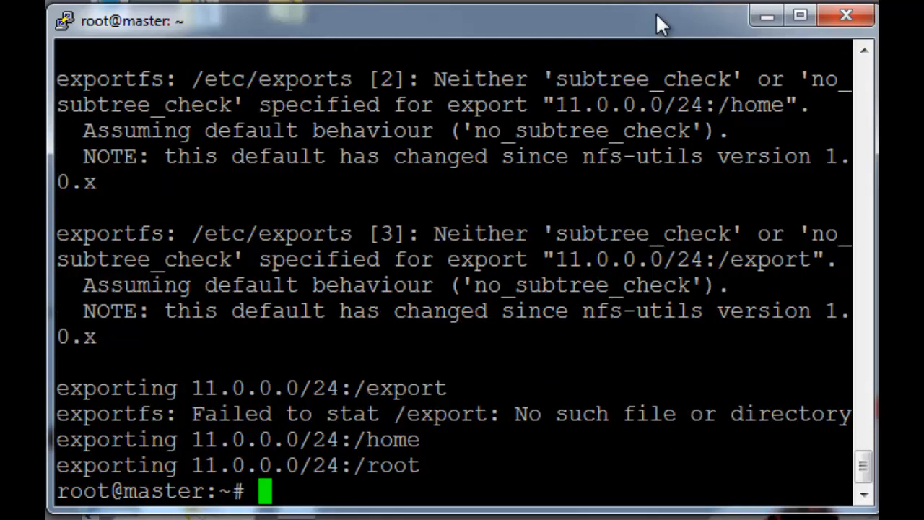
text(m)
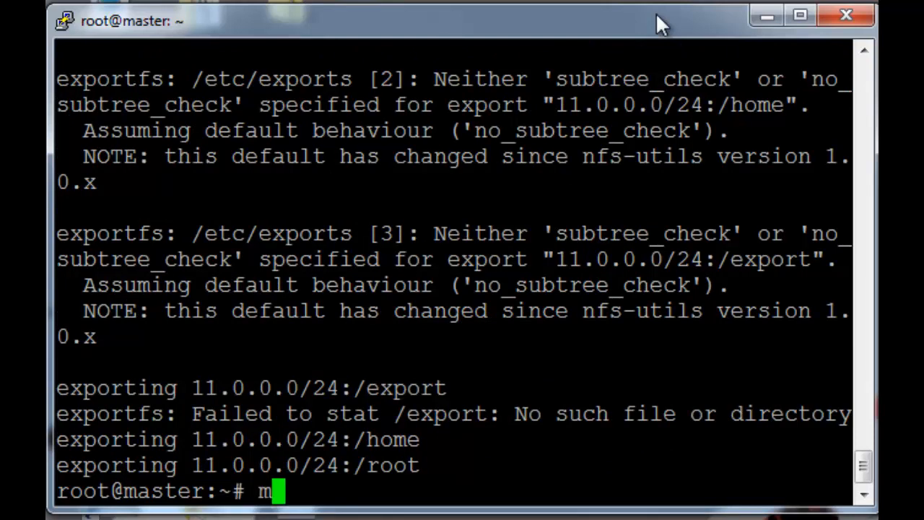
text(kidr)
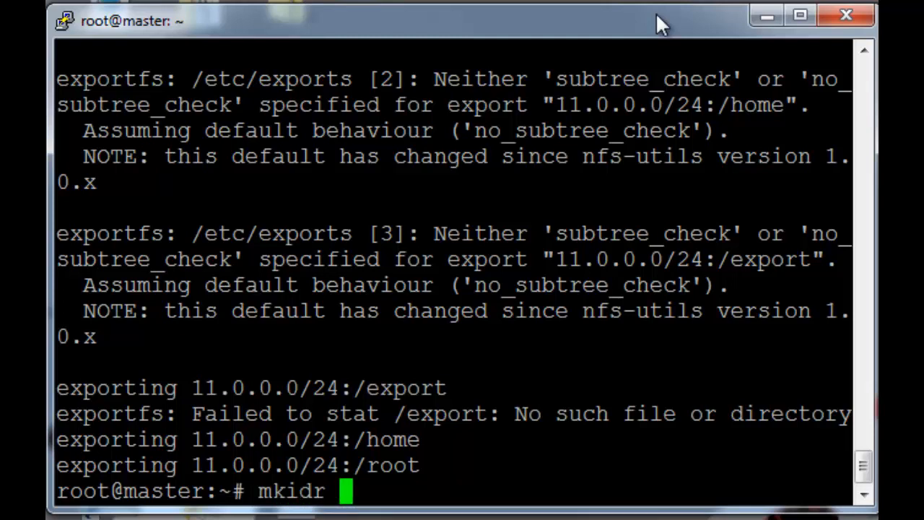
text(/export)
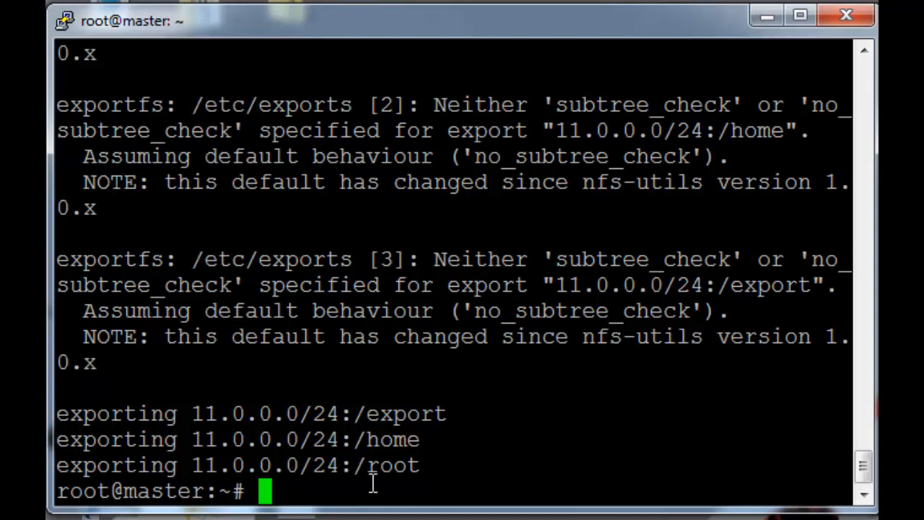
mouse_move(425, 439)
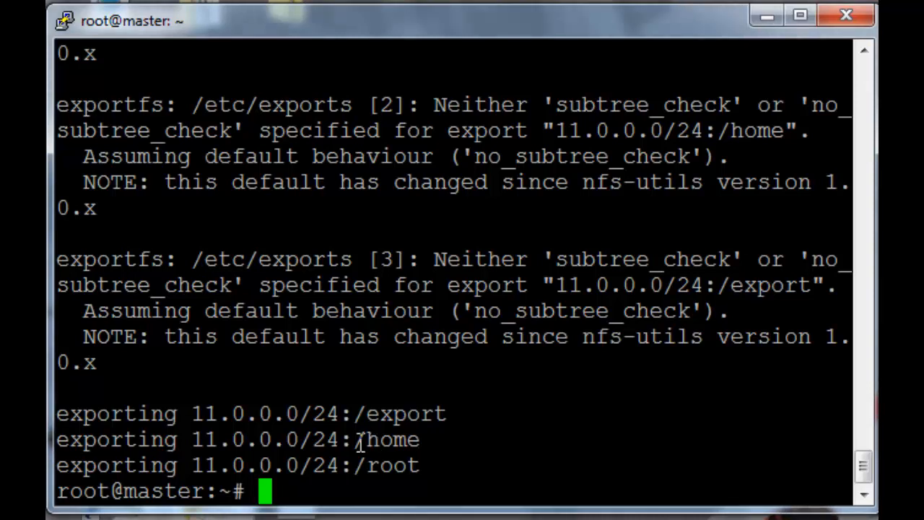
Restart the nfs-kernel-server service on master.
text(service)
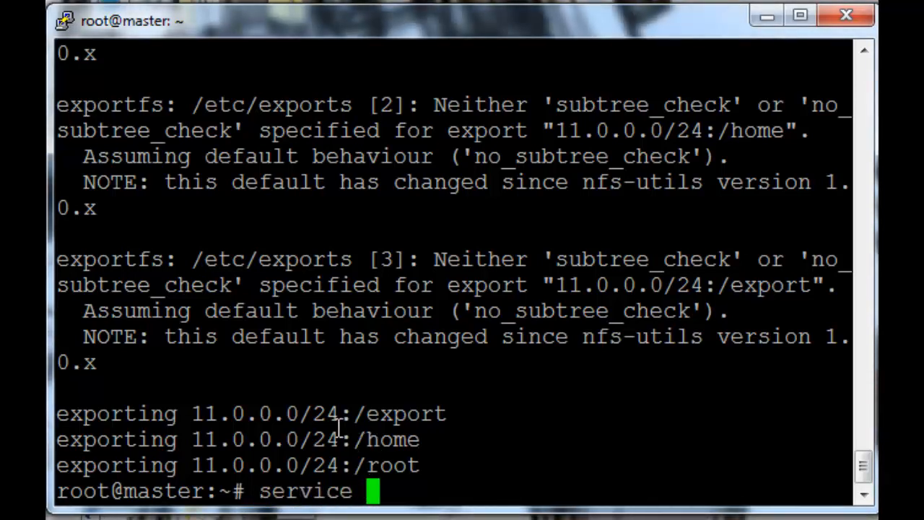
text(n)
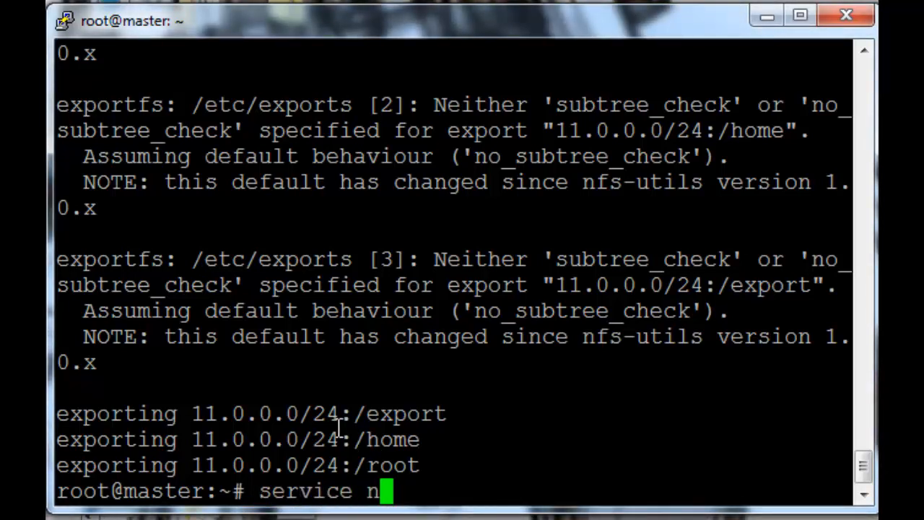
text(fs-kernel)
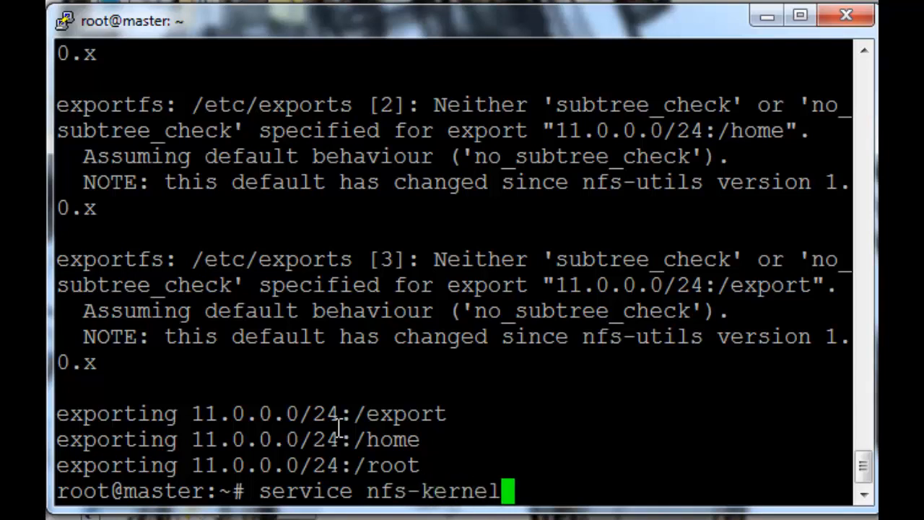
text(-ser)
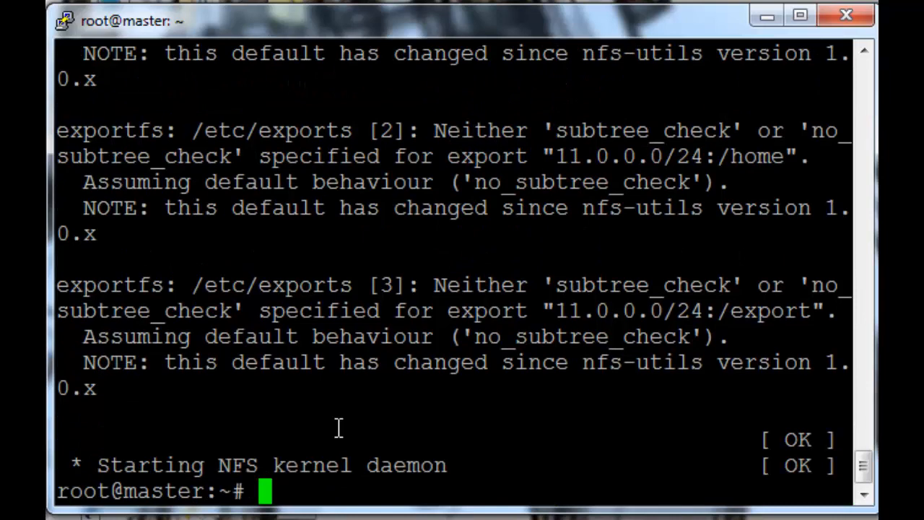
Mount 11.0.0.1:/root onto /export, then exit the master session.
text(mount /)
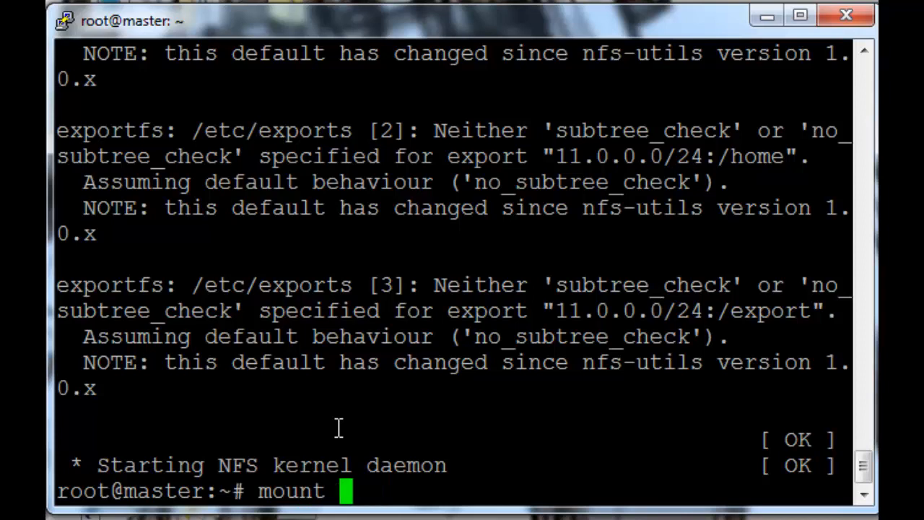
text(11.0.0)
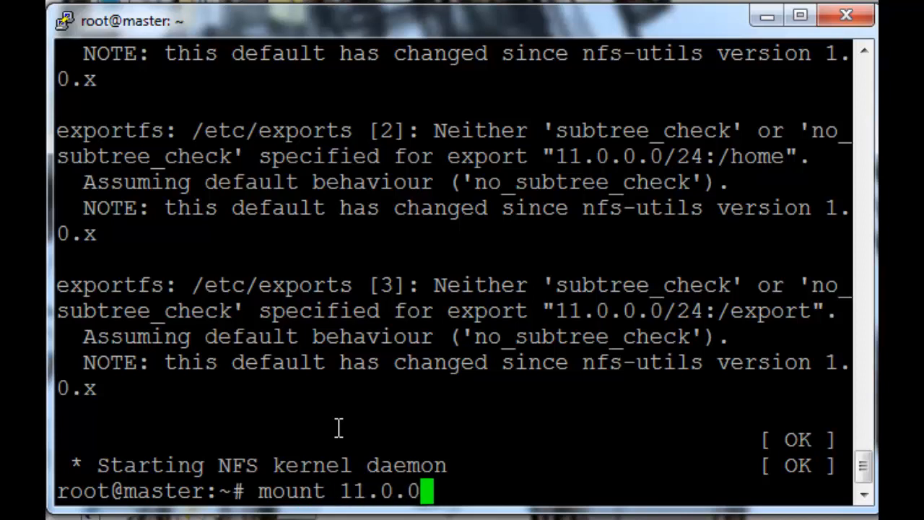
text(.1:/)
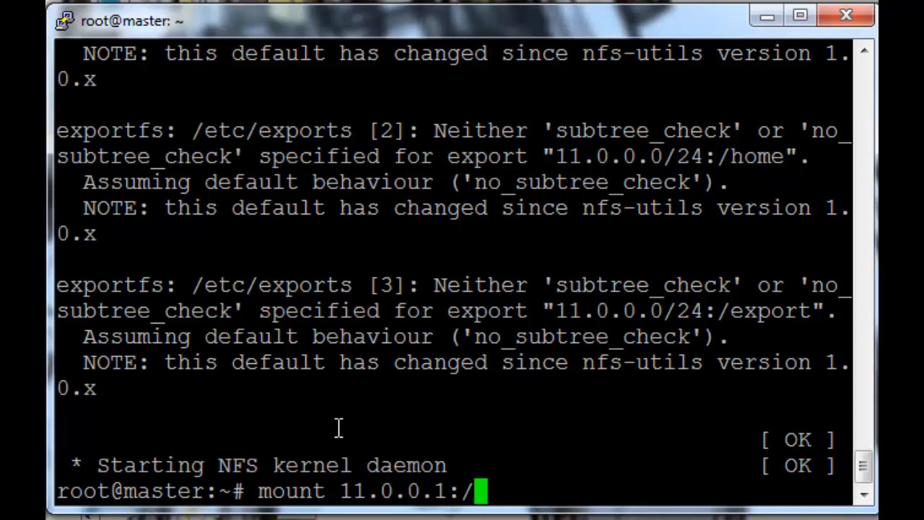
text(root /)
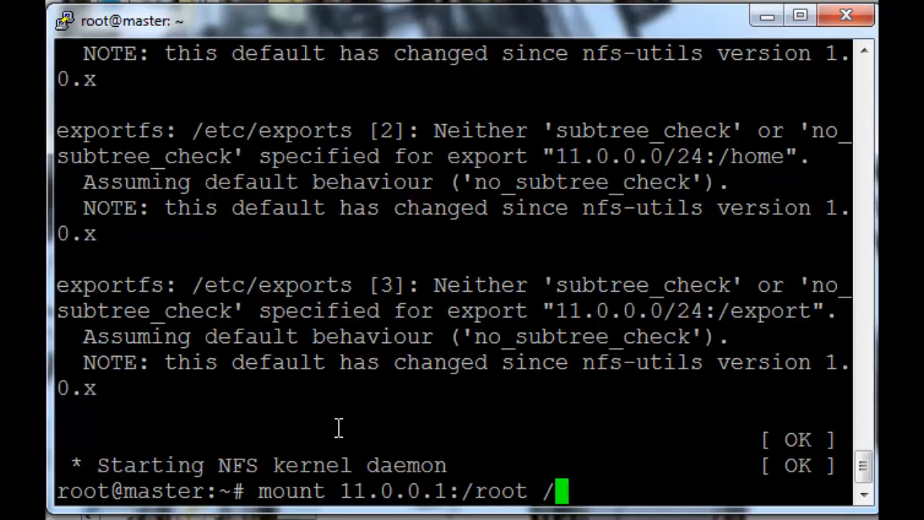
text(exports)
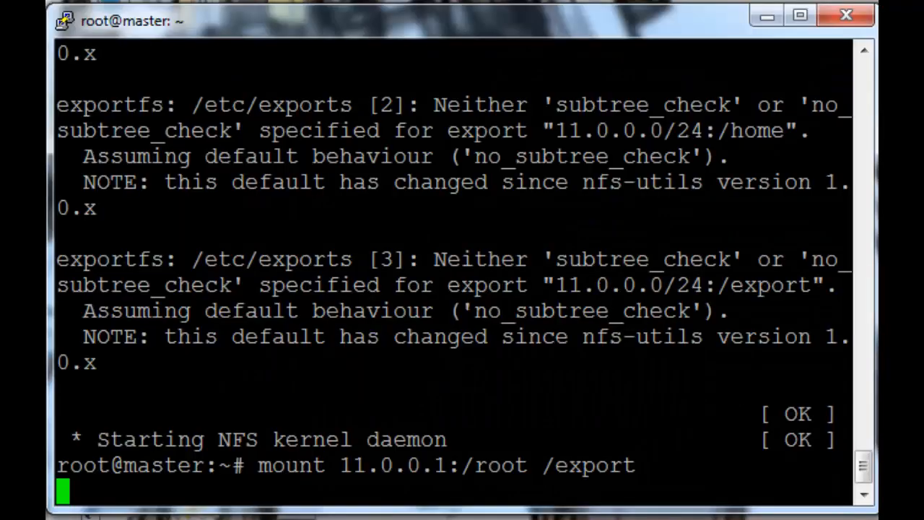
text(exit)
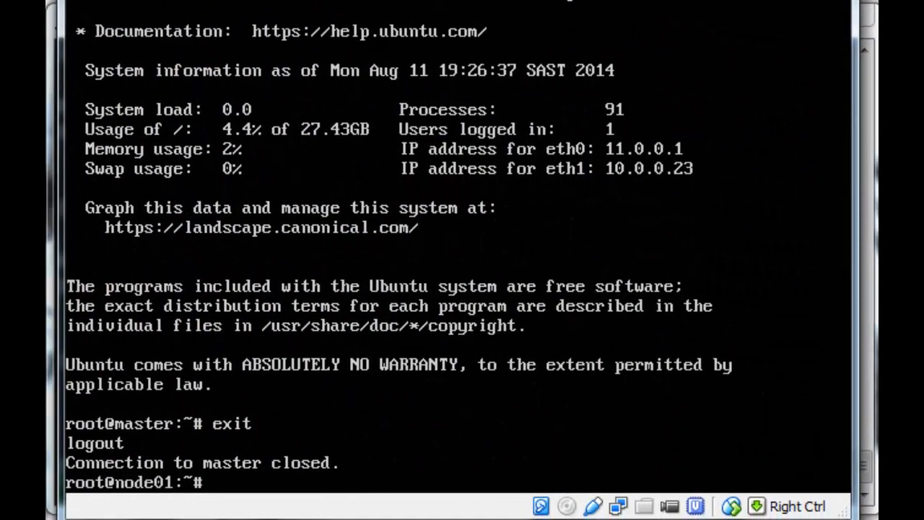
Install nfs-common on node01 with apt-get, answering y to confirm.
text(apt-get)
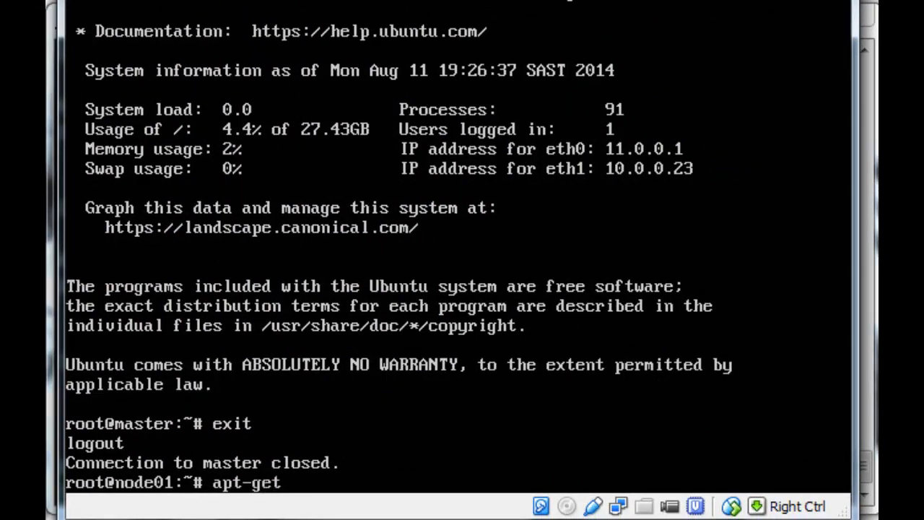
text(instal)
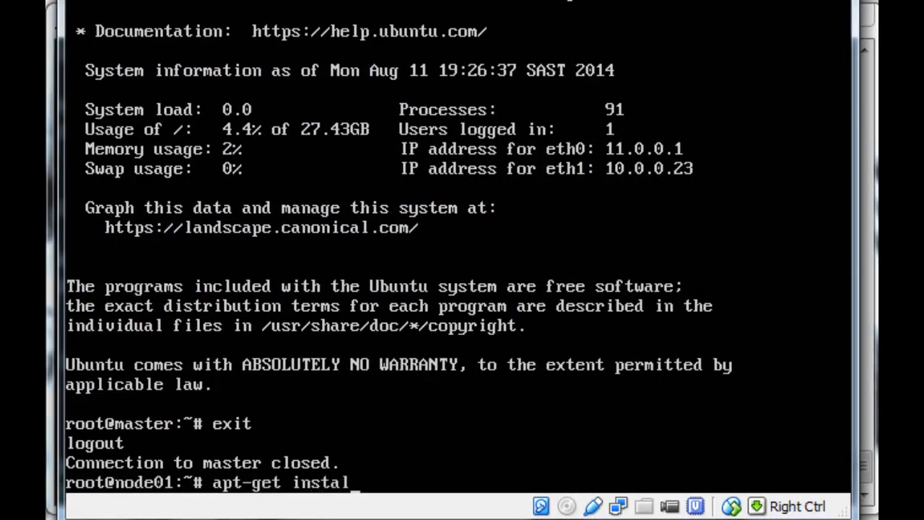
text(l nfs-common)
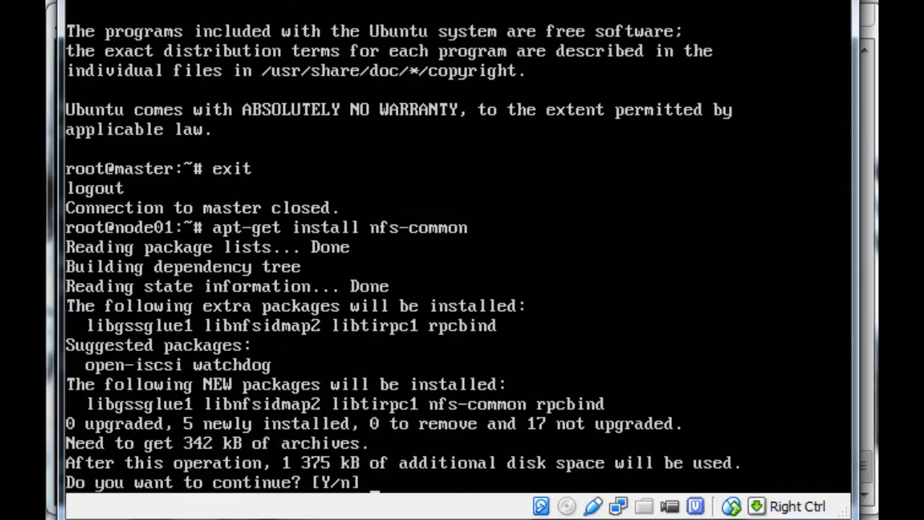
text(y)
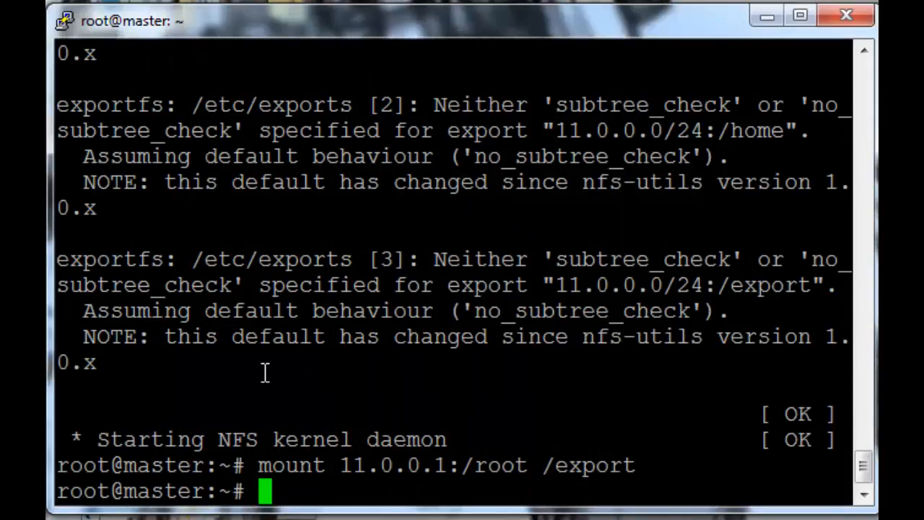
Create the test file hello in master's root home and list /export to confirm it appears there.
text(ls /export/)
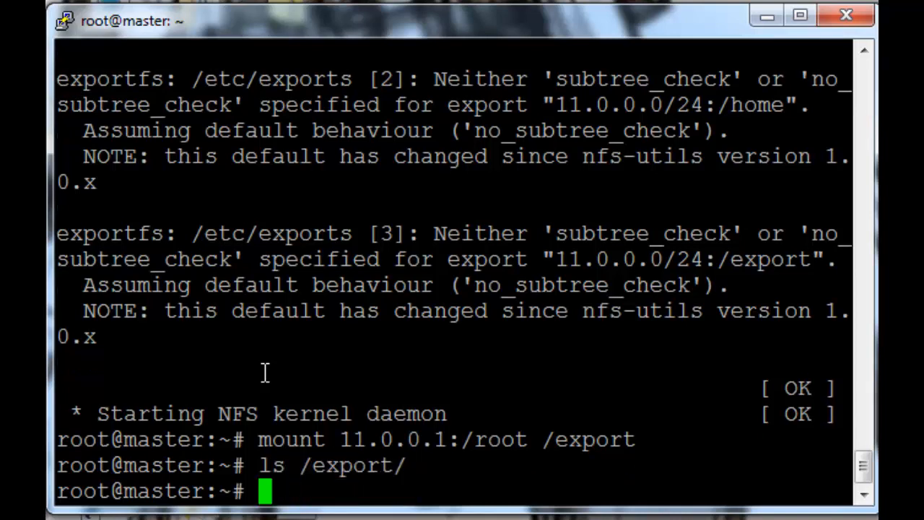
text(touch hello)
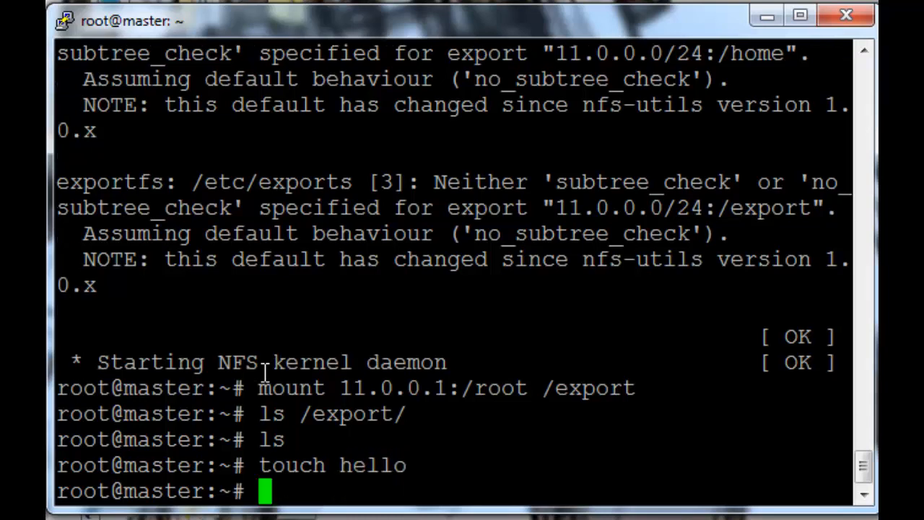
text(ls /export/)
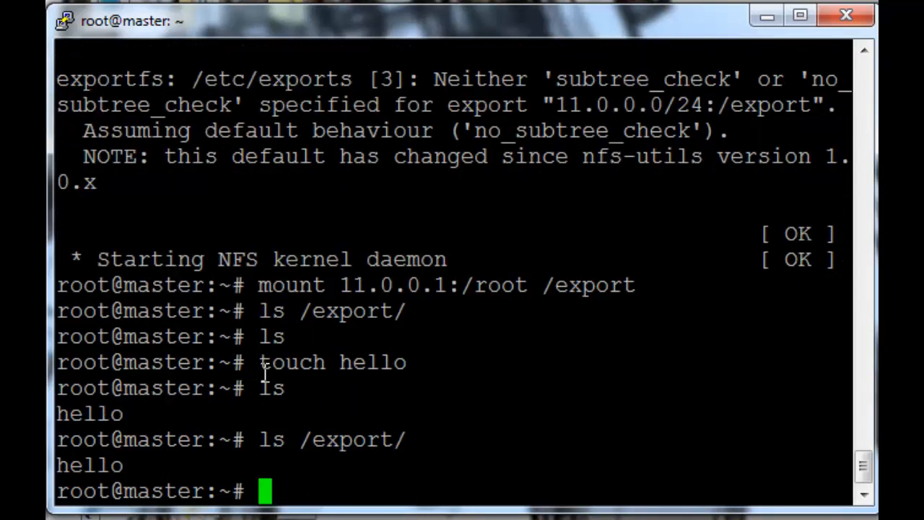
text(umont)
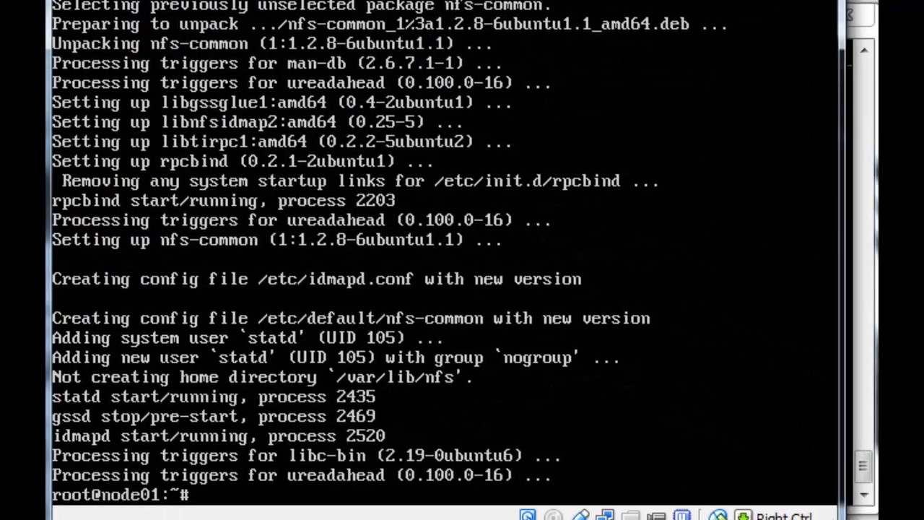
Mount master:/root onto /root on node01.
text(mount maste)
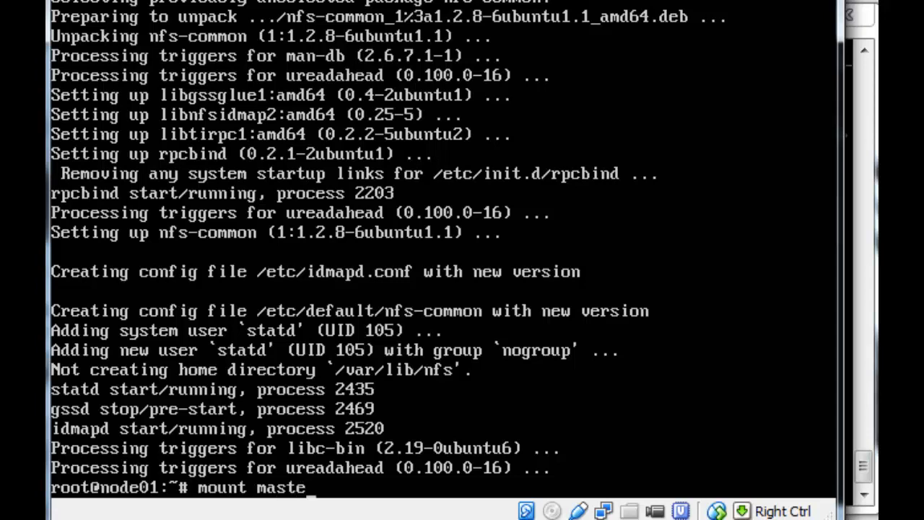
text(r:/root)
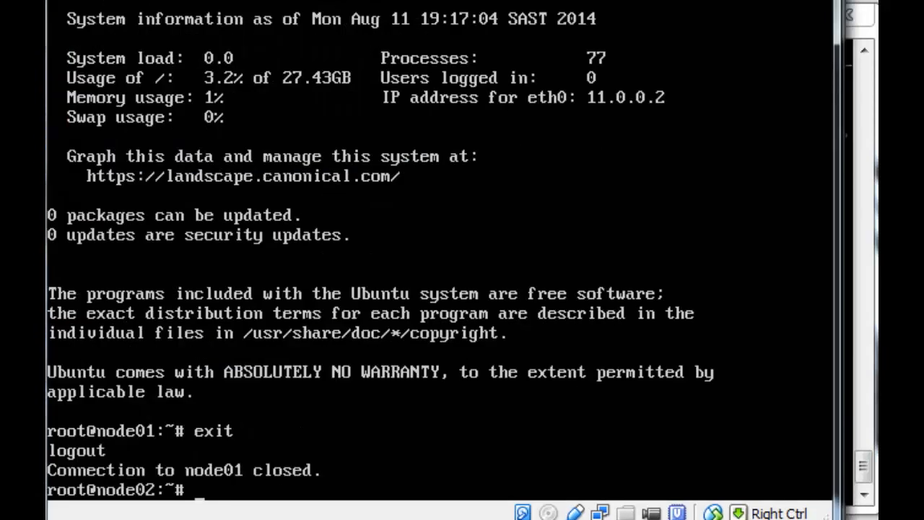
Attempt mount master:/root /root on node02, which fails with a wrong fs type error.
text(mount maste)
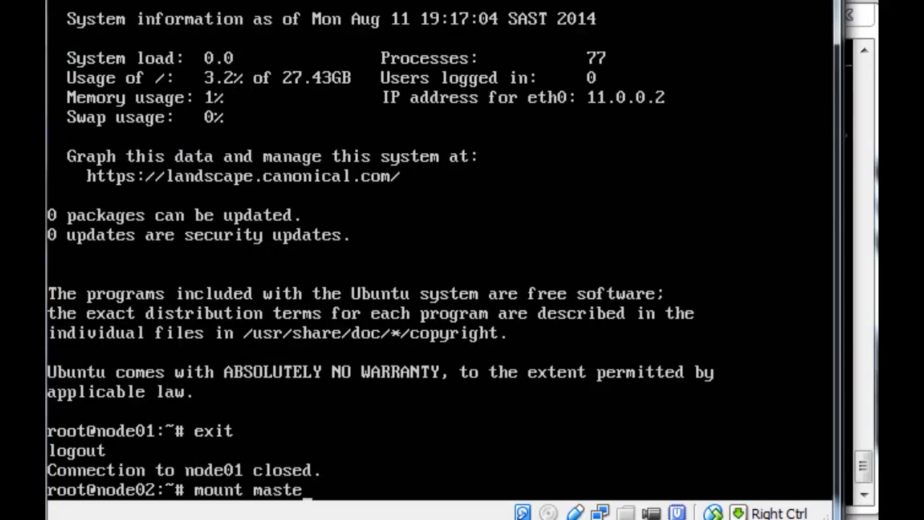
text(r:/root /)
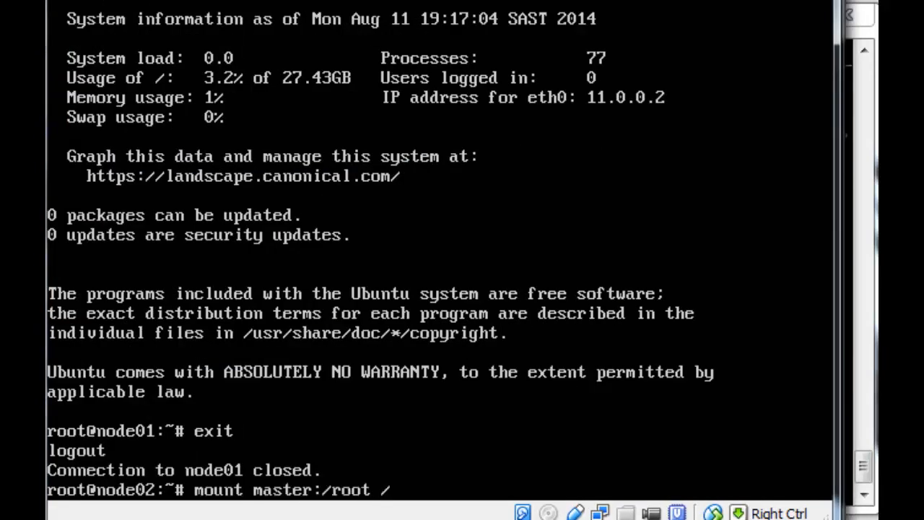
key(Return)
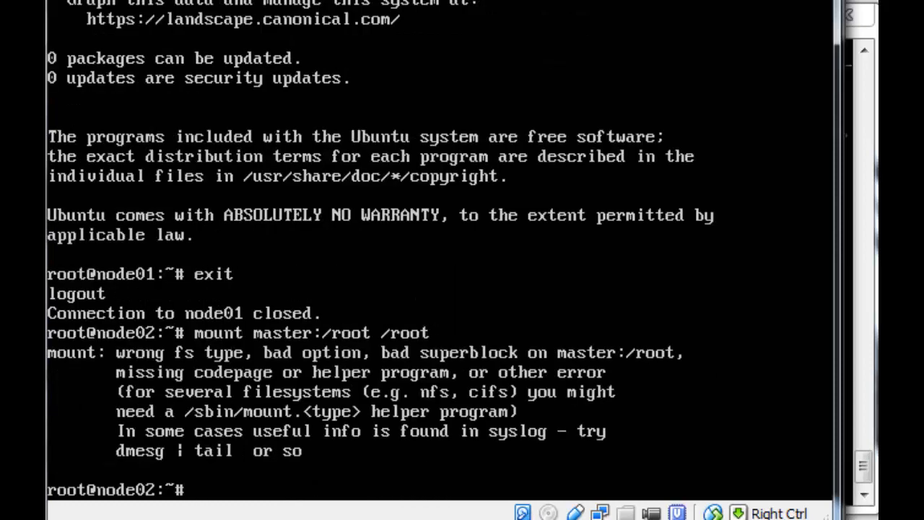
Install nfs-common on node02 with apt-get, then retry mounting master's /root.
text(apt)
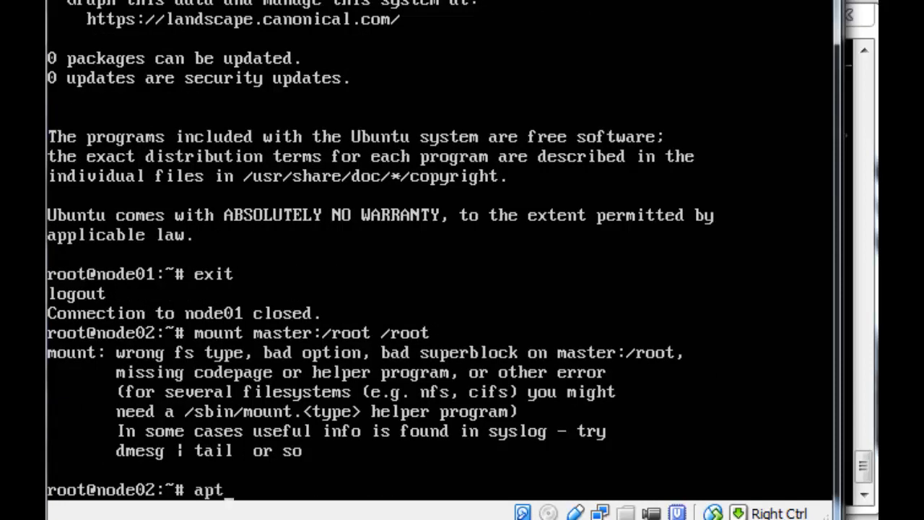
text(-get install)
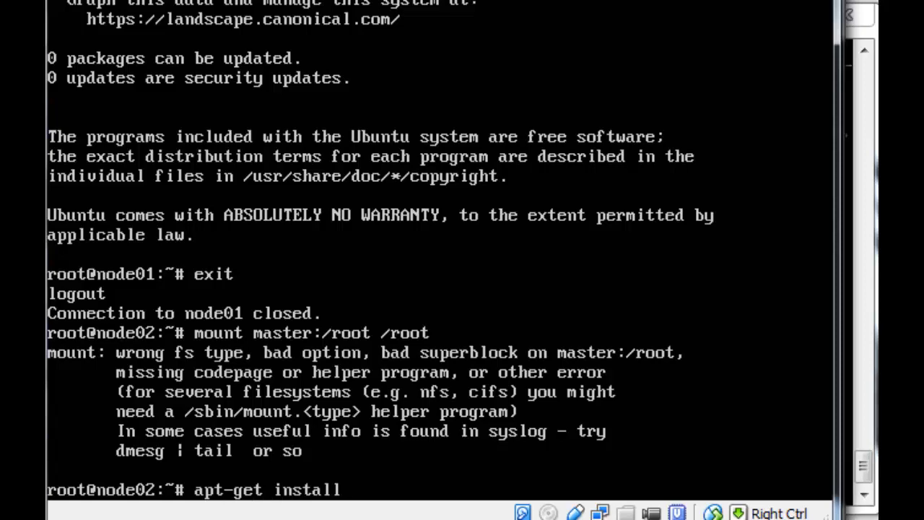
text(nfs-common)
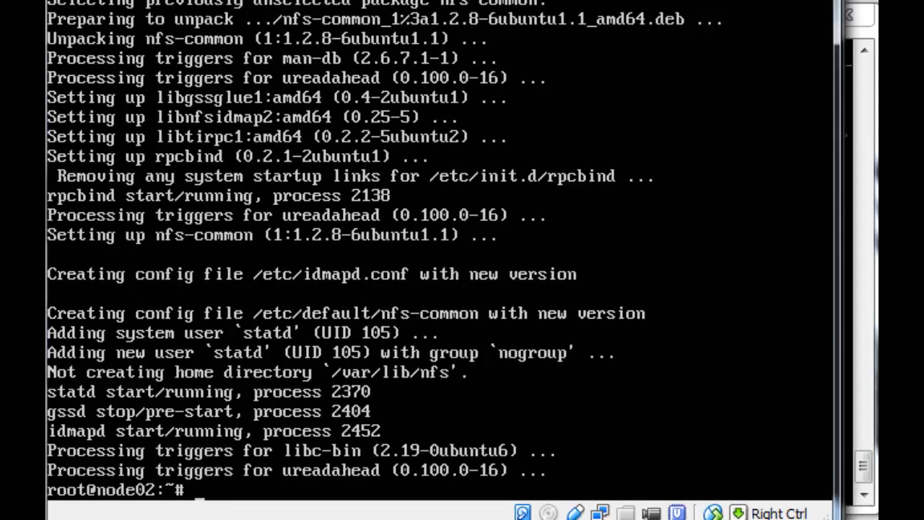
text(mou)
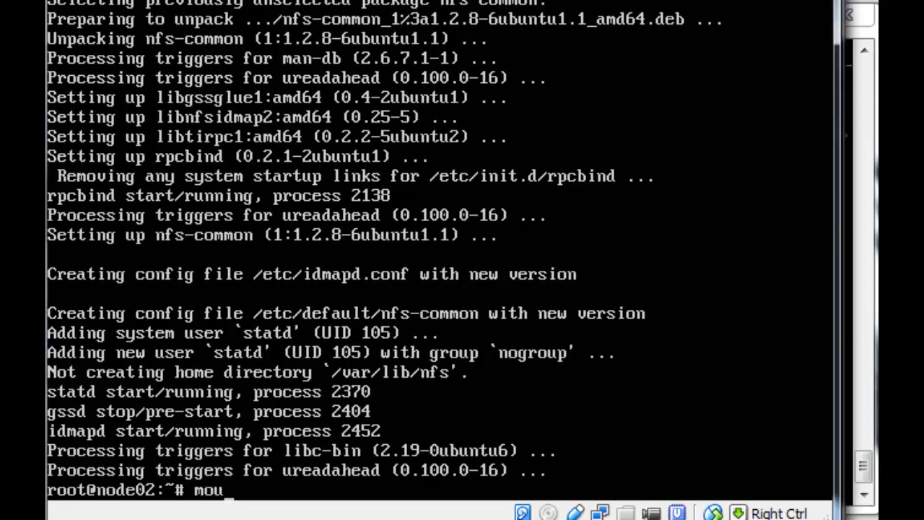
text(nt -master:/root /root)
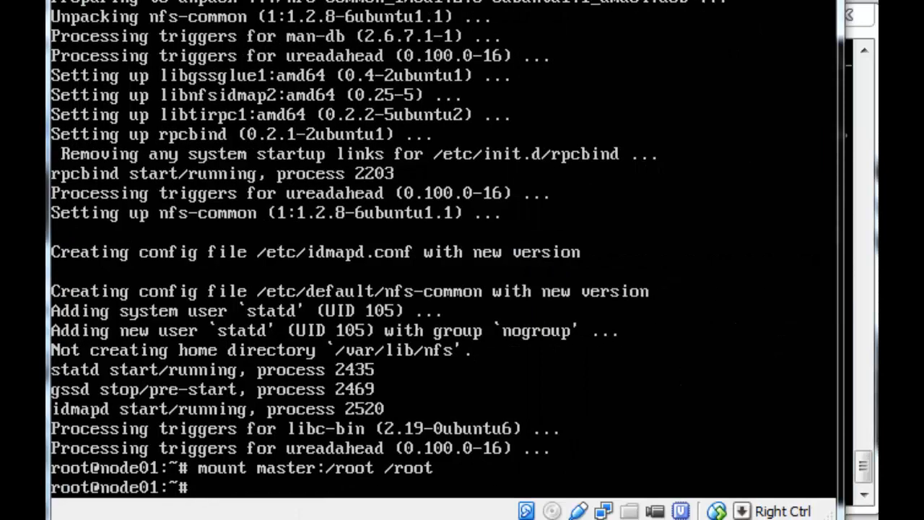
List node01's root home to see hello, mount master:/home onto /home and make the /export directory.
text(ls)
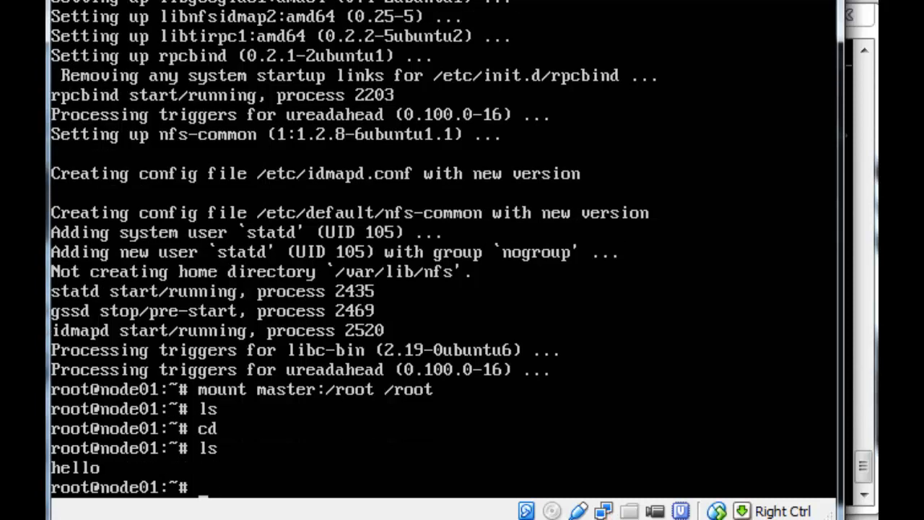
text(mount)
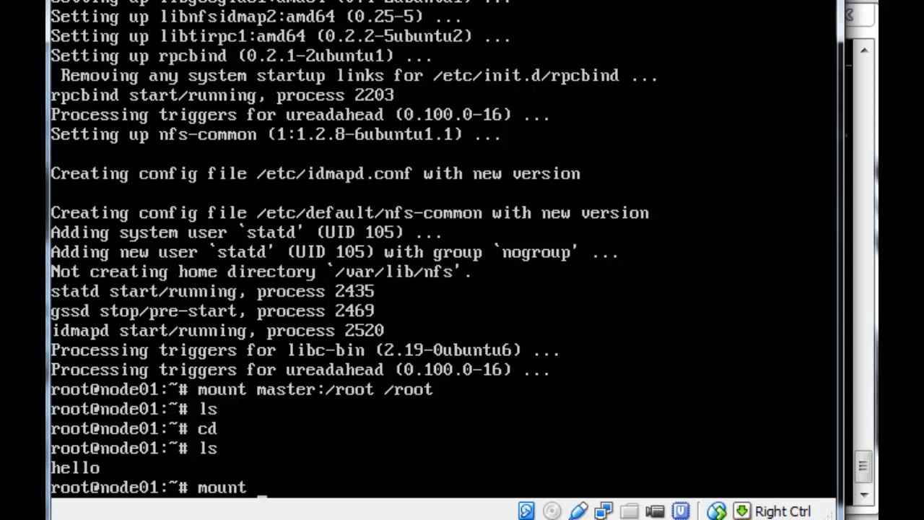
text(master:/)
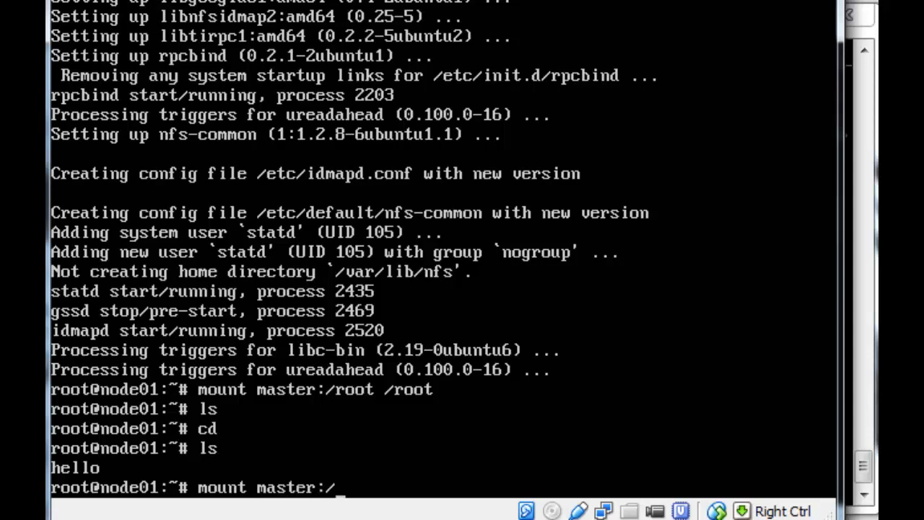
text(home /home)
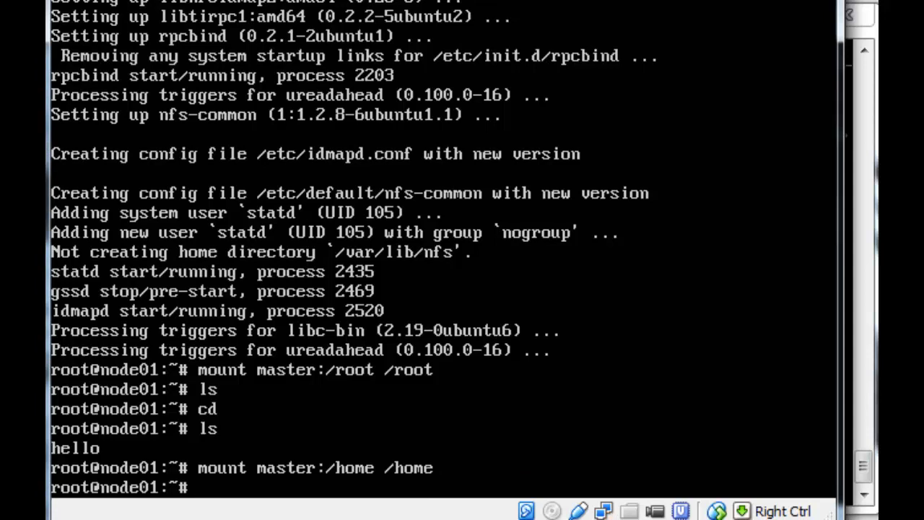
text(mkdir /export)
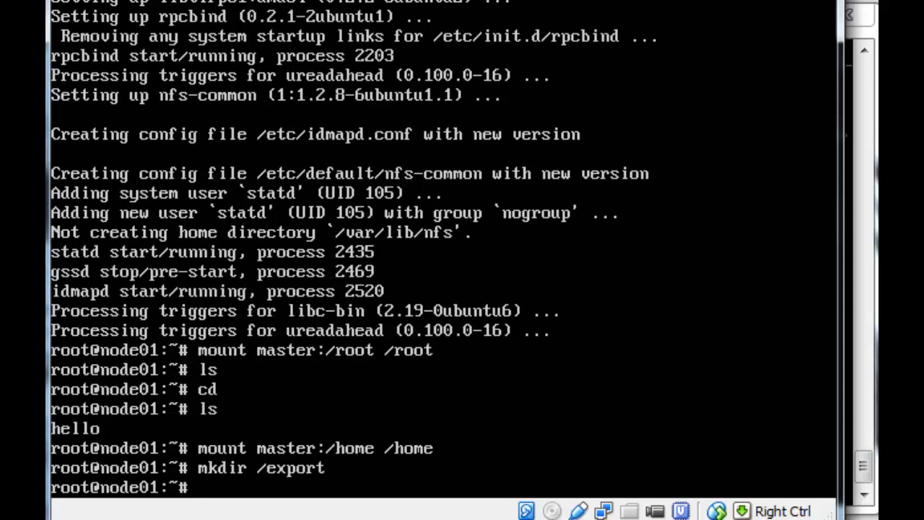
text(mount master:/root /root)
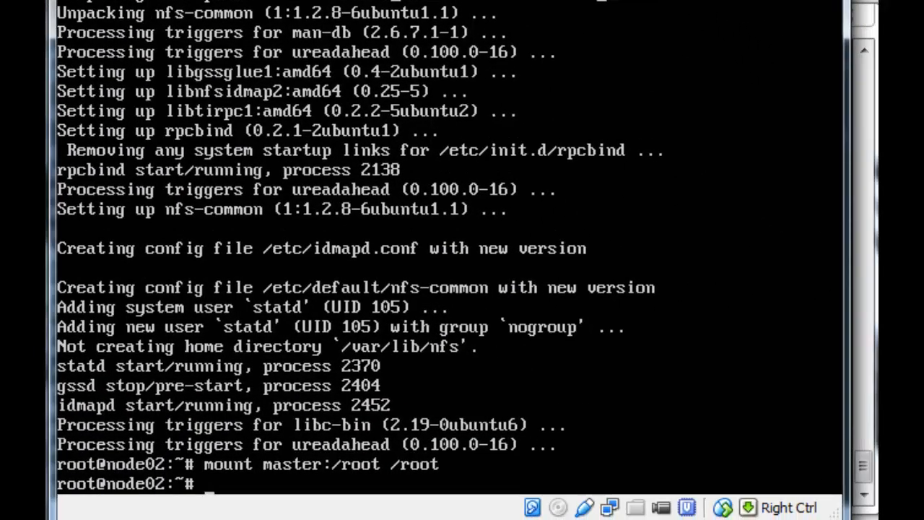
Mount master's /home on node02 and create the missing /export mount point with mkdir.
text(mount master:/export /export)
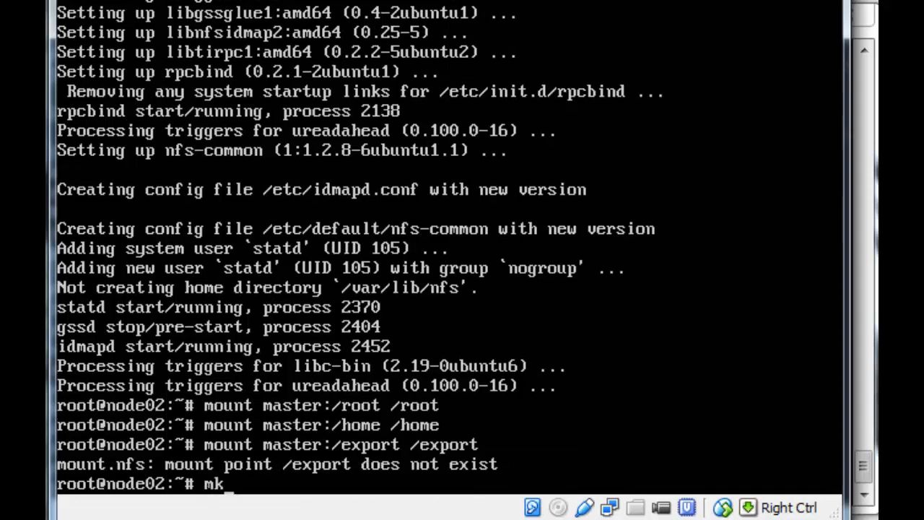
text(dir /expo)
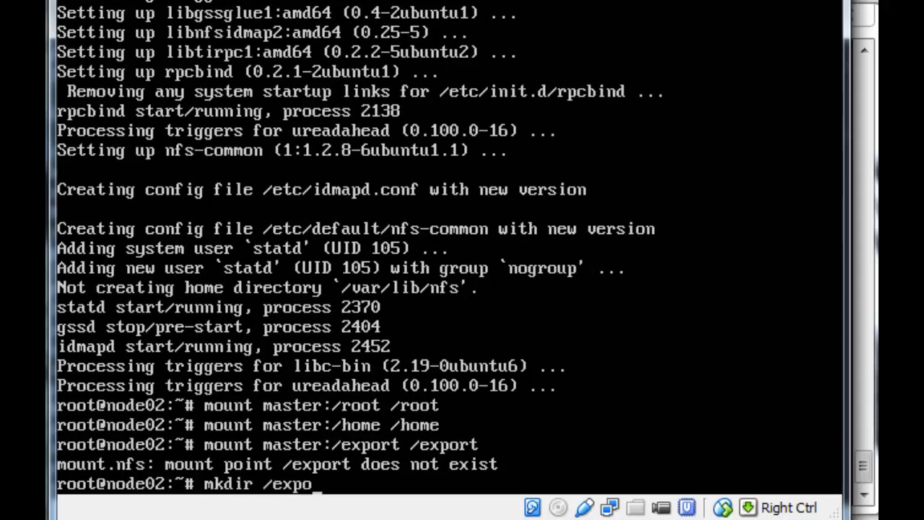
key(Return)
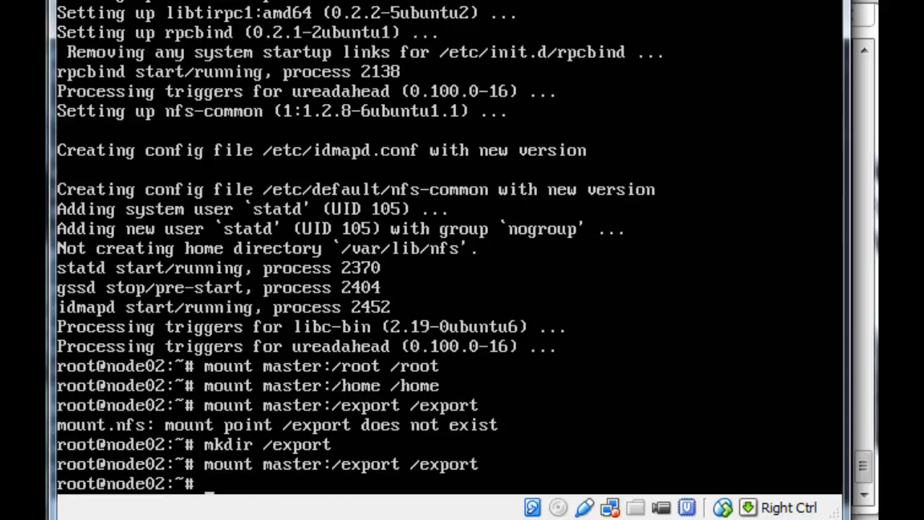